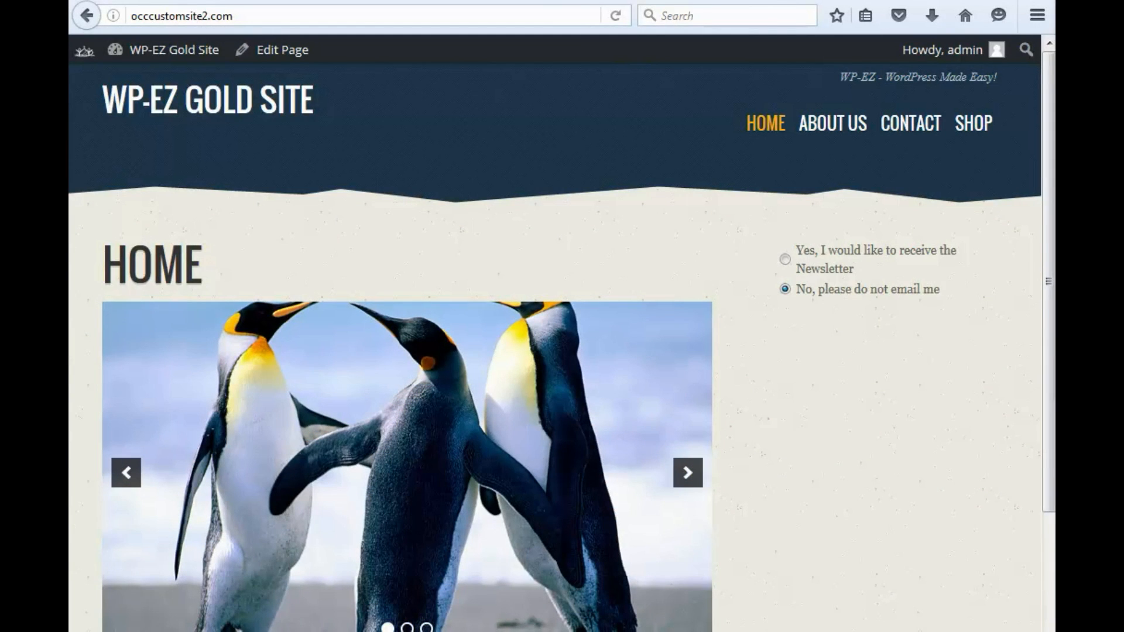
Cycle through the home page slideshow, then switch to the WP-EZ admin dashboard.
click(686, 472)
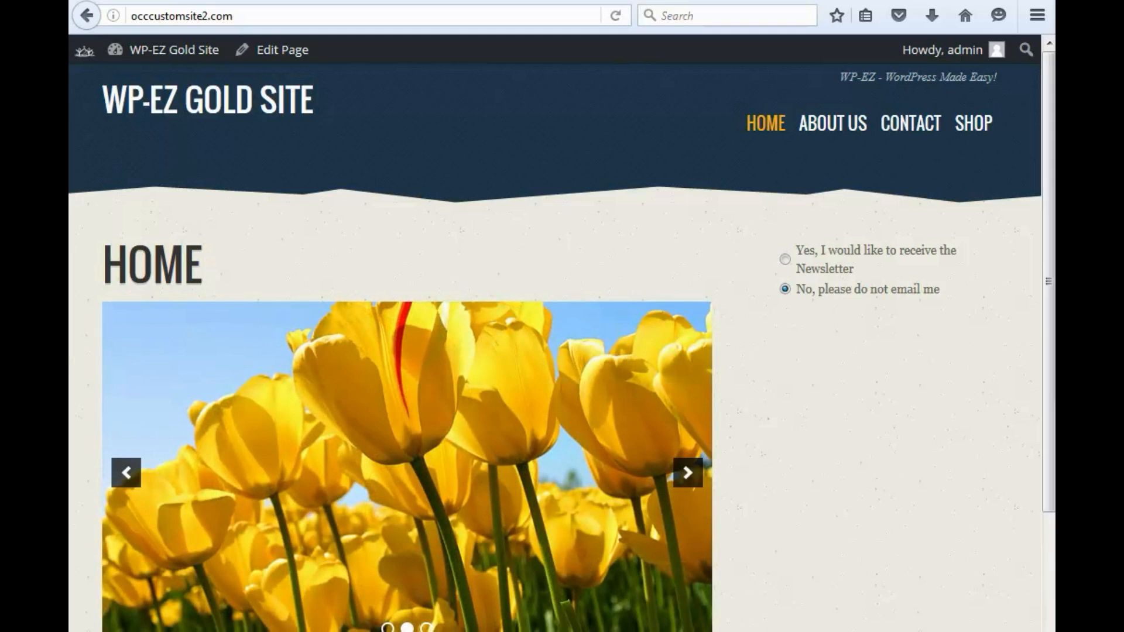
click(687, 473)
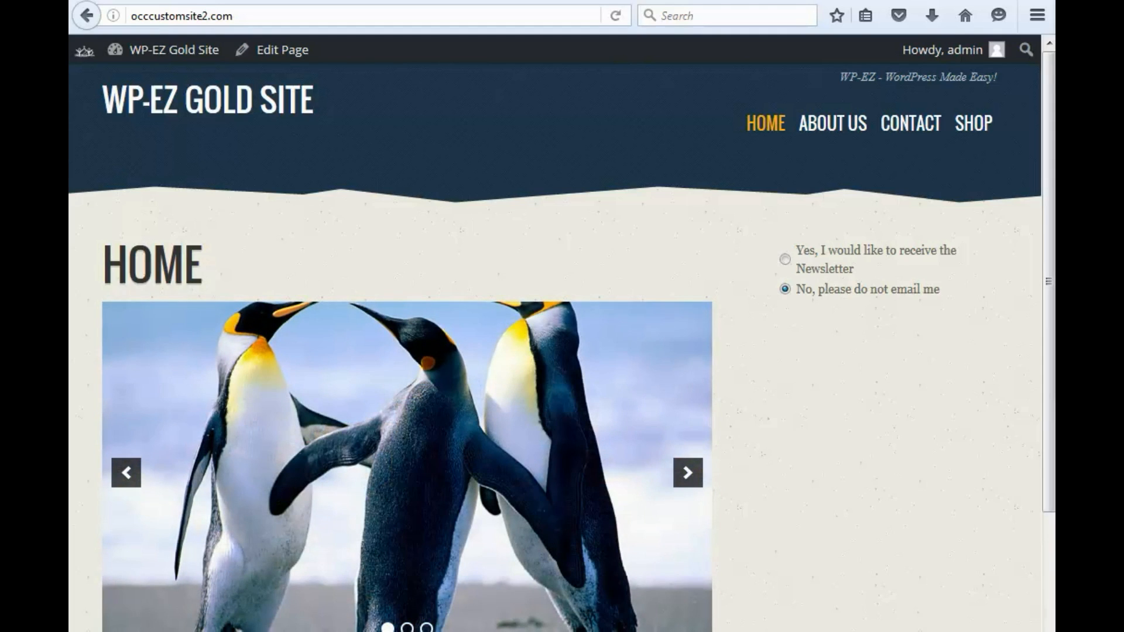
click(686, 473)
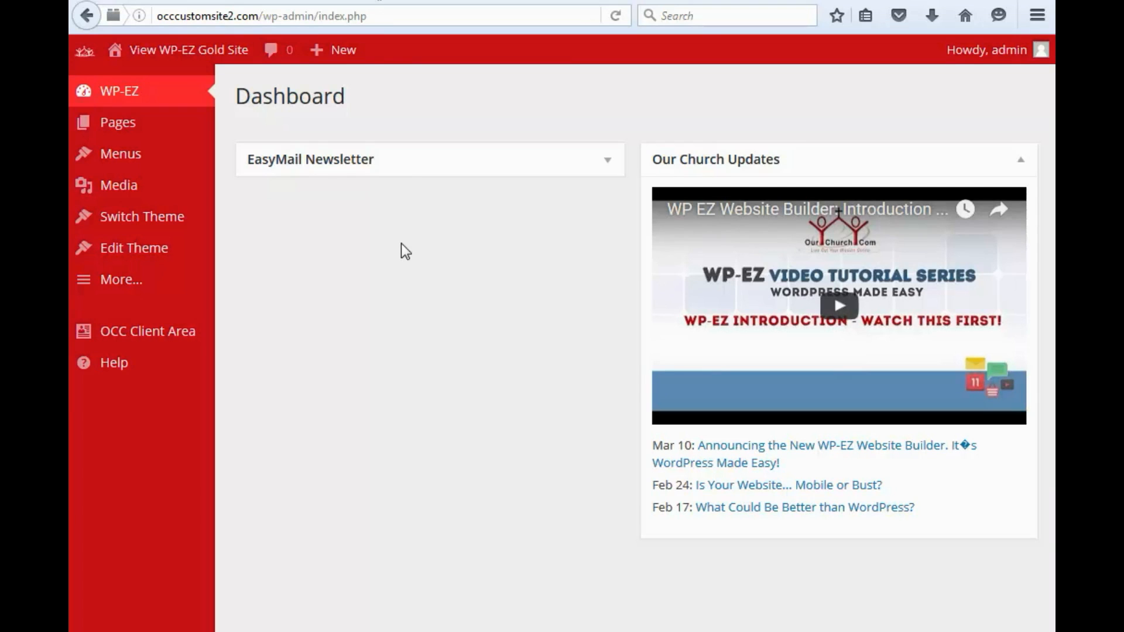
Go to More... > Prayers in the admin sidebar to reach PrayBox+ General Settings.
click(121, 280)
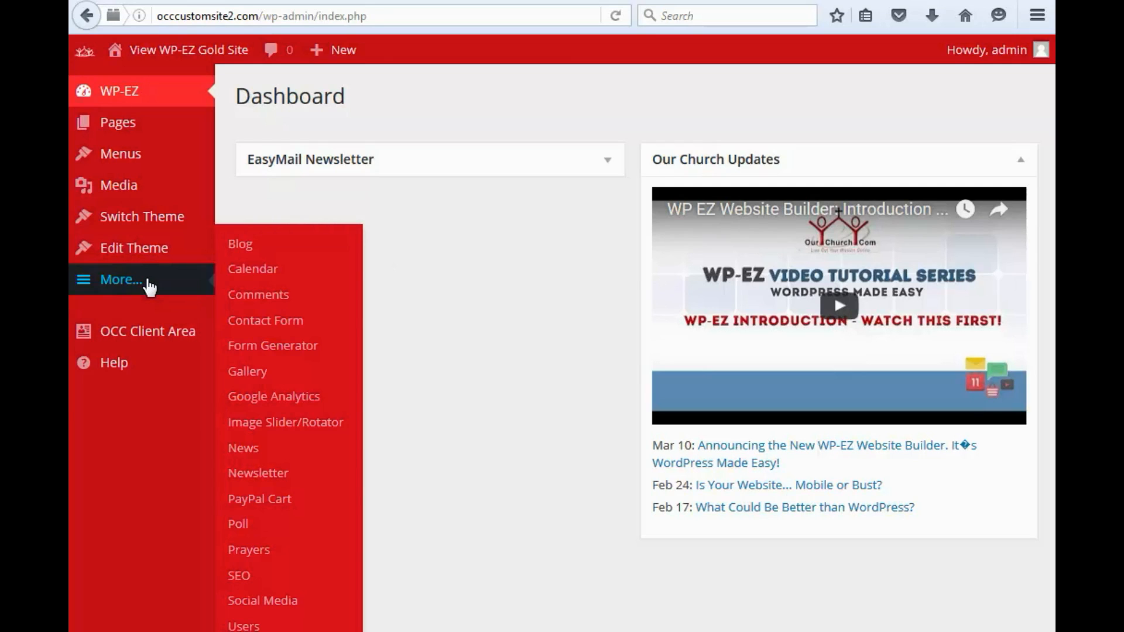
mouse_move(248, 549)
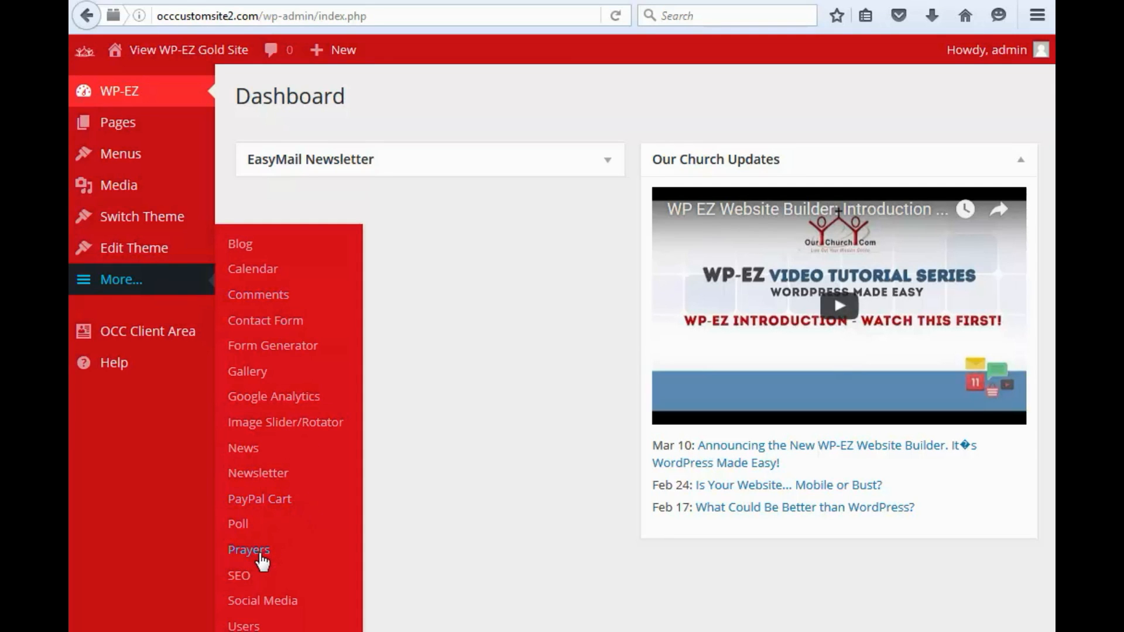
click(249, 549)
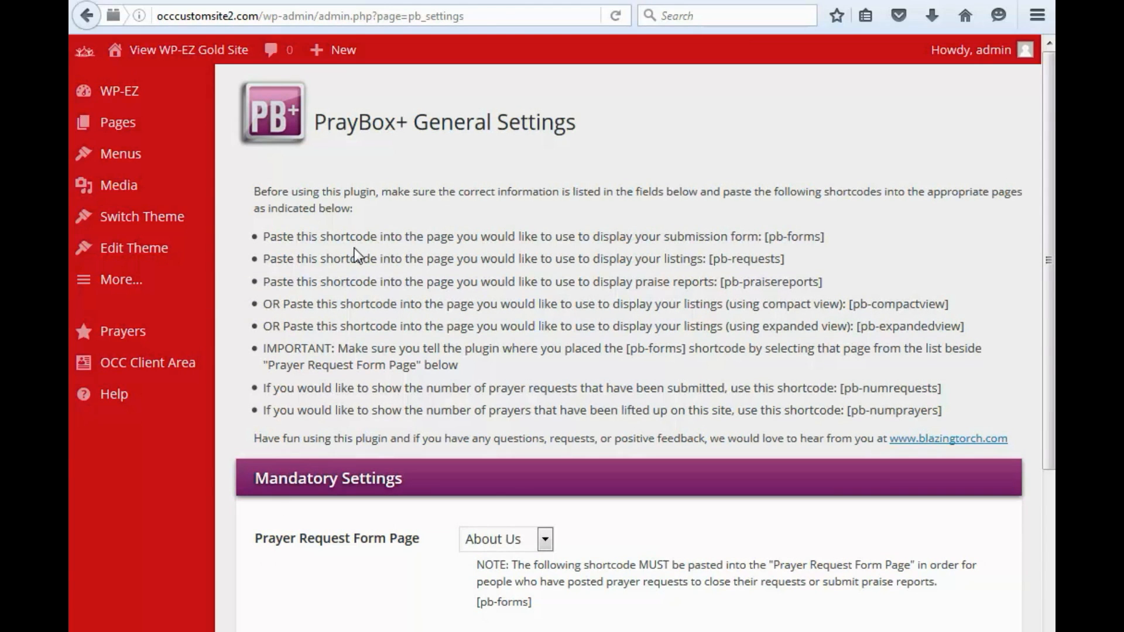
mouse_move(356, 317)
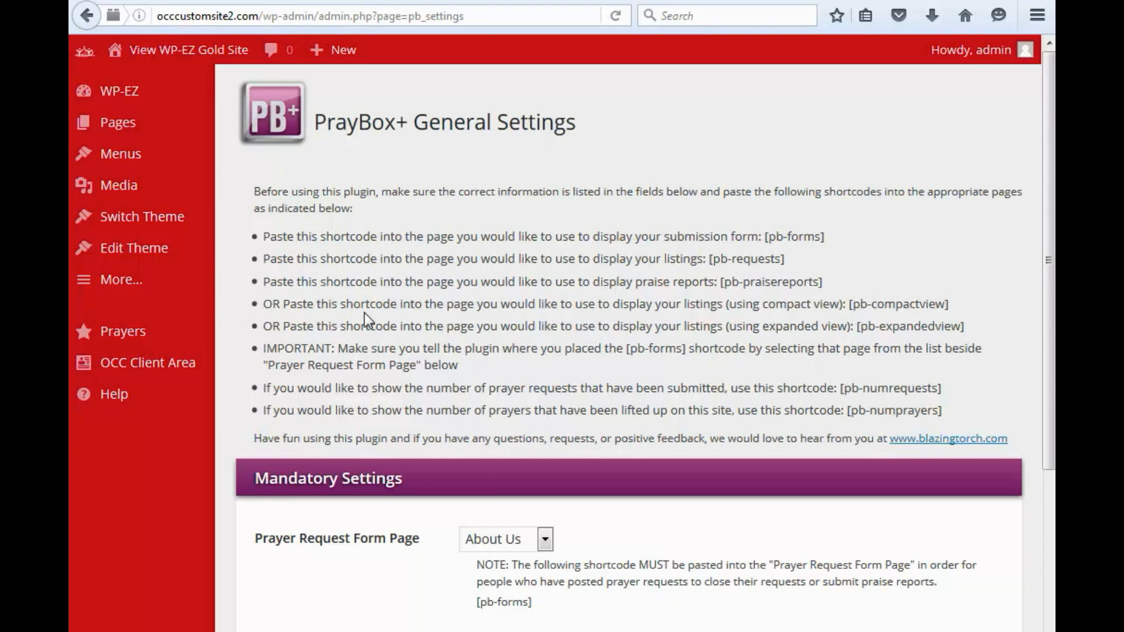
mouse_move(667, 248)
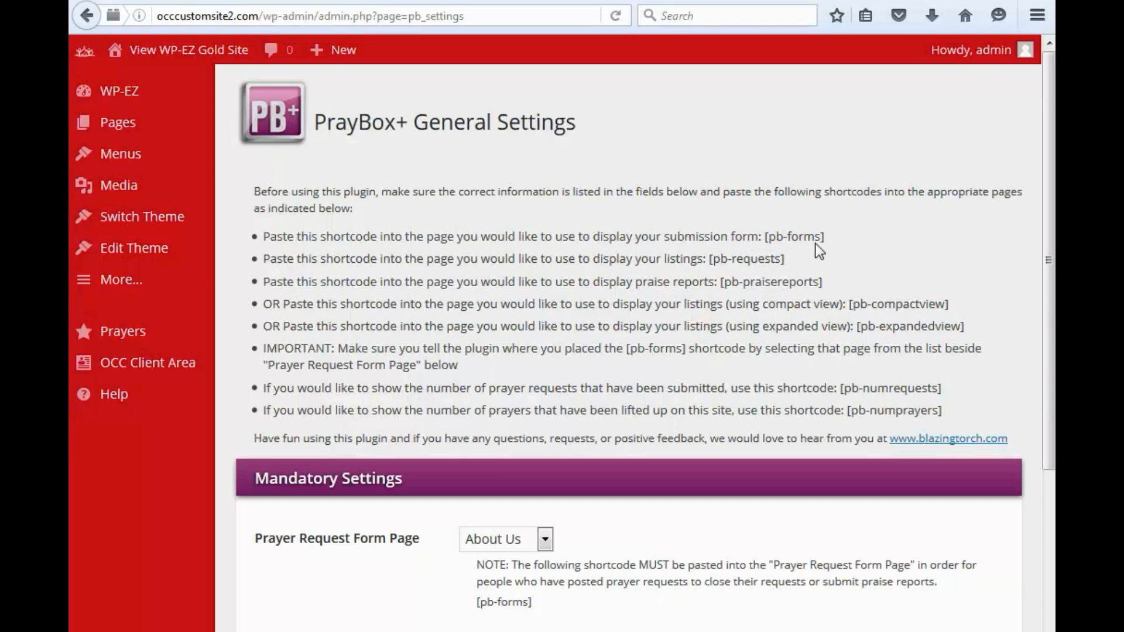
mouse_move(838, 250)
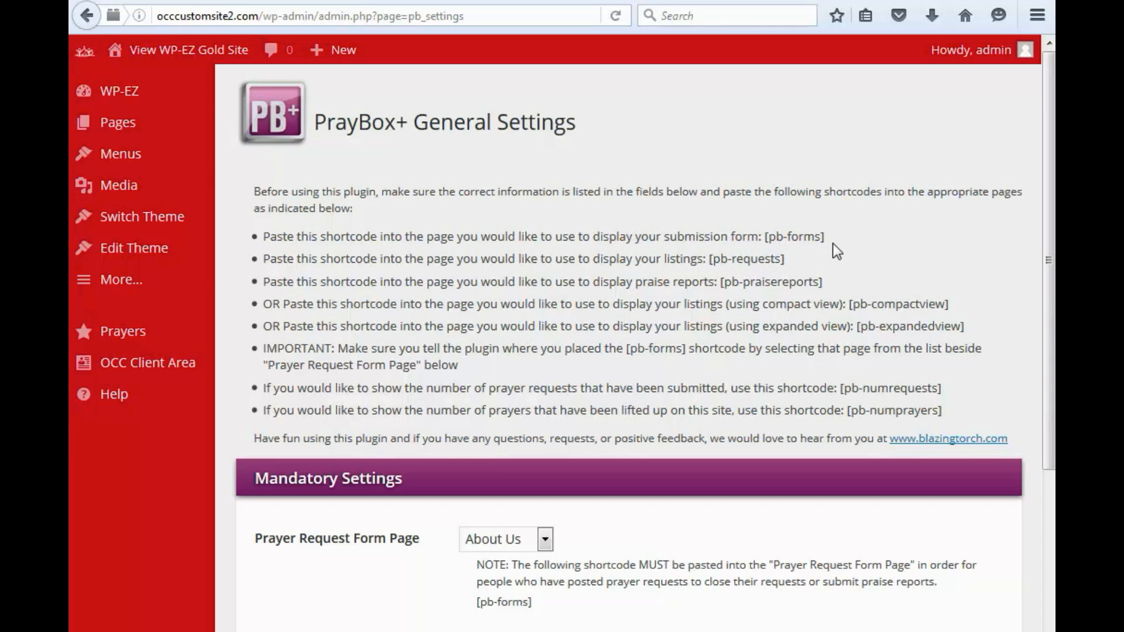
mouse_move(715, 274)
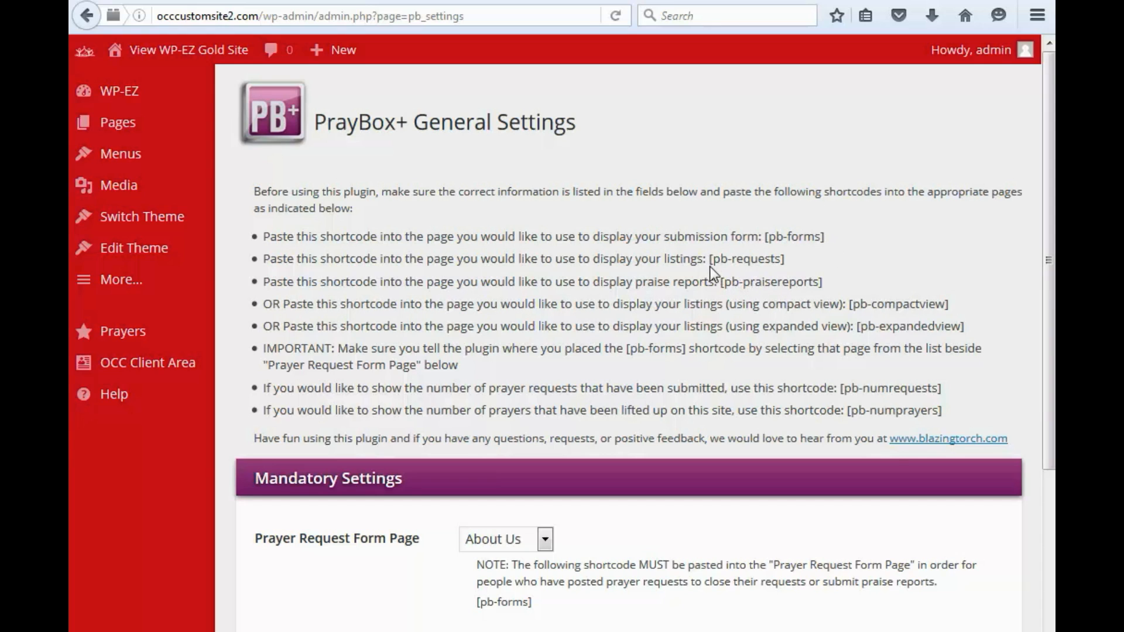
mouse_move(796, 287)
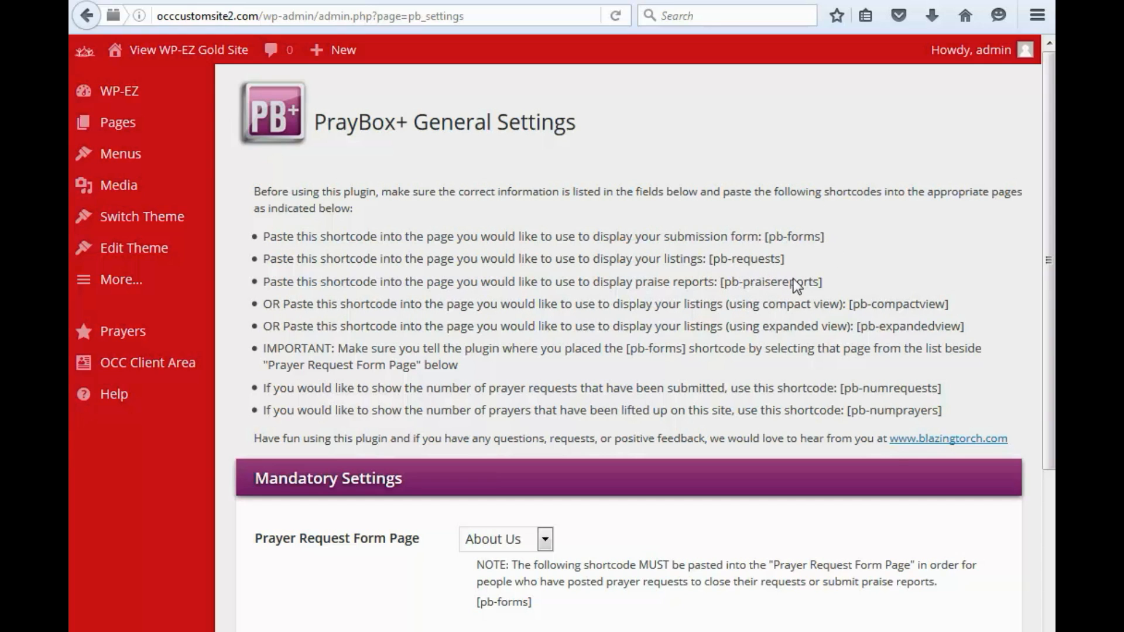
mouse_move(889, 341)
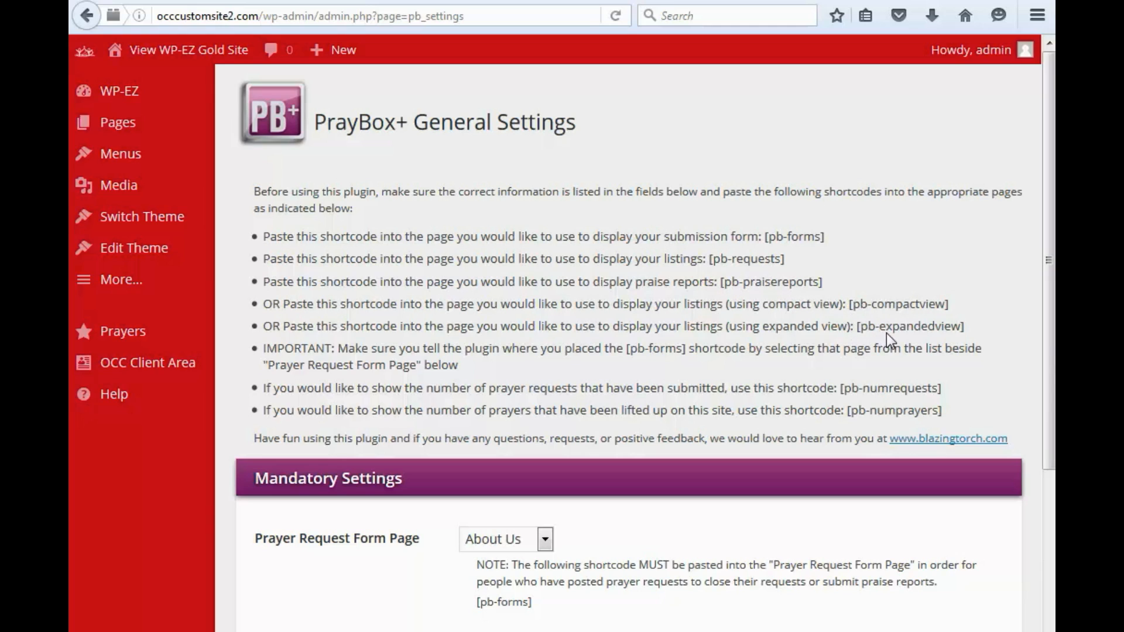
mouse_move(813, 287)
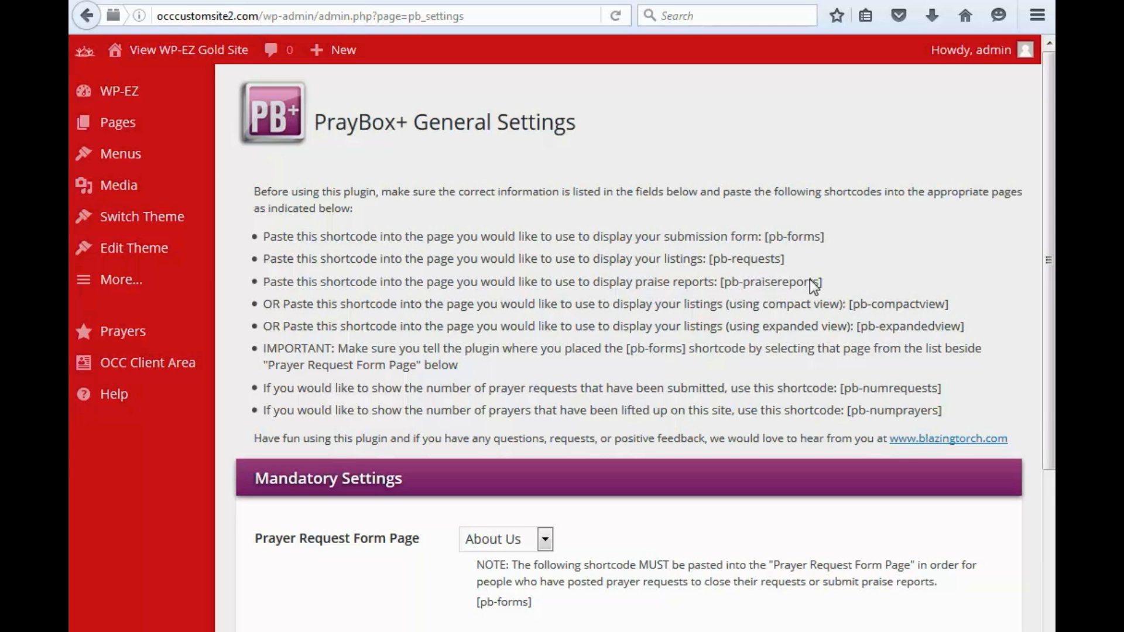
mouse_move(735, 267)
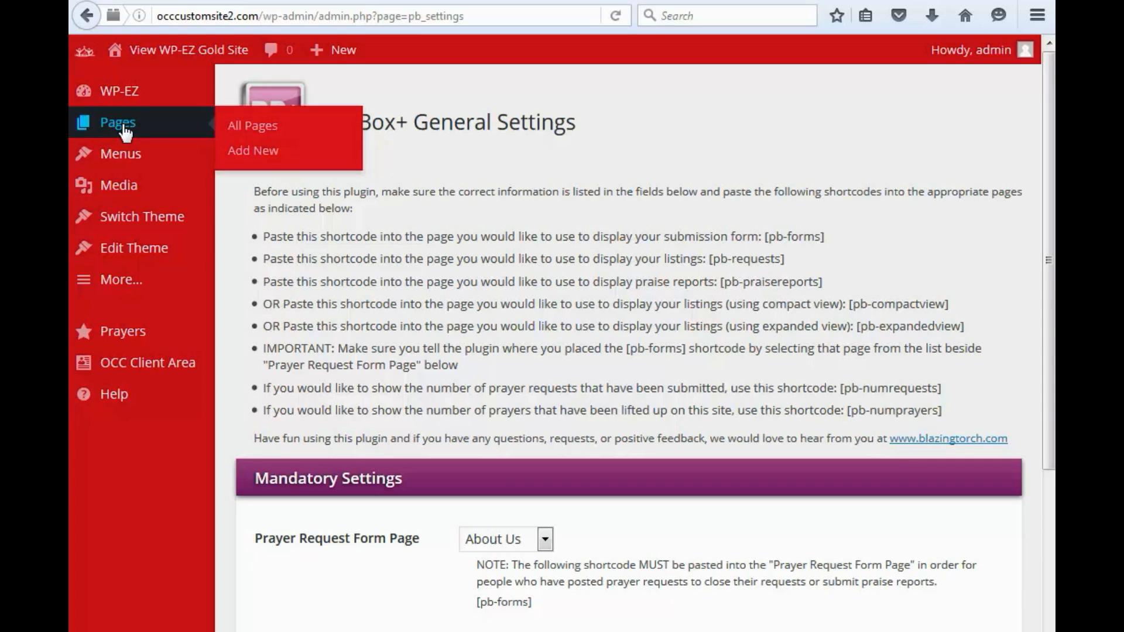
mouse_move(252, 150)
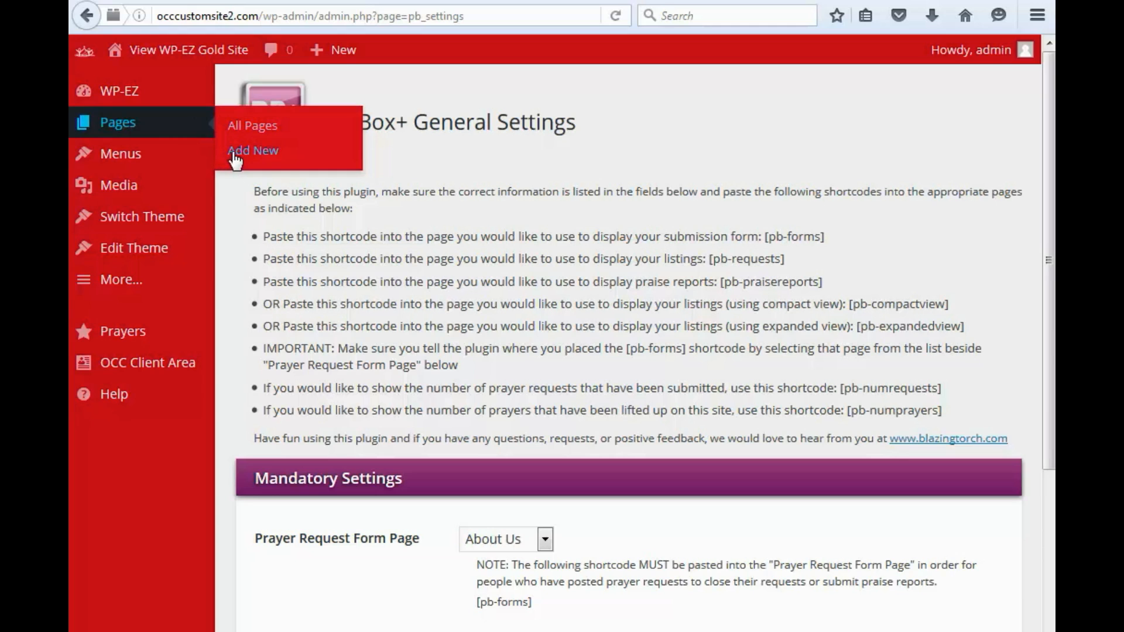
Start a new page and title it 'Prayer Requests'.
right_click(252, 150)
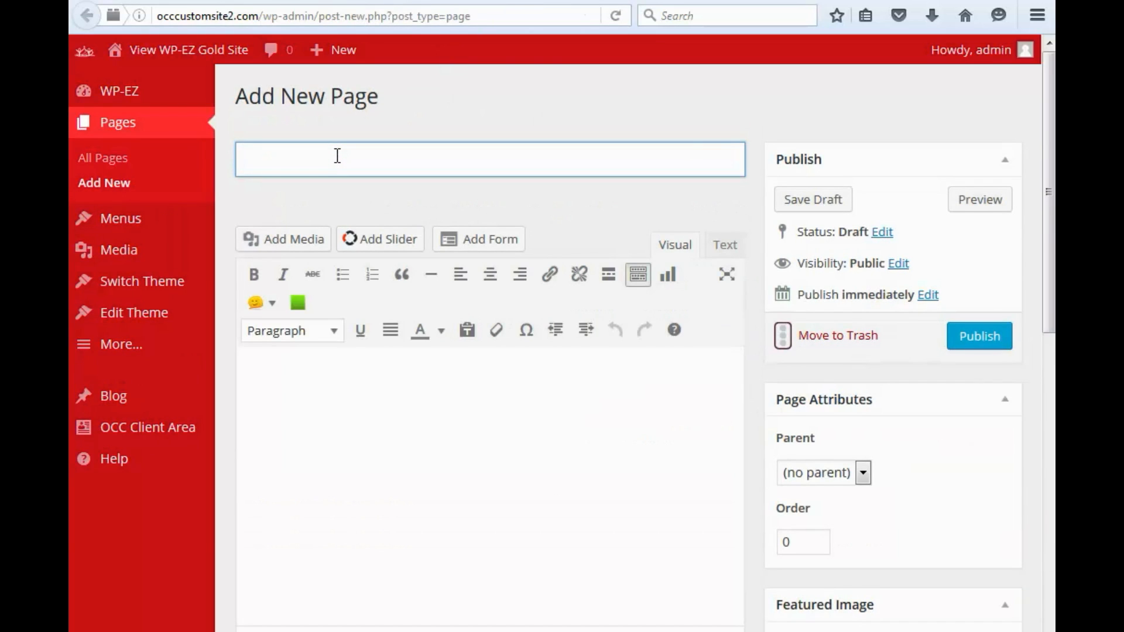
text(Prayer)
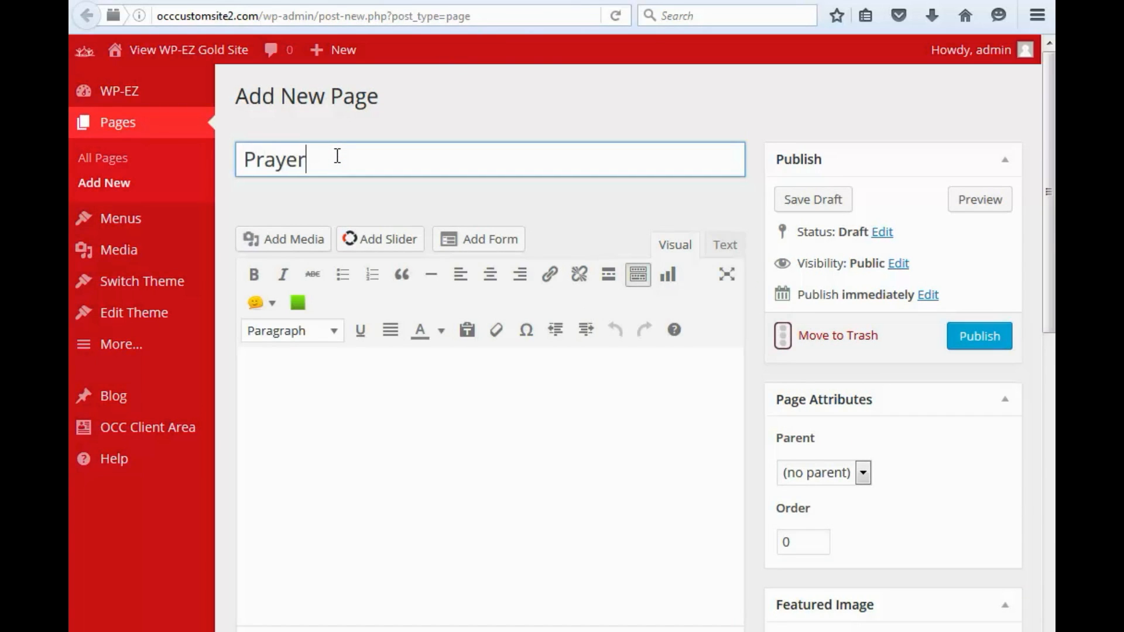
text(Requests)
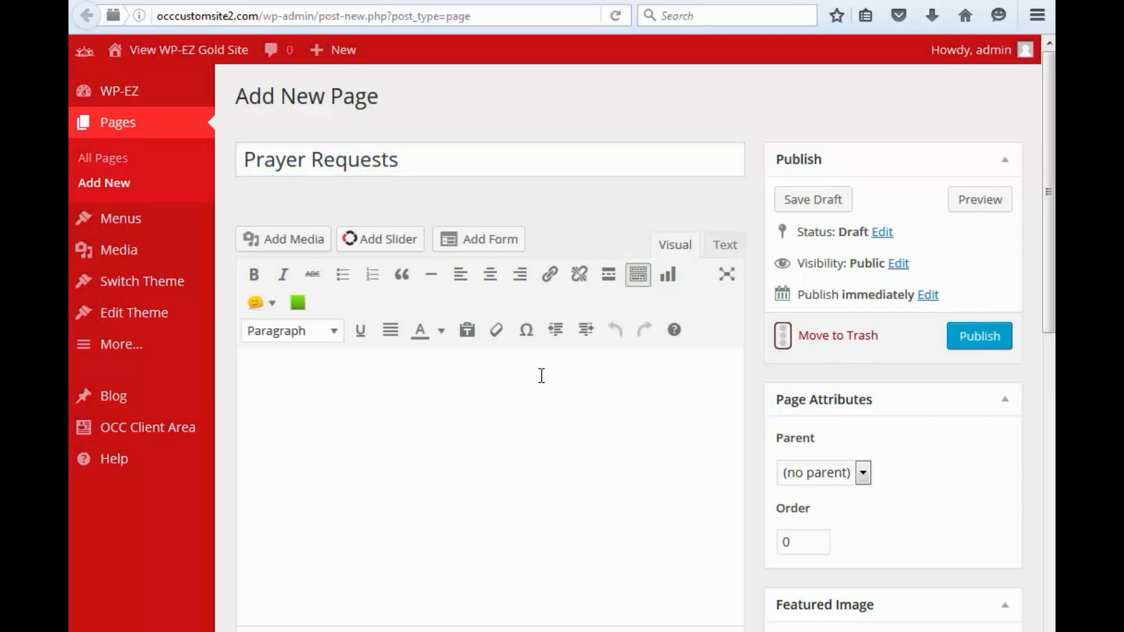
mouse_move(464, 413)
text([pb-forms])
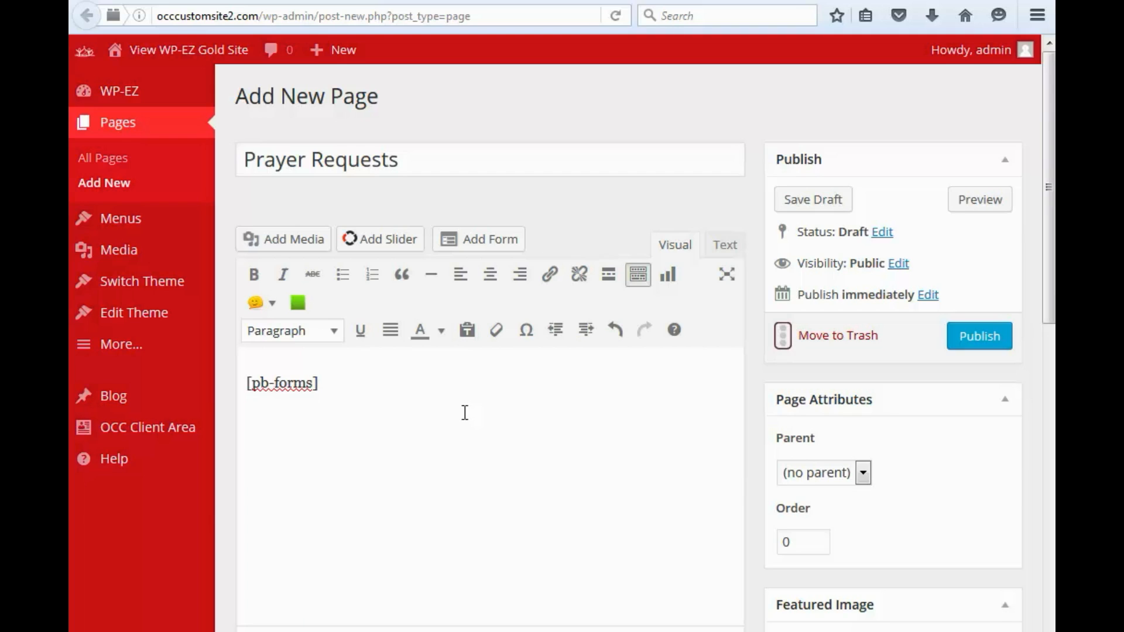
mouse_move(513, 371)
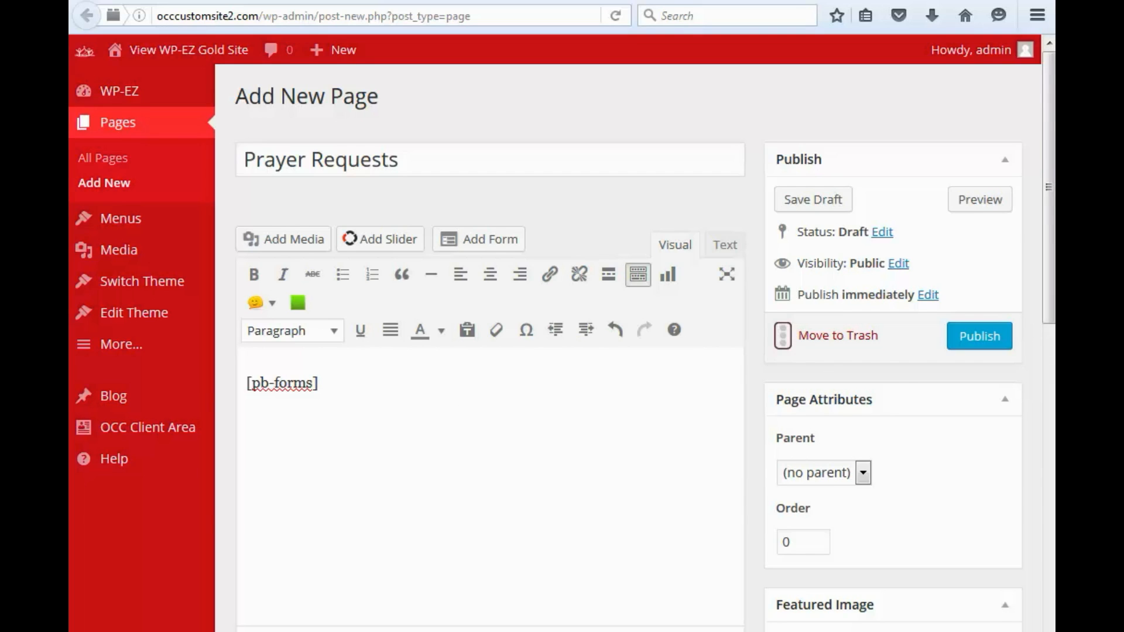
Add the prayer invitation line below the form shortcode and format it as Heading 3.
click(430, 456)
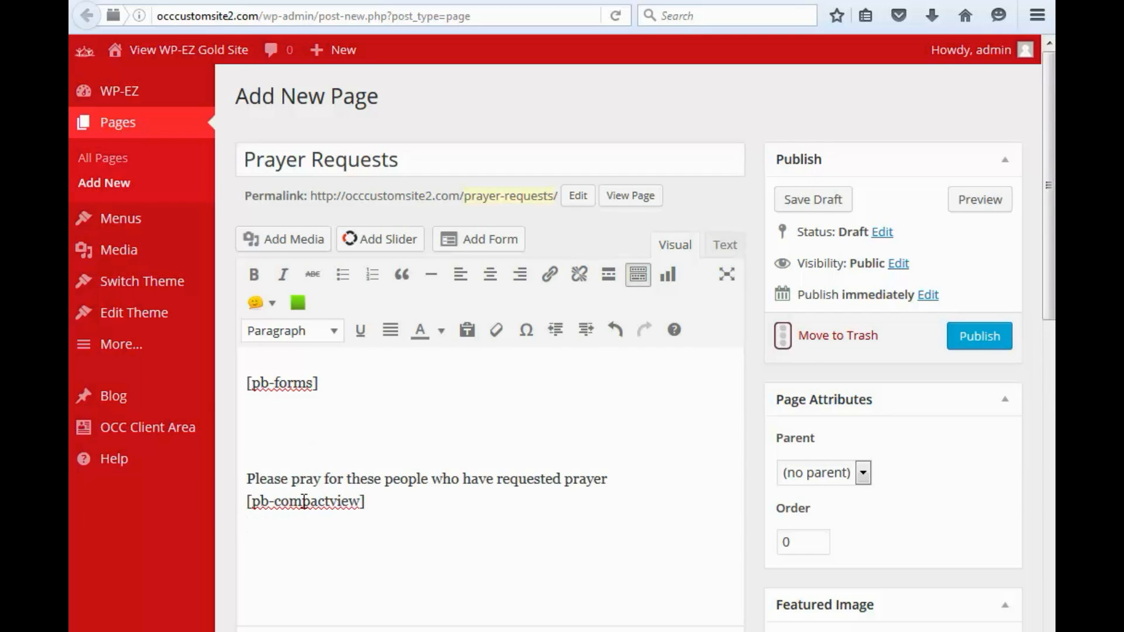
mouse_move(488, 443)
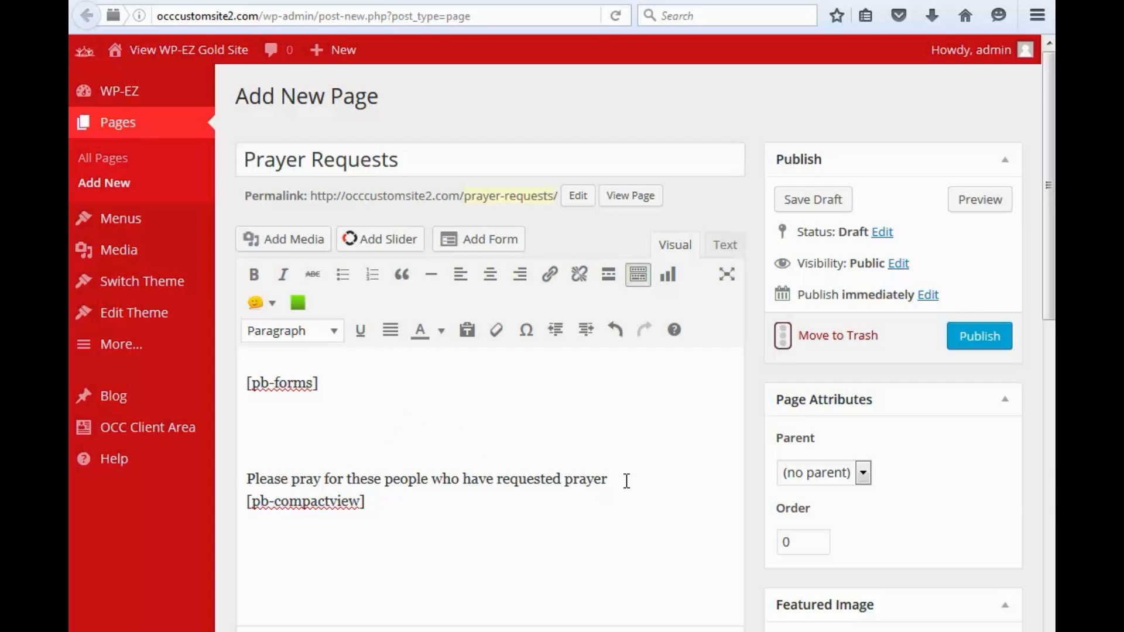
triple_click(426, 479)
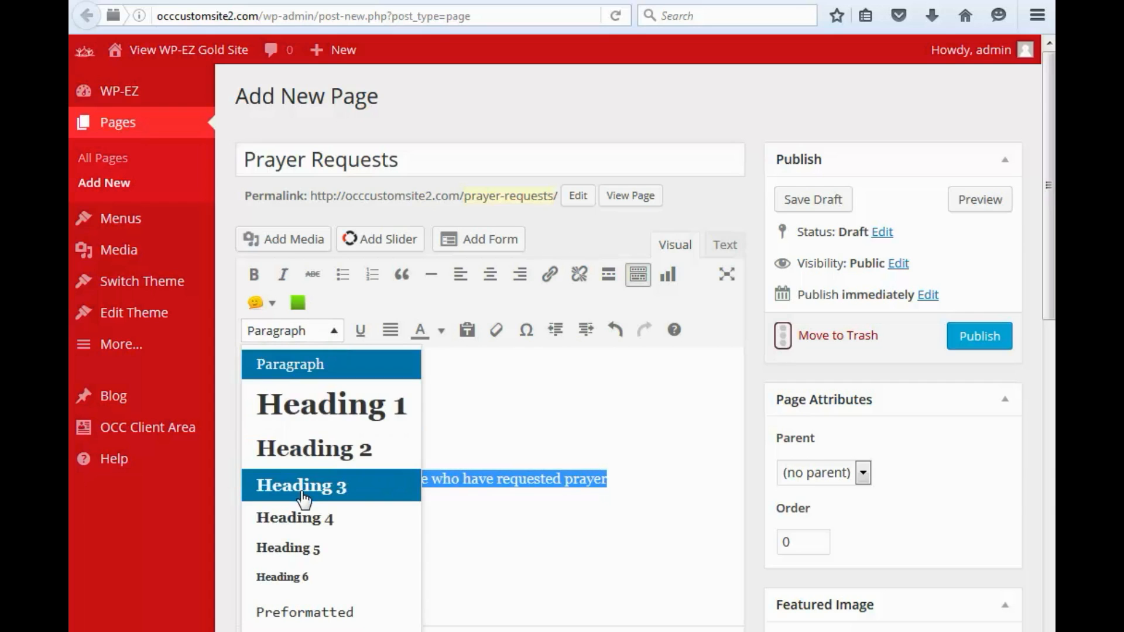
click(300, 486)
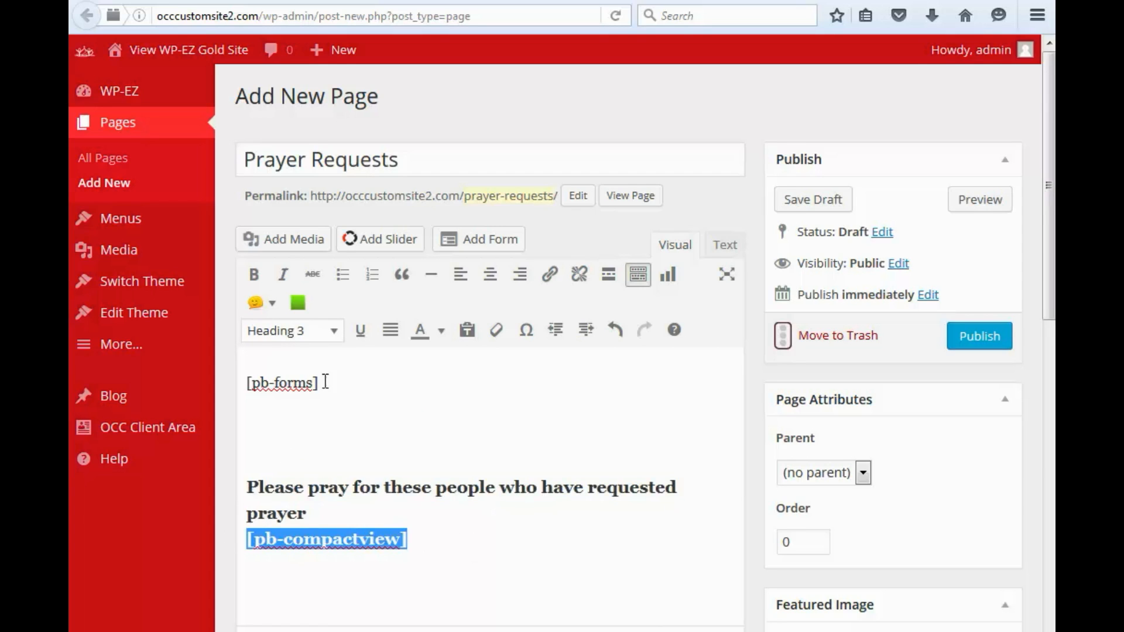
click(290, 330)
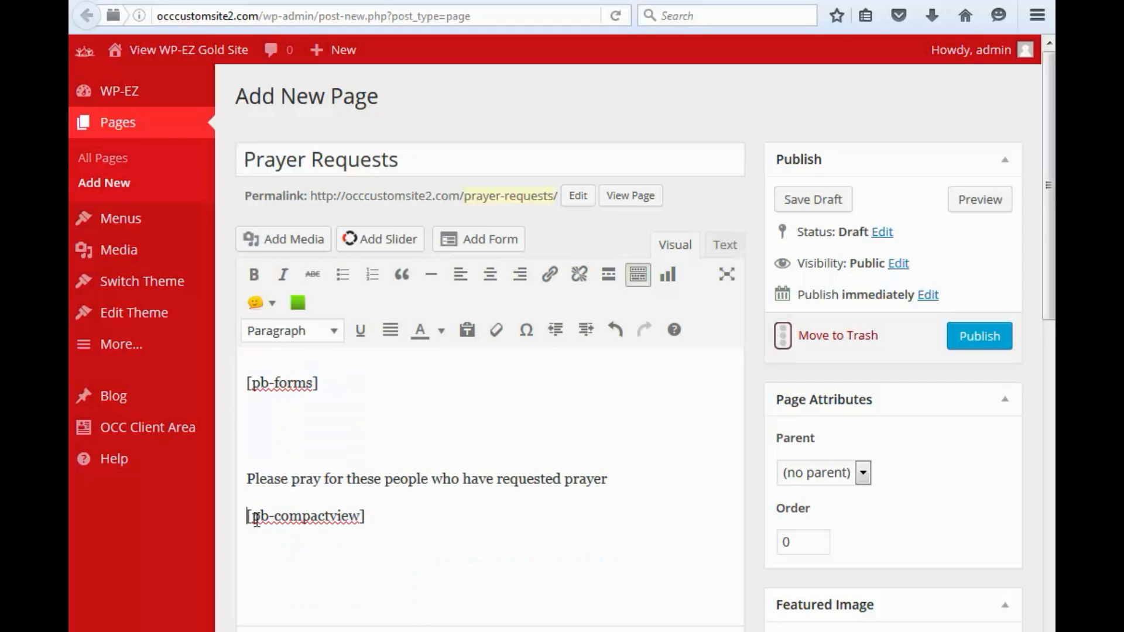
triple_click(426, 479)
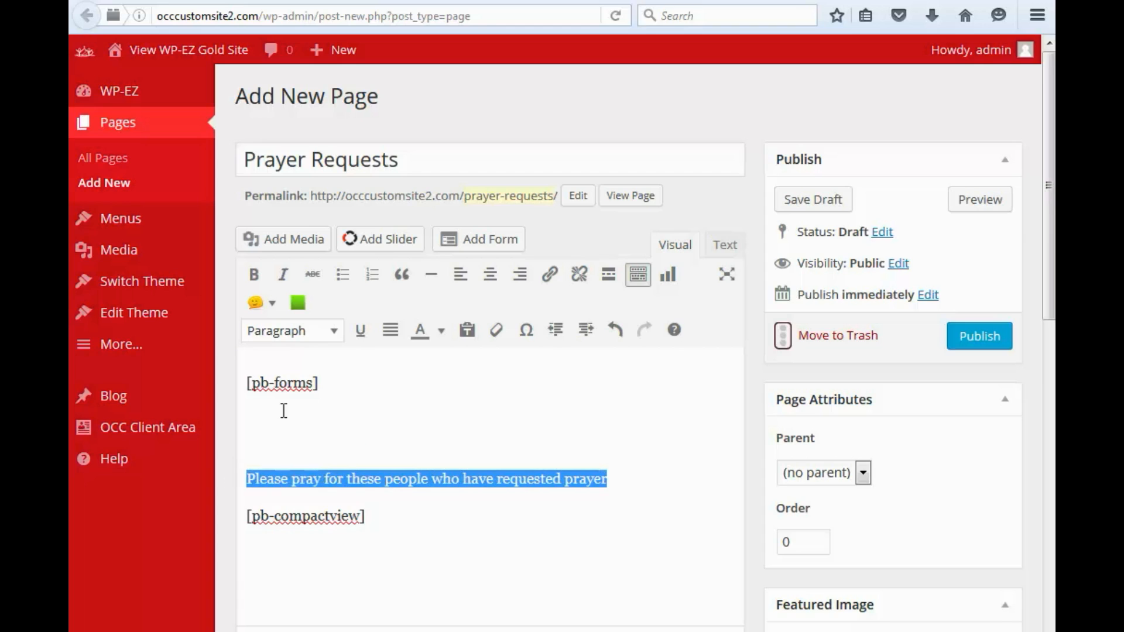
click(290, 331)
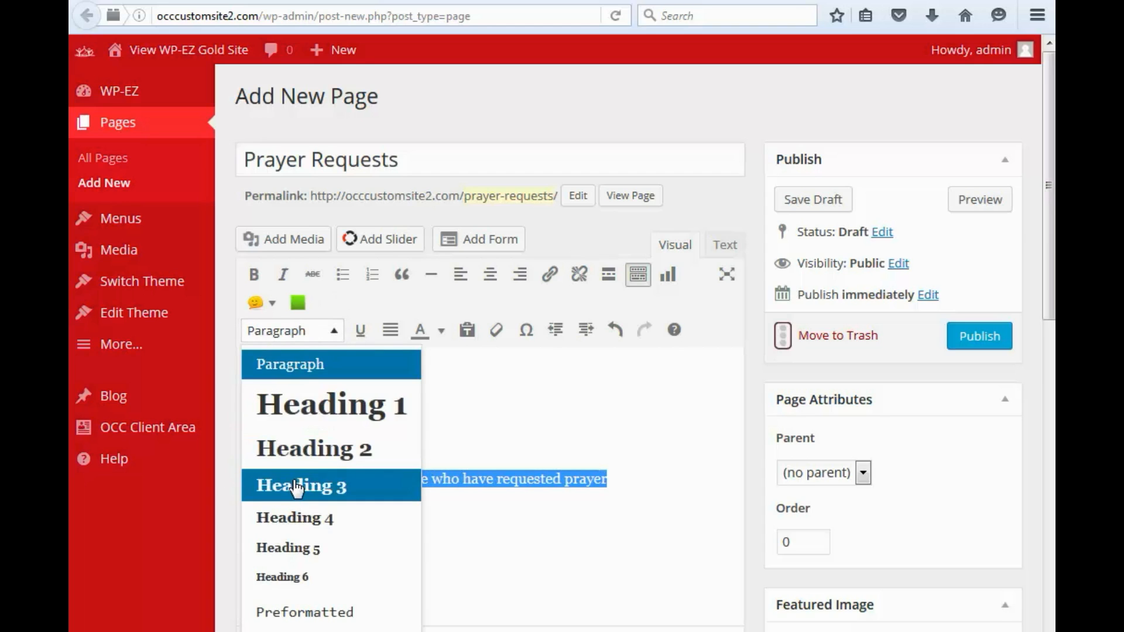
click(300, 486)
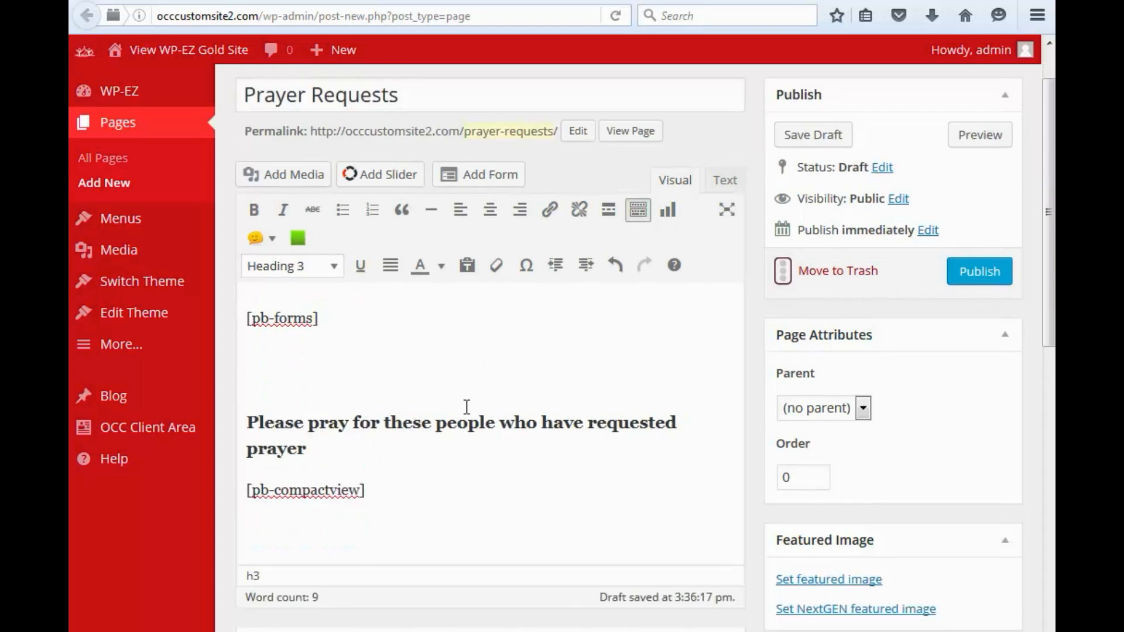
Add the line 'Praise God for these answered prayers!' and make it a heading.
scroll(down, 3)
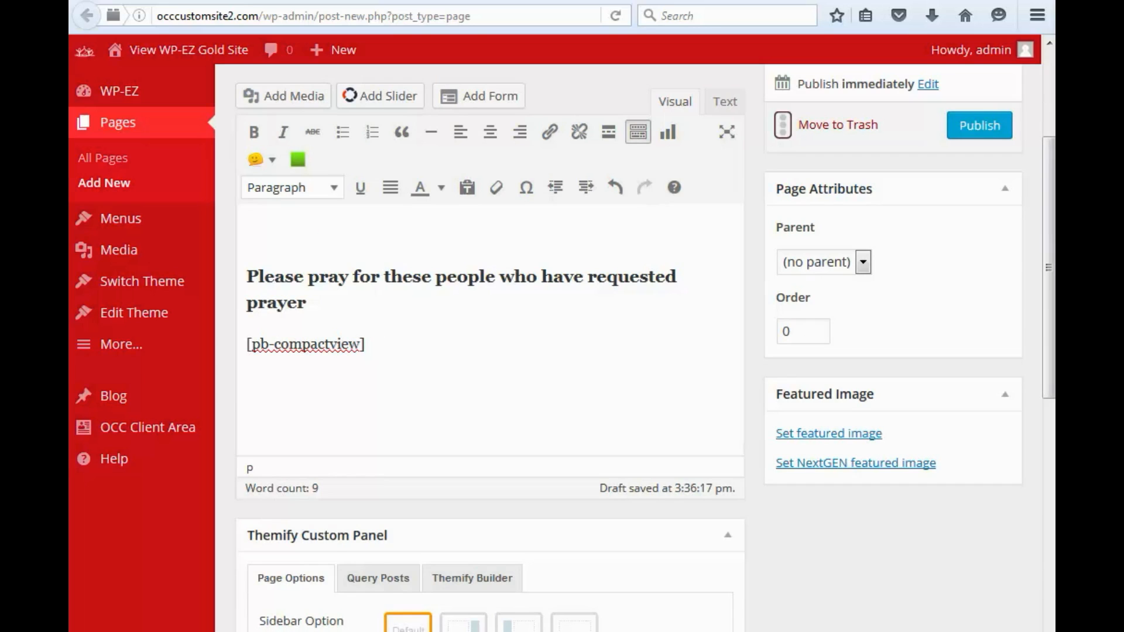
mouse_move(434, 411)
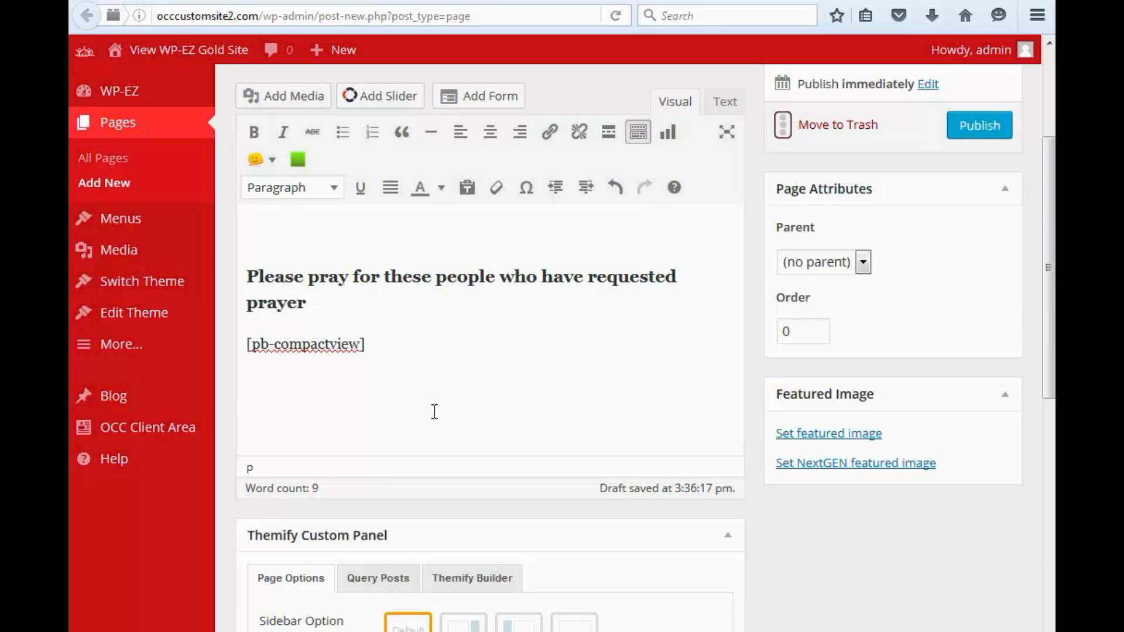
text(Praise God for these answered prayers!)
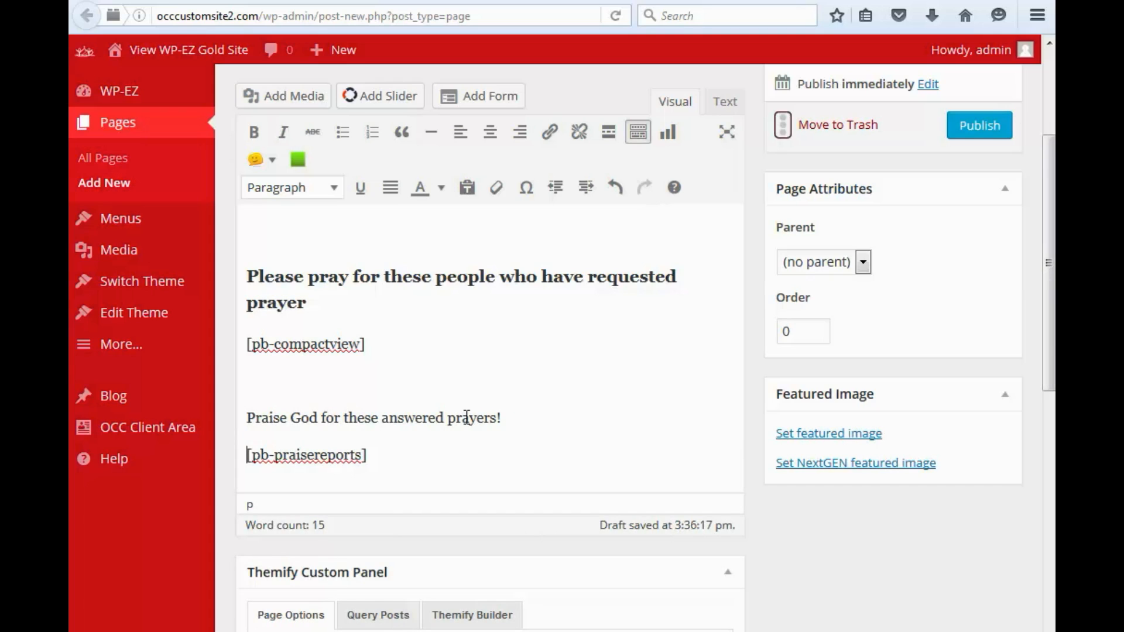
triple_click(373, 418)
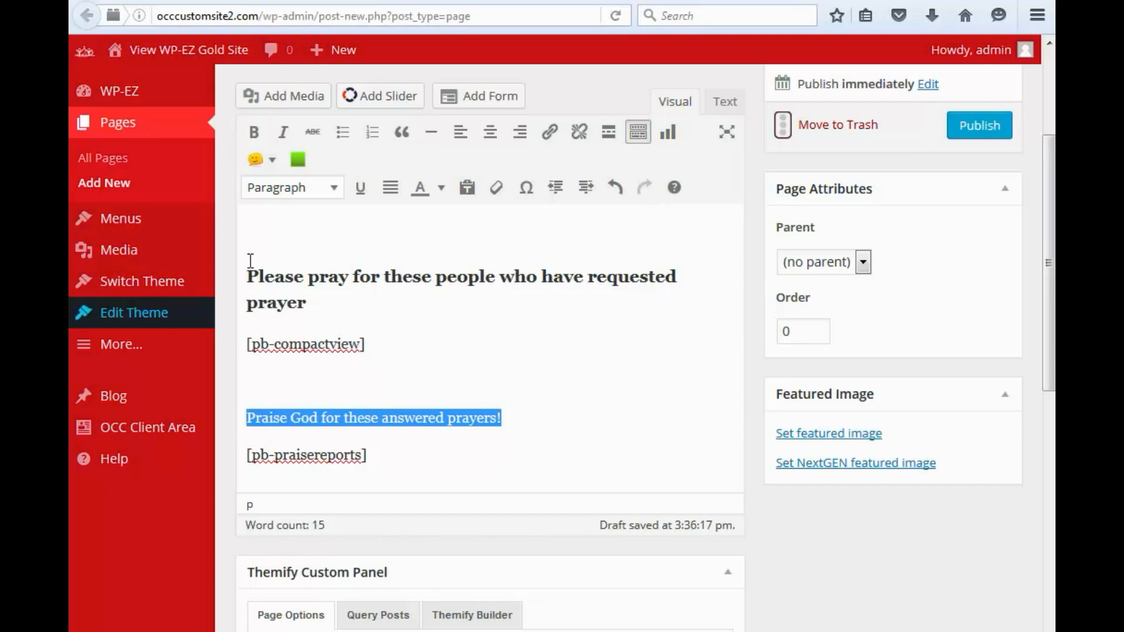
click(253, 132)
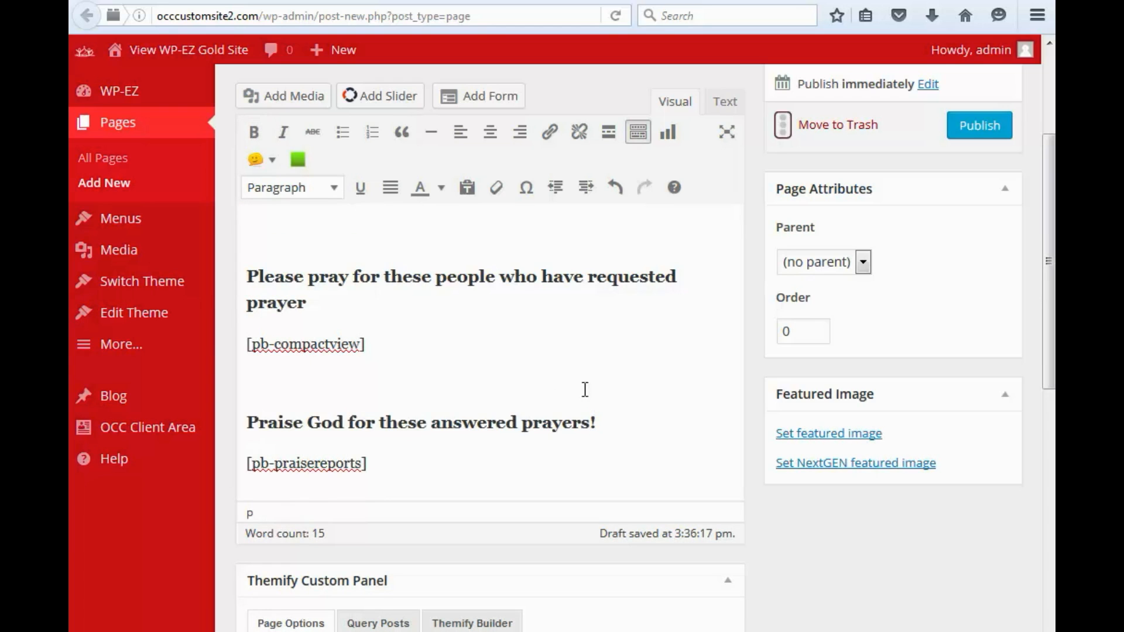
Publish the Prayer Requests page from the top of the editor.
scroll(up, 3)
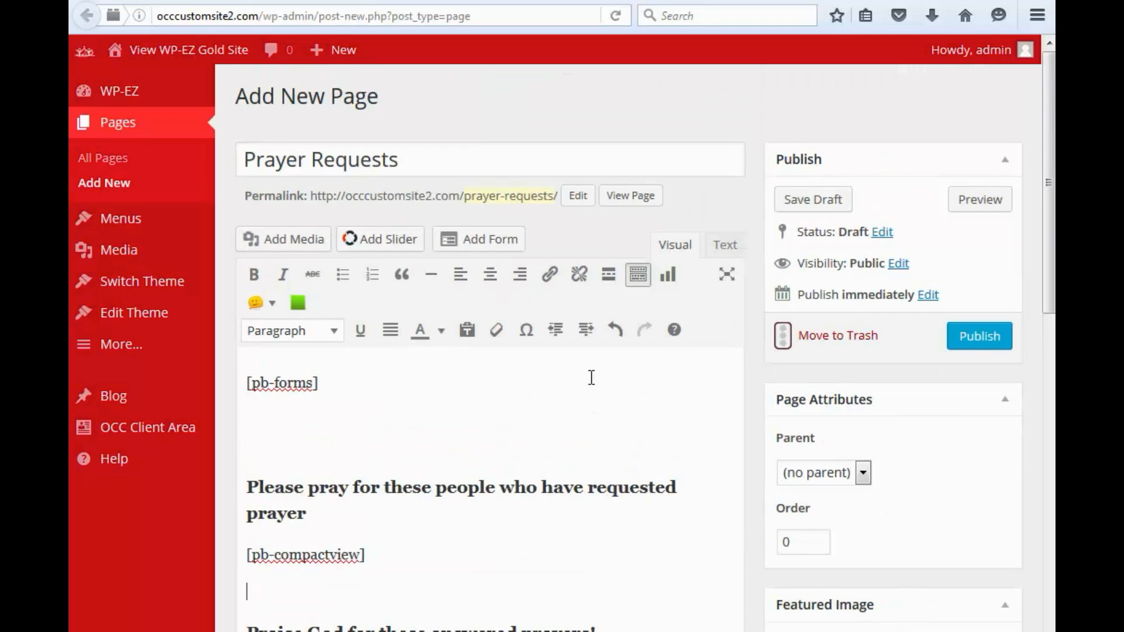
click(978, 335)
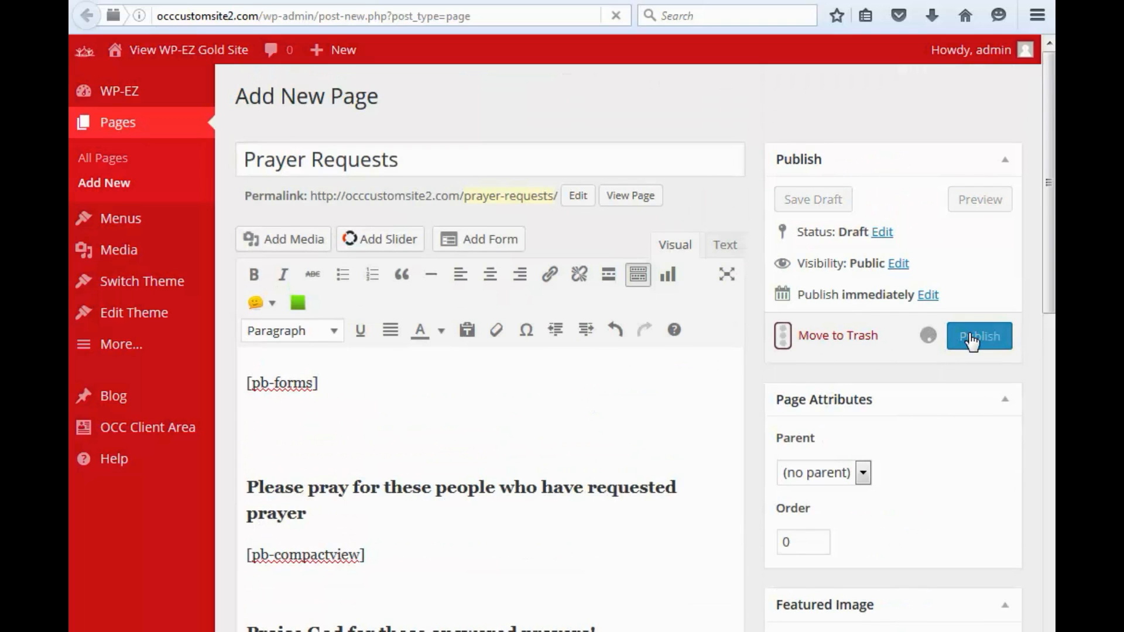
click(978, 335)
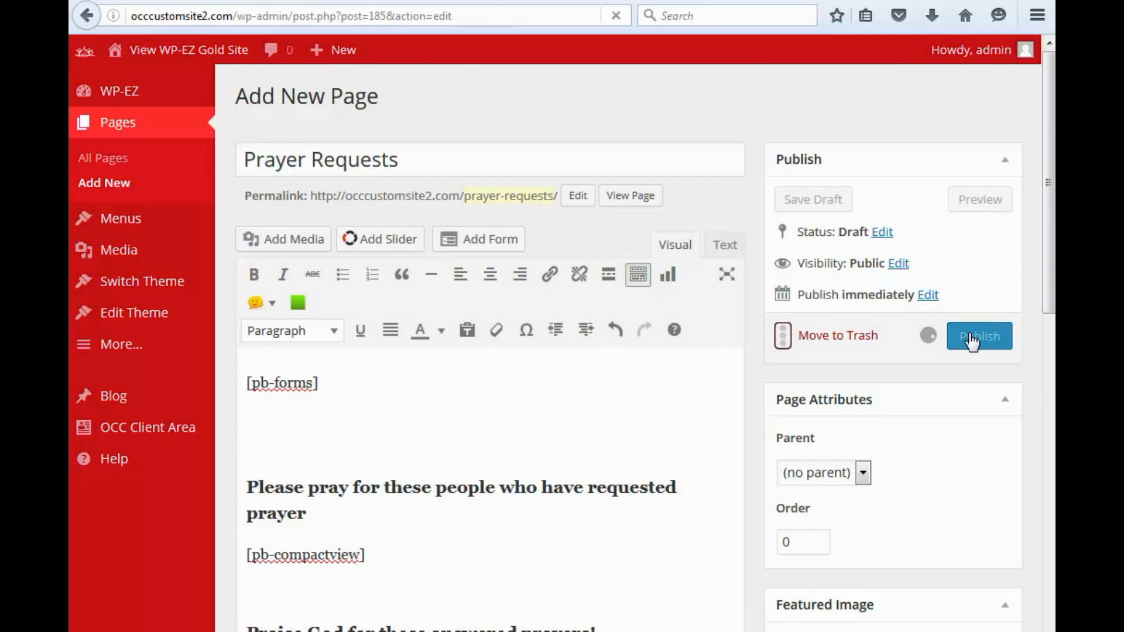
click(978, 335)
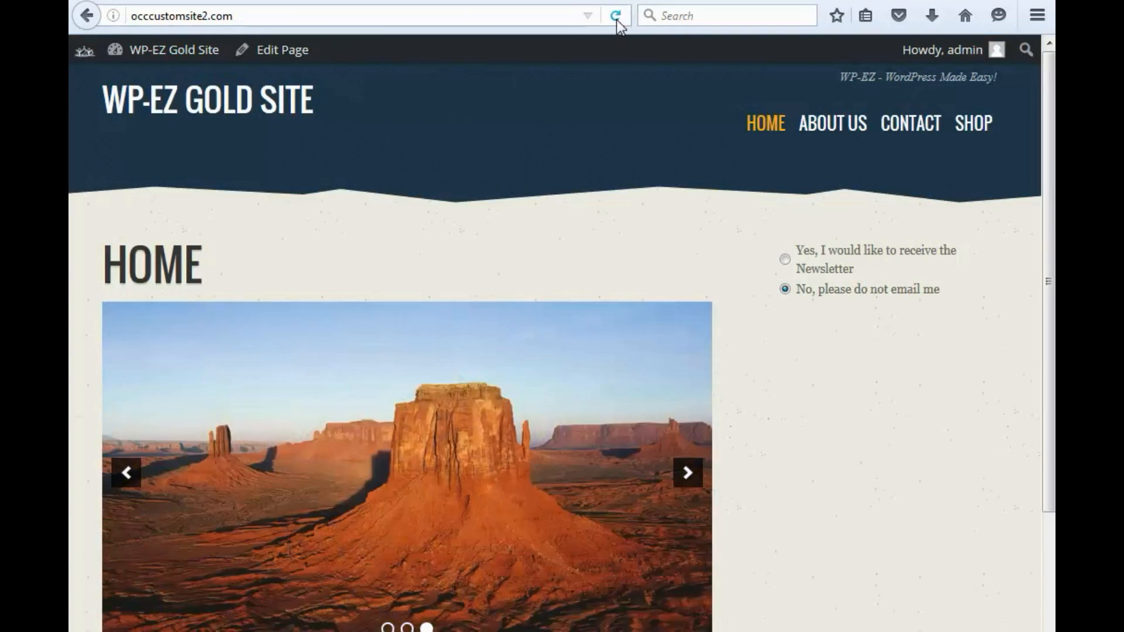
Reload the live Gold Site so its menu shows the Prayer Requests item.
click(616, 15)
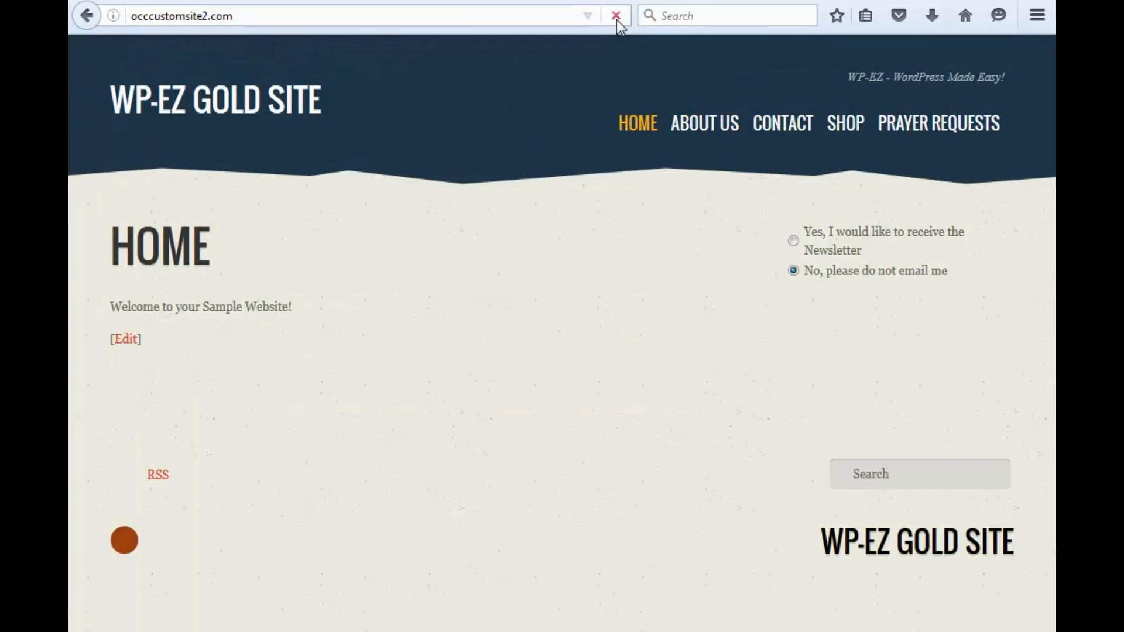
click(616, 15)
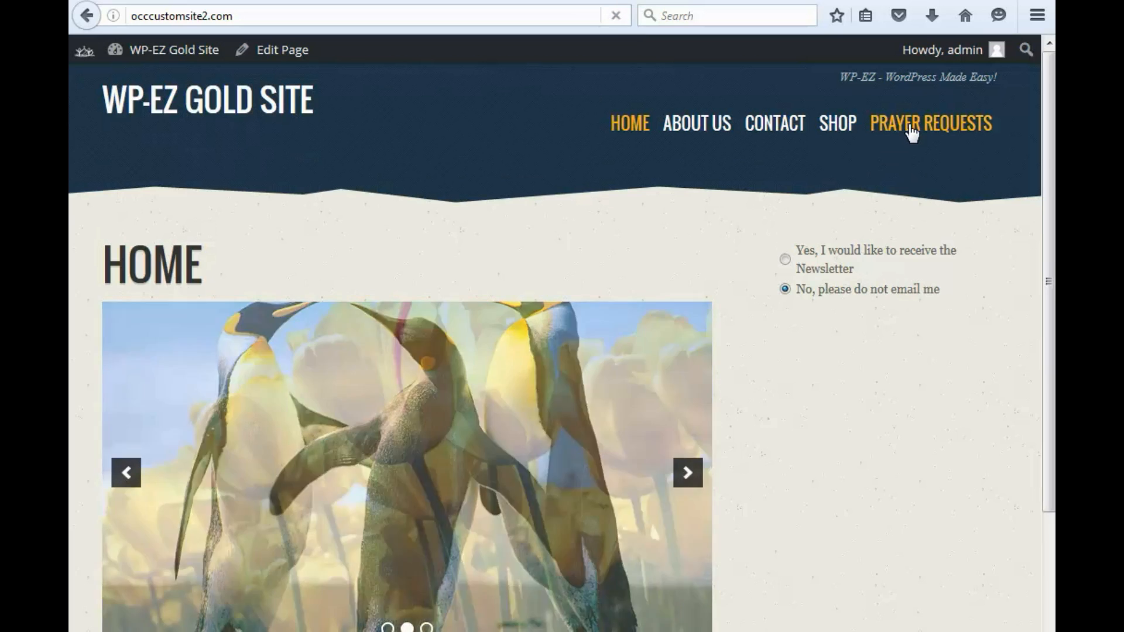
Open the live Prayer Requests page and scroll through its form, listings and praise reports.
click(929, 123)
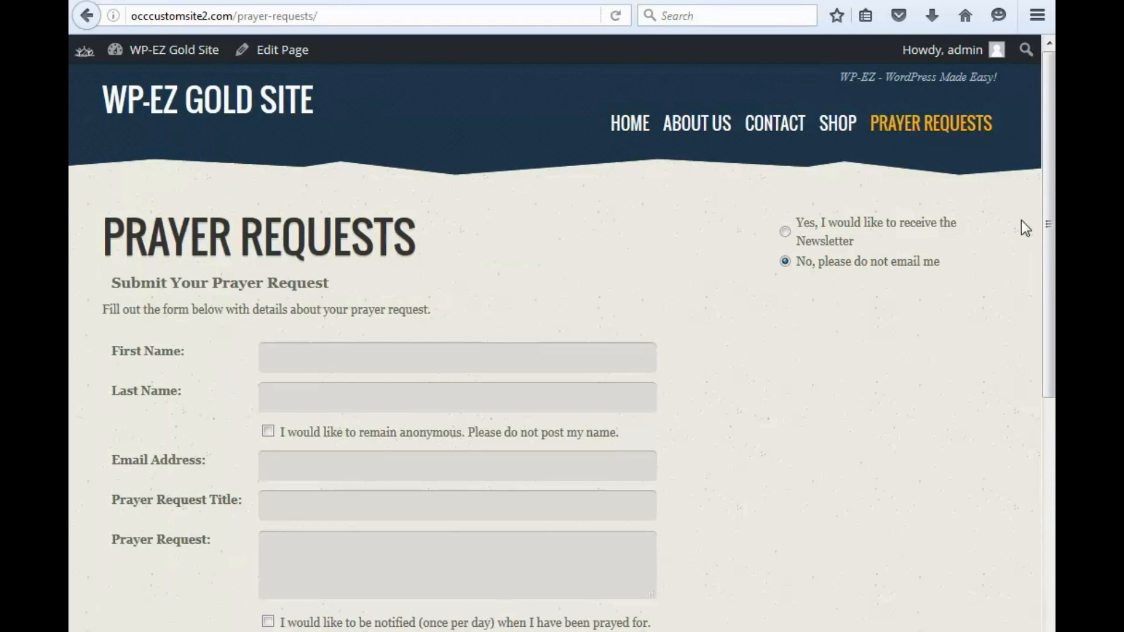
scroll(down, 3)
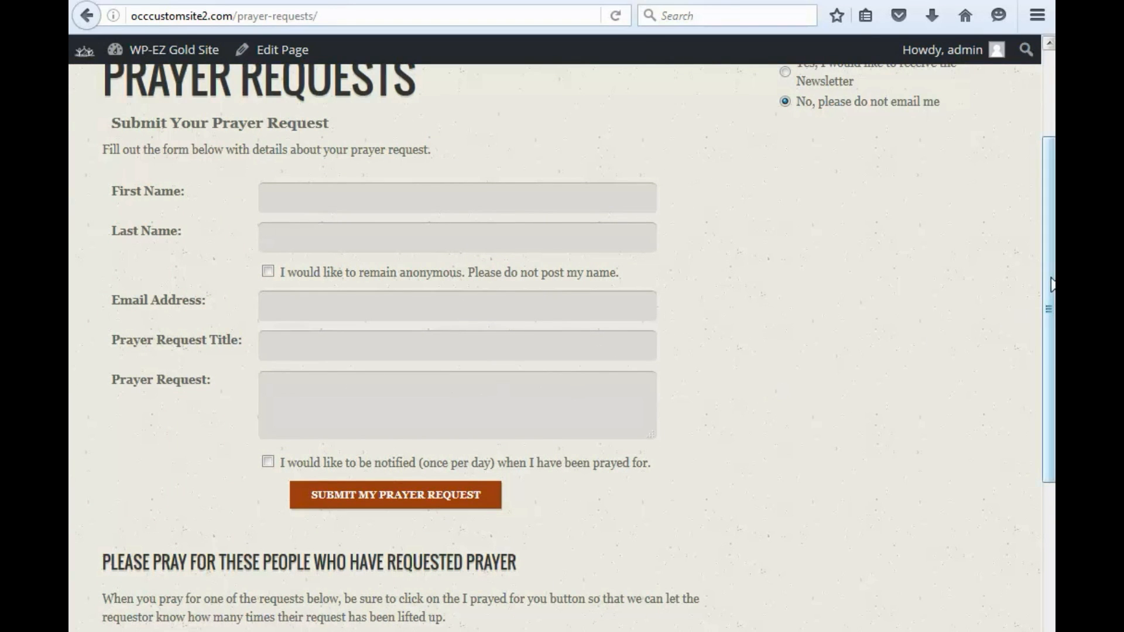
scroll(down, 3)
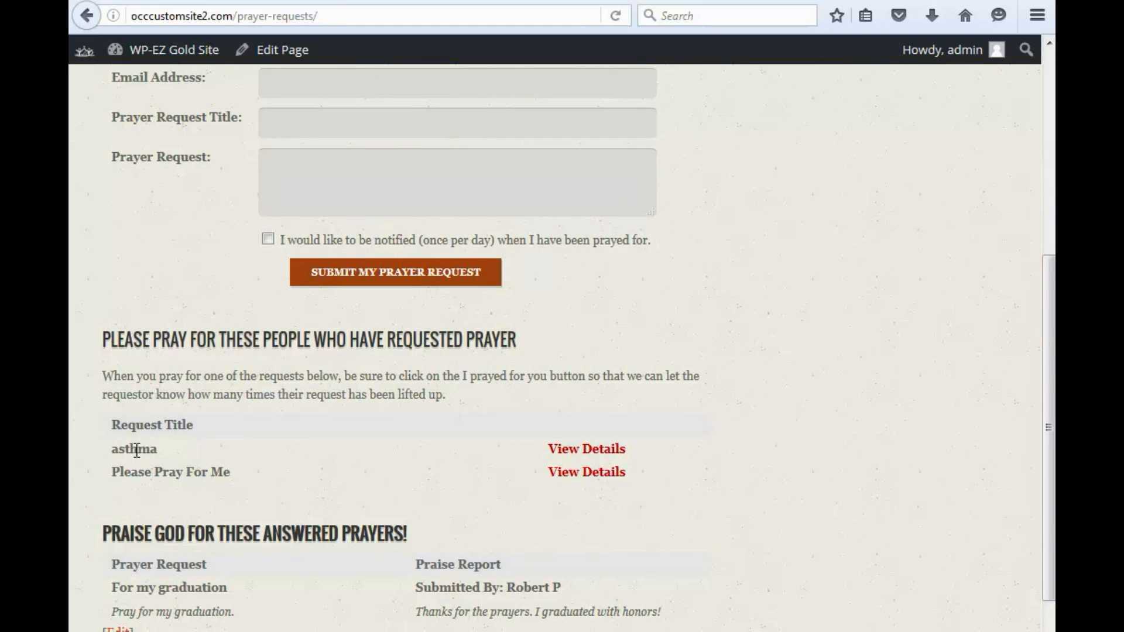
mouse_move(586, 449)
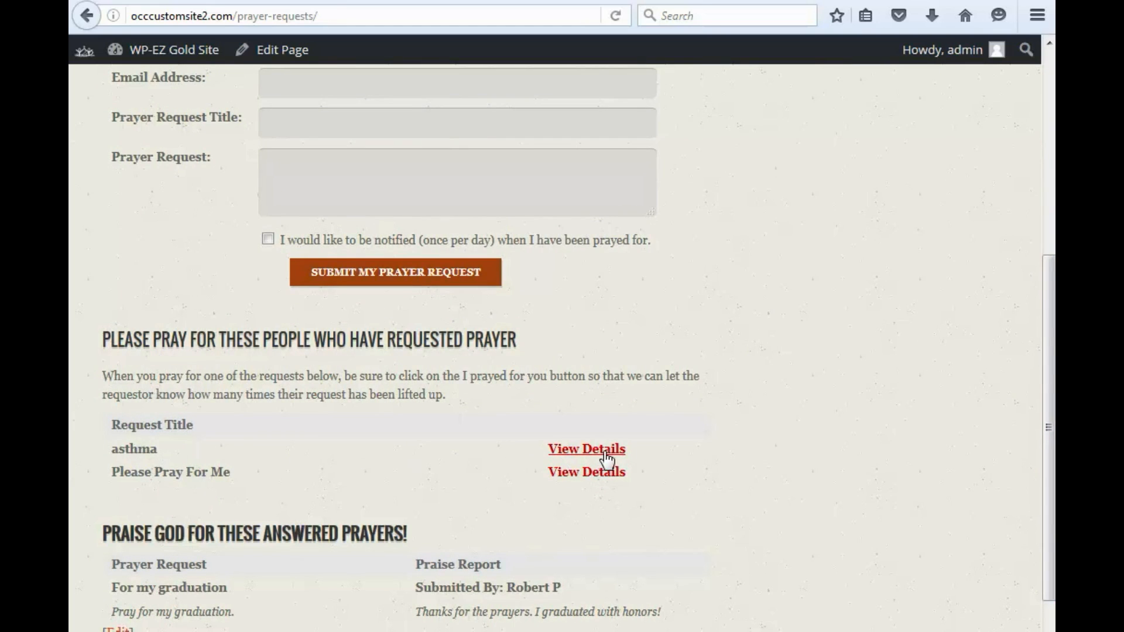
mouse_move(716, 453)
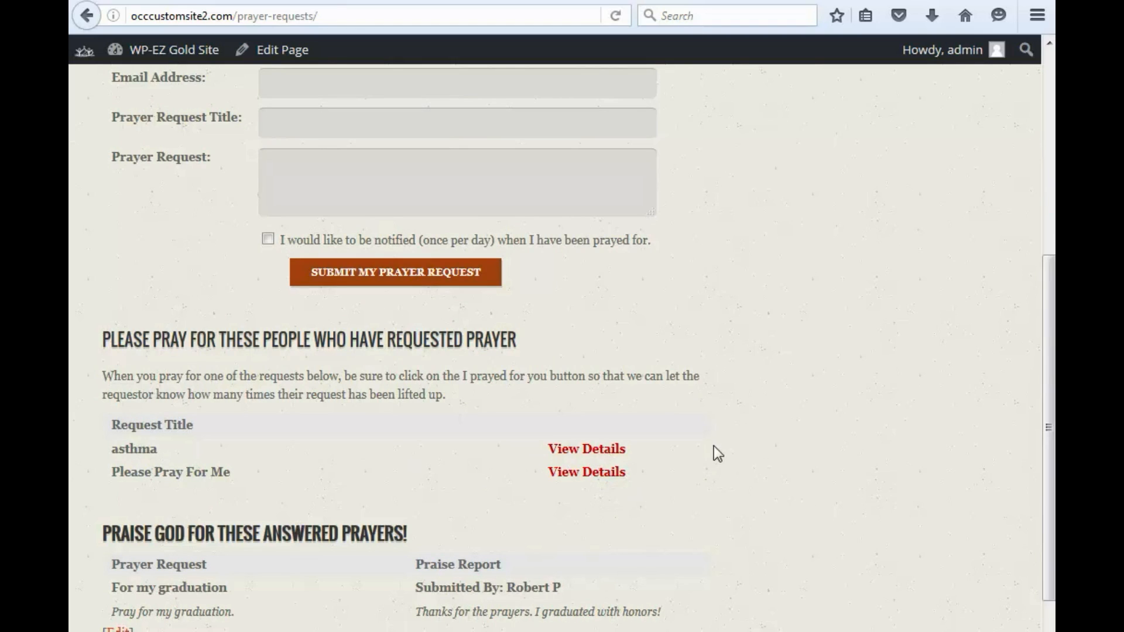
scroll(down, 3)
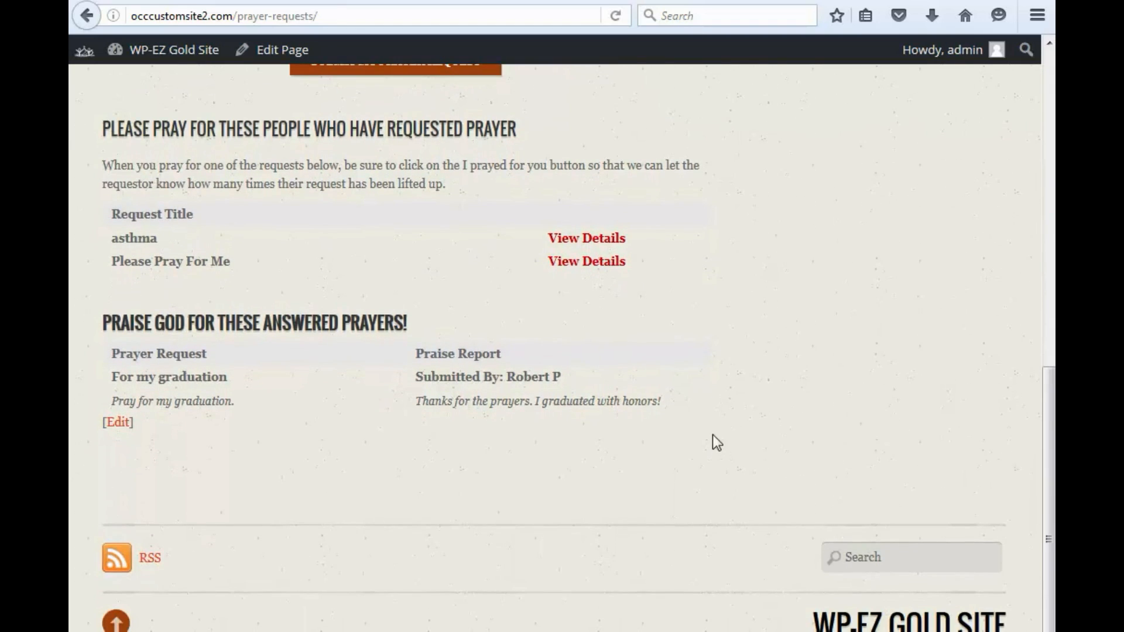
mouse_move(300, 430)
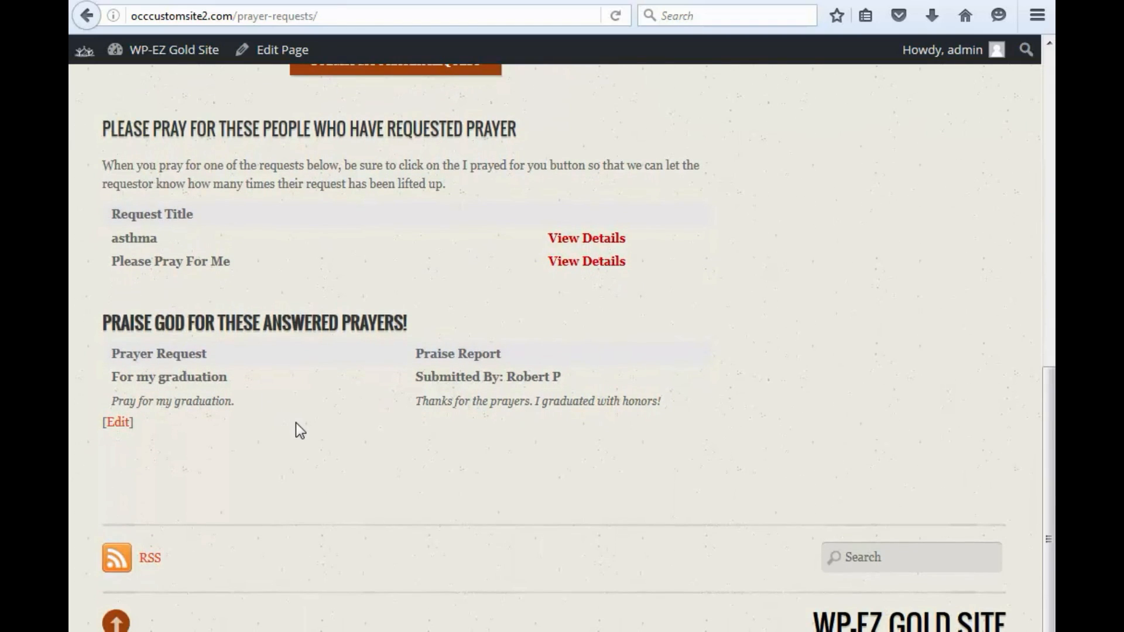
scroll(up, 3)
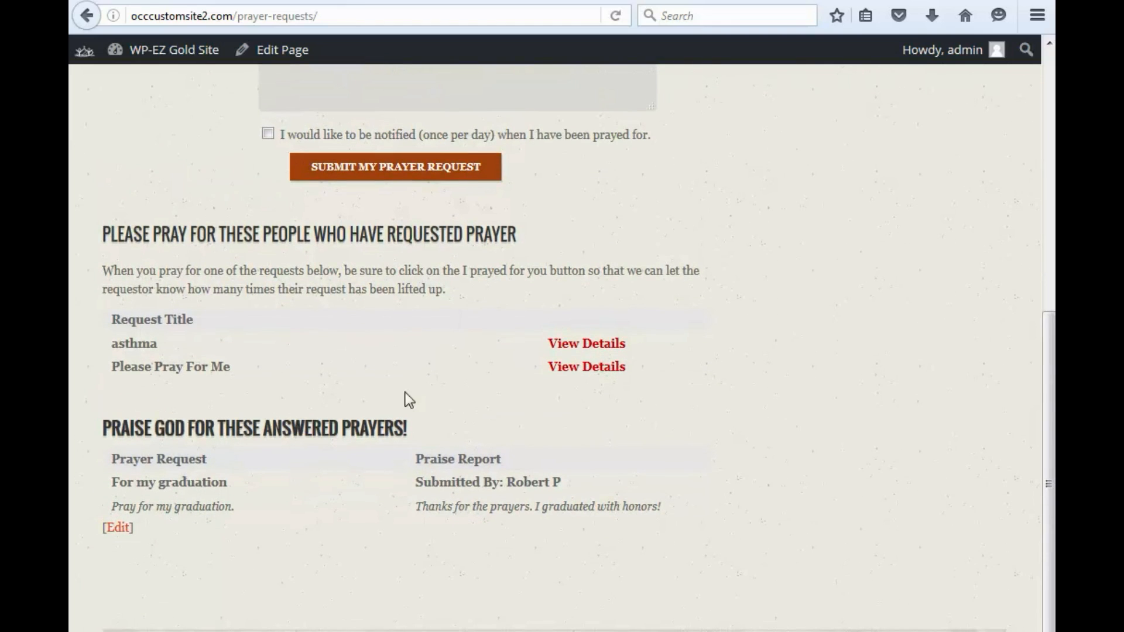
scroll(up, 3)
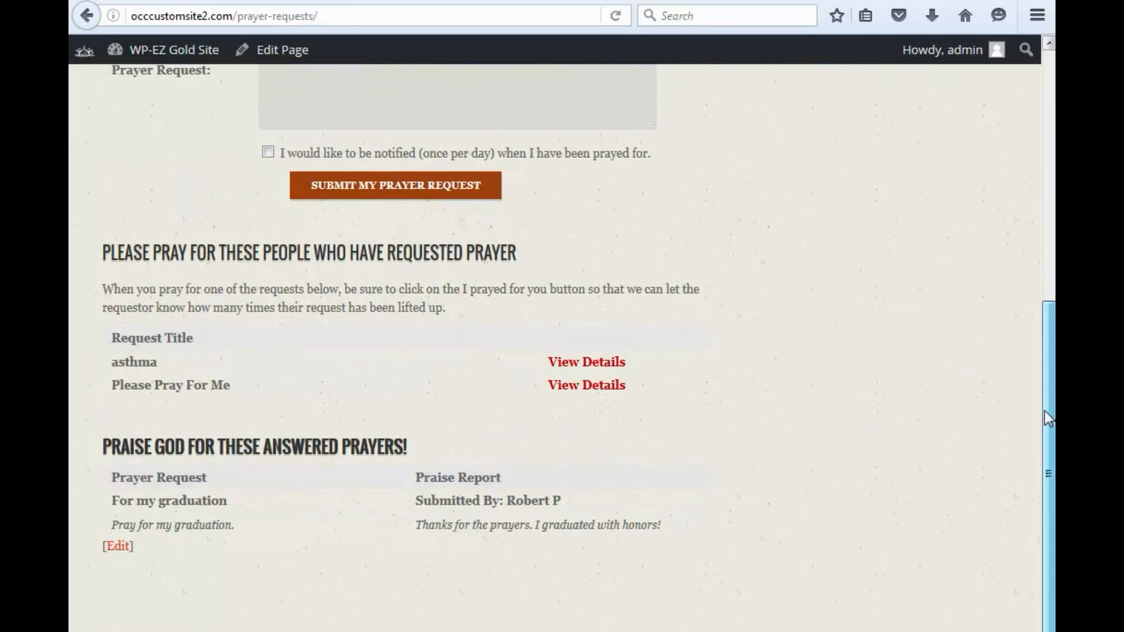
scroll(up, 3)
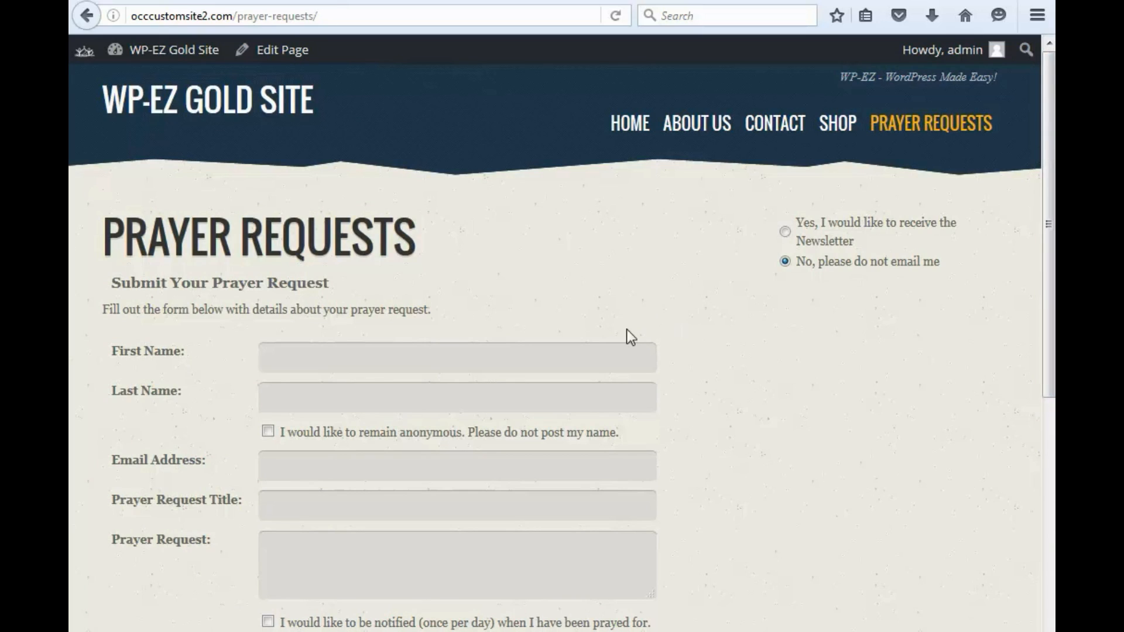
mouse_move(566, 233)
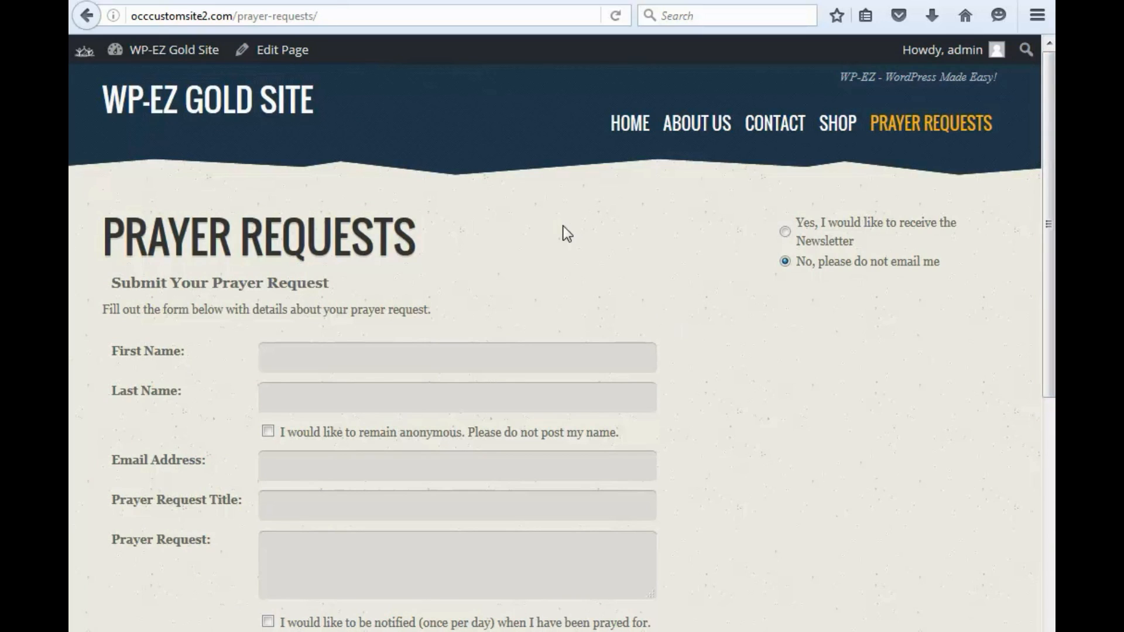
mouse_move(517, 200)
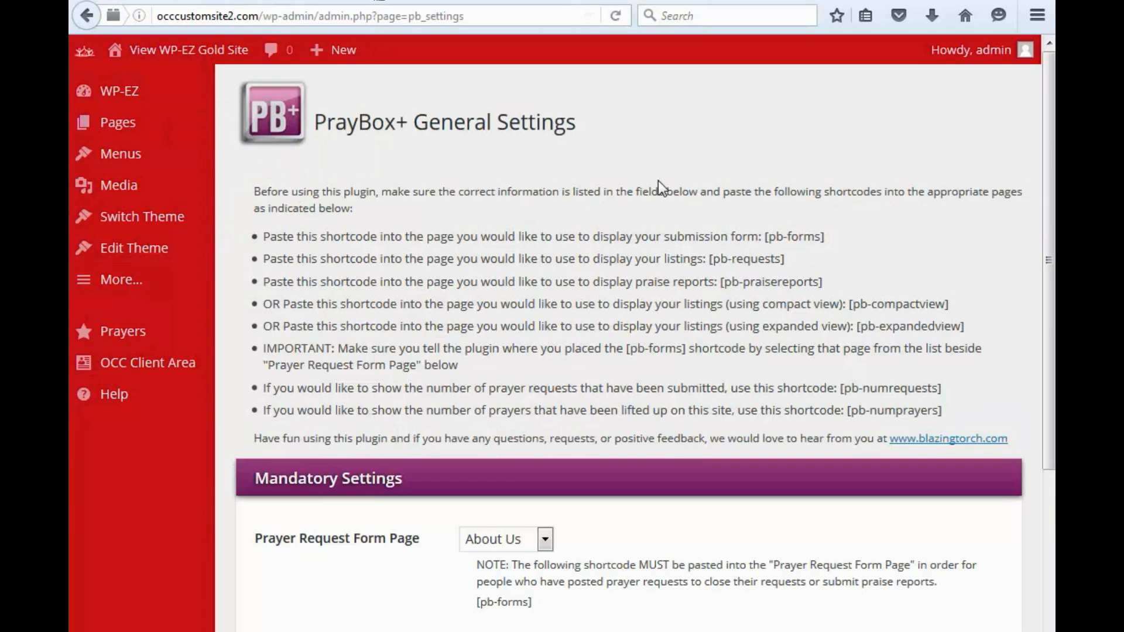
Set Prayer Requests as both the PrayBox+ form page and listings page.
scroll(down, 3)
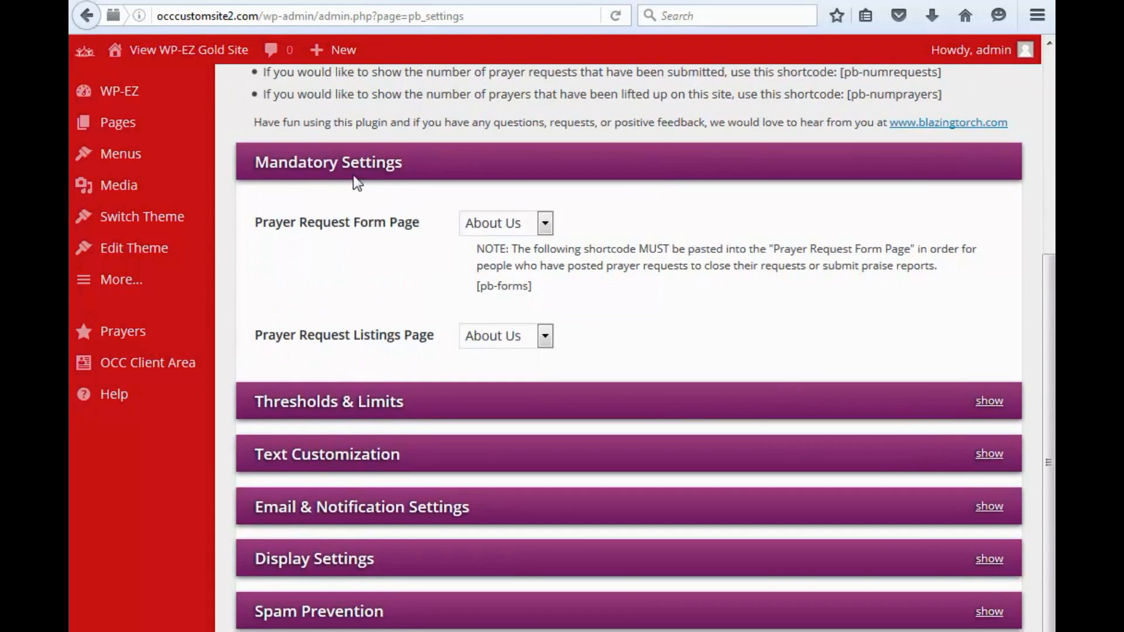
mouse_move(304, 228)
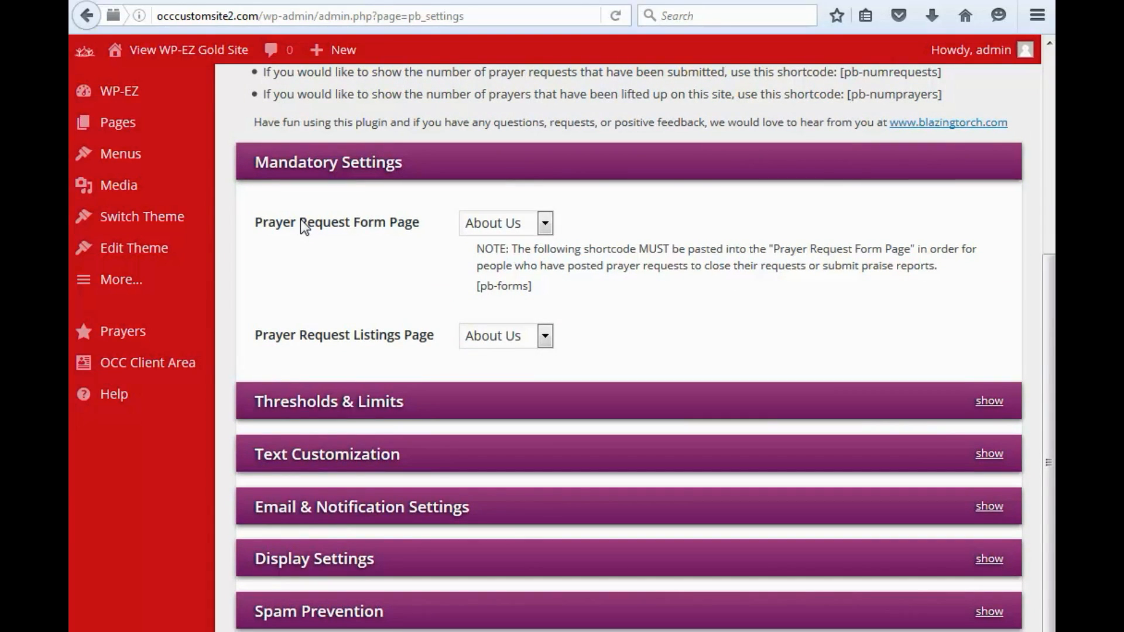
mouse_move(403, 238)
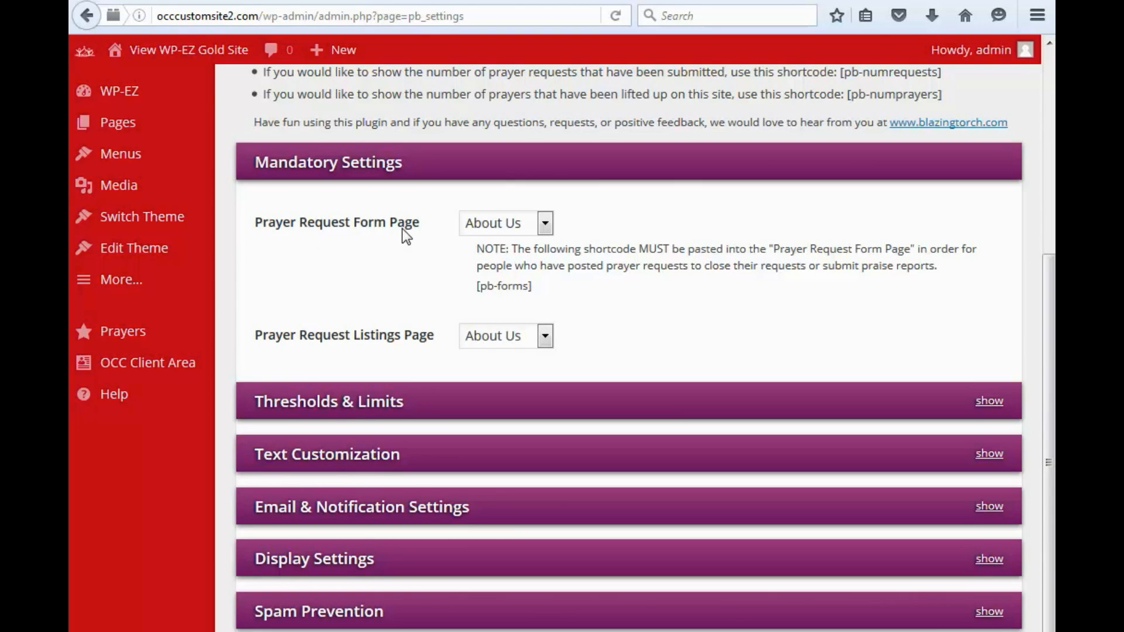
mouse_move(271, 357)
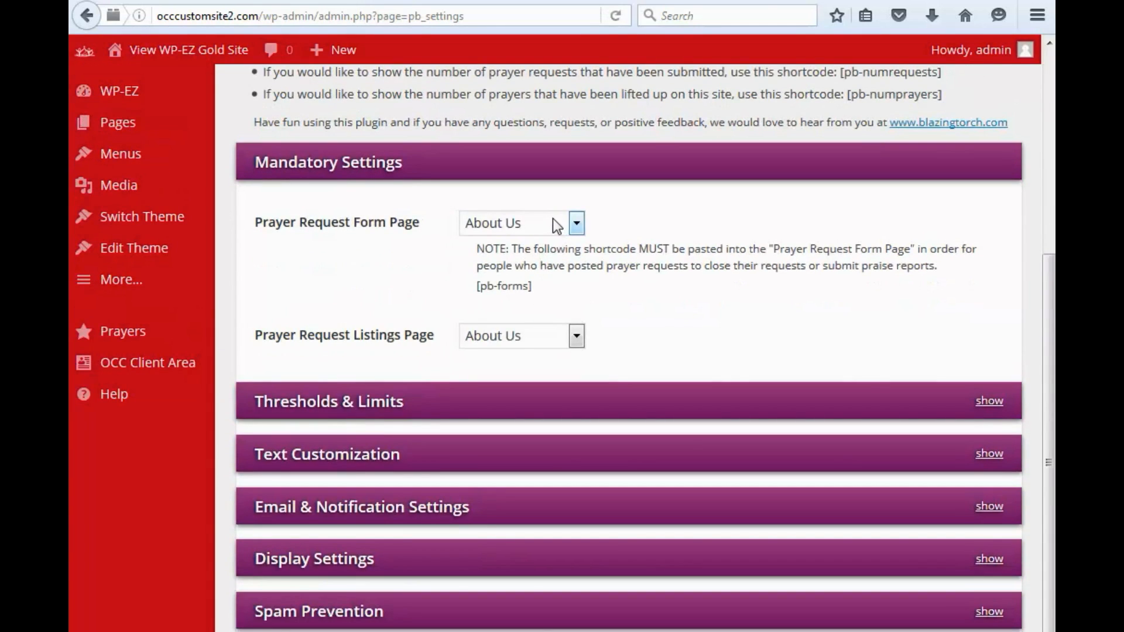
click(575, 223)
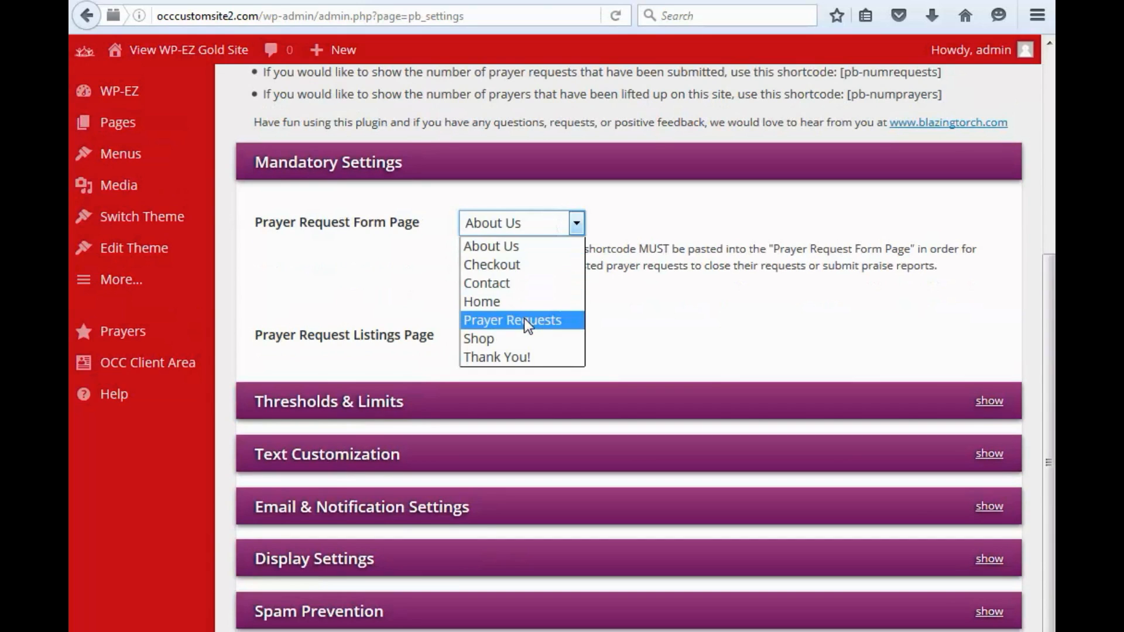
click(512, 320)
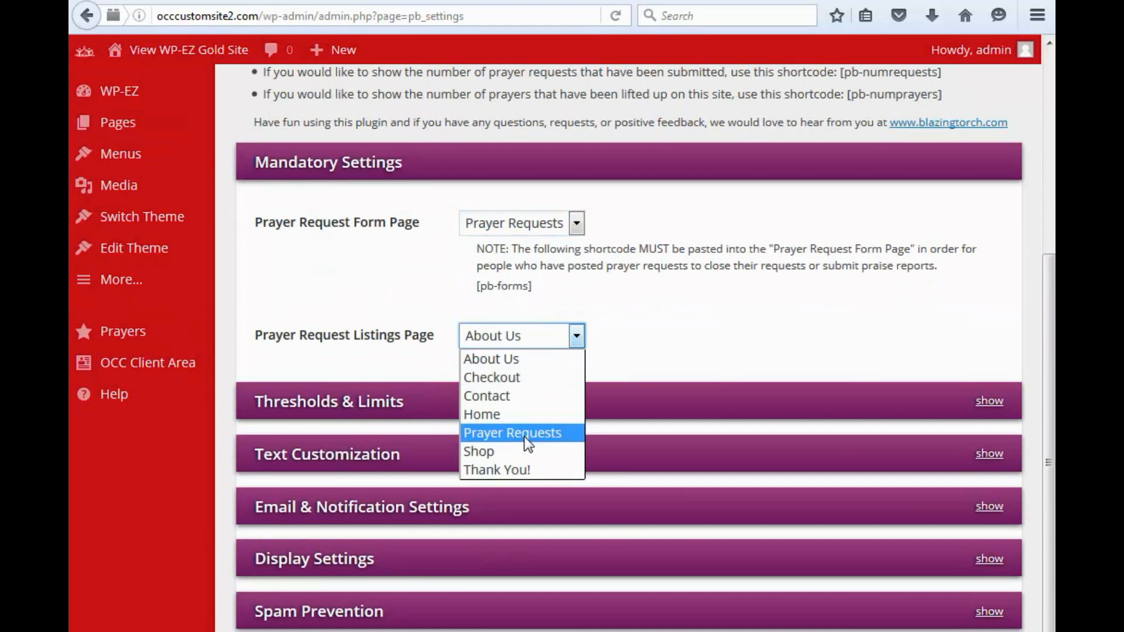
click(512, 432)
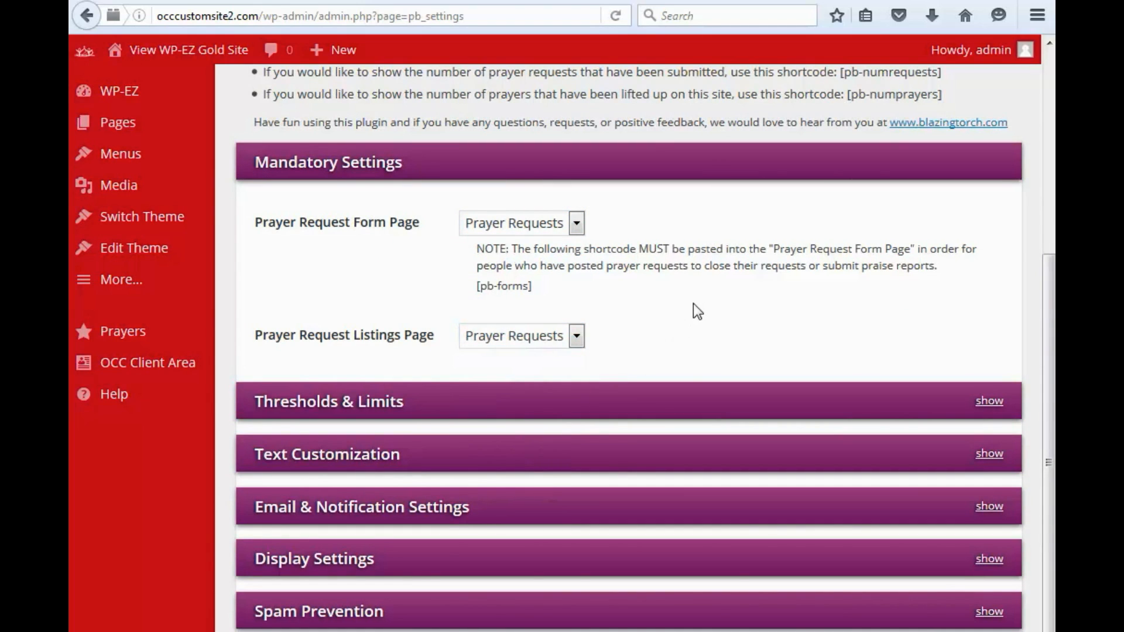
Expand Thresholds & Limits, review its options with flag threshold 3, and save the settings.
scroll(down, 3)
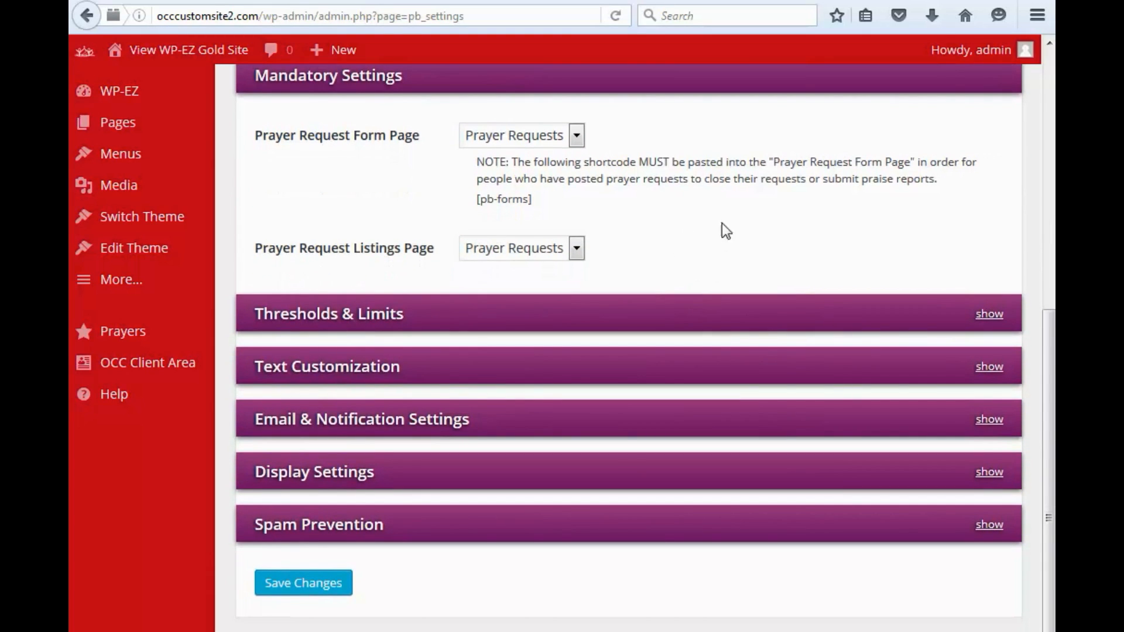
scroll(up, 3)
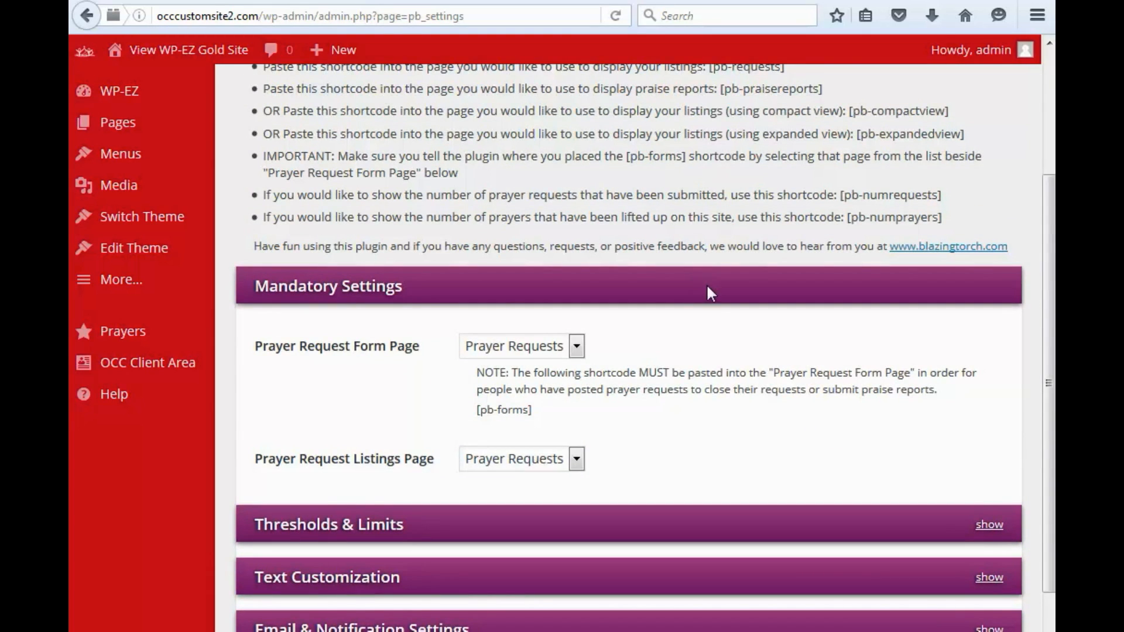
scroll(down, 3)
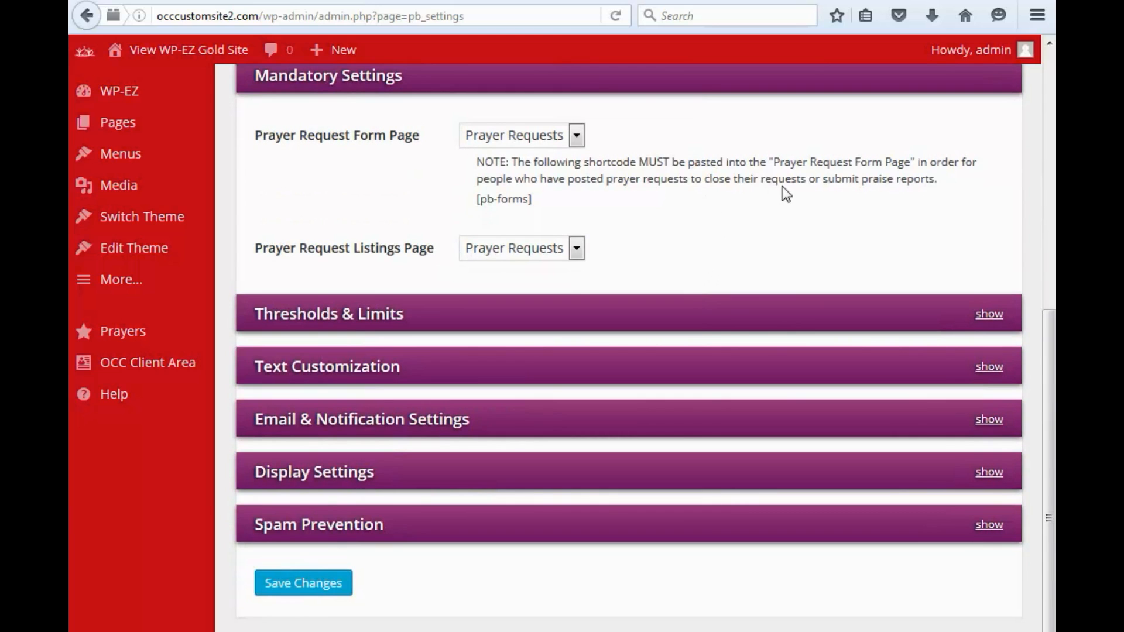
mouse_move(993, 323)
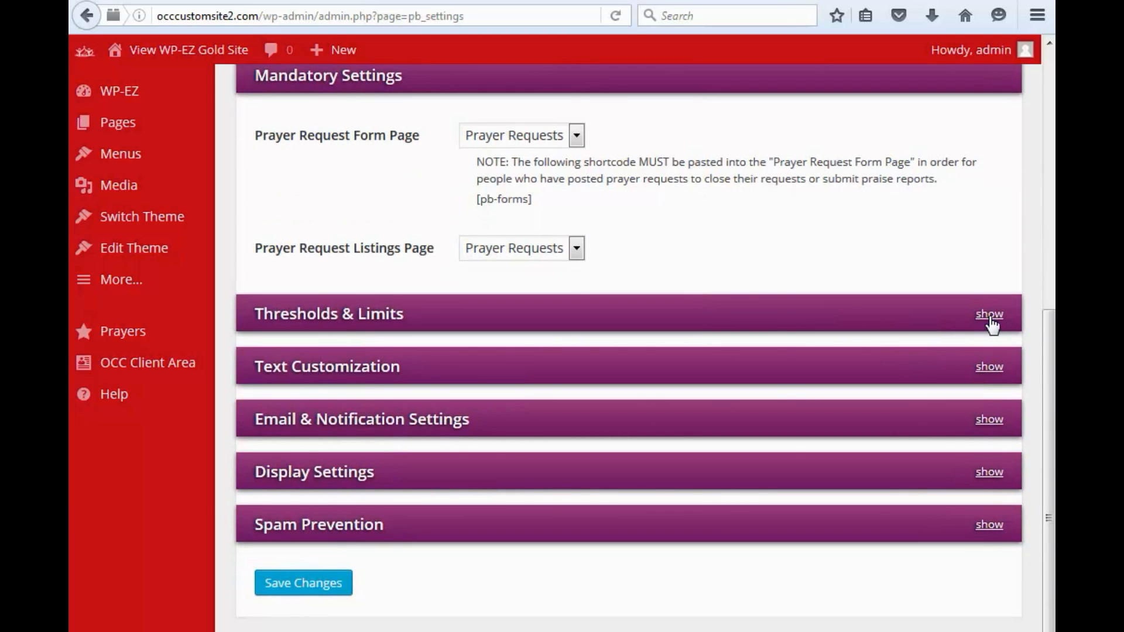
click(989, 313)
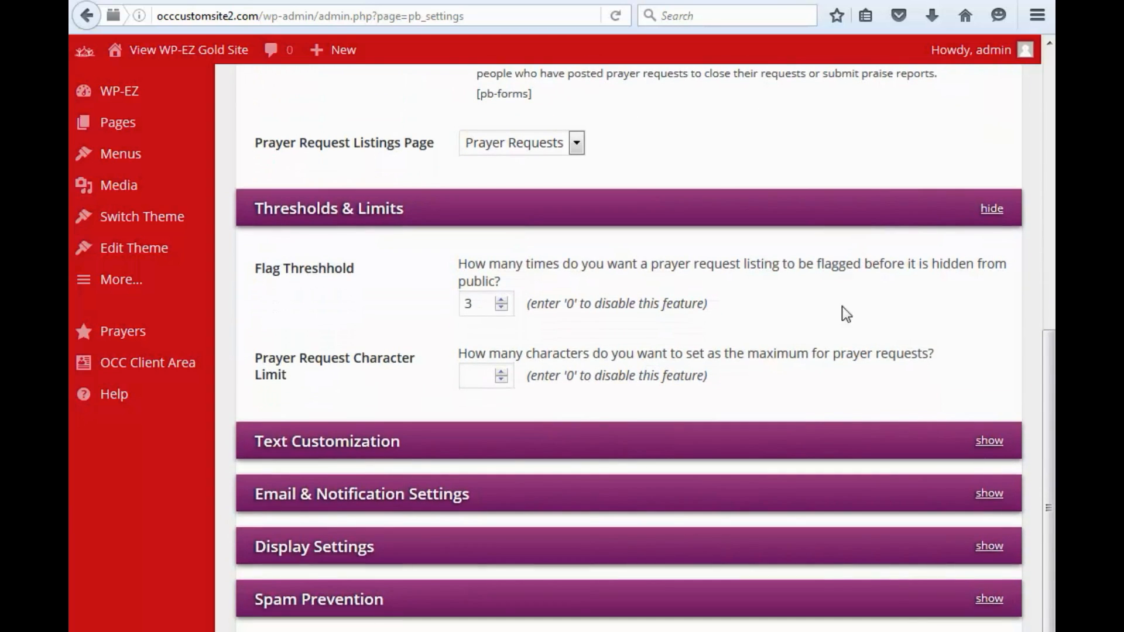
mouse_move(811, 290)
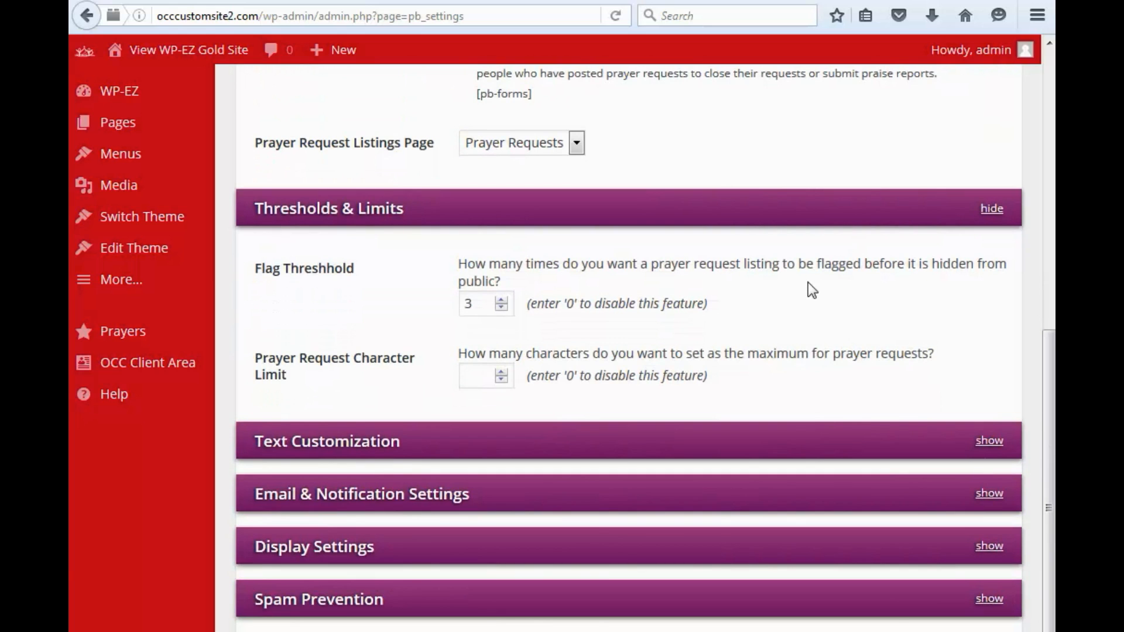
scroll(up, 3)
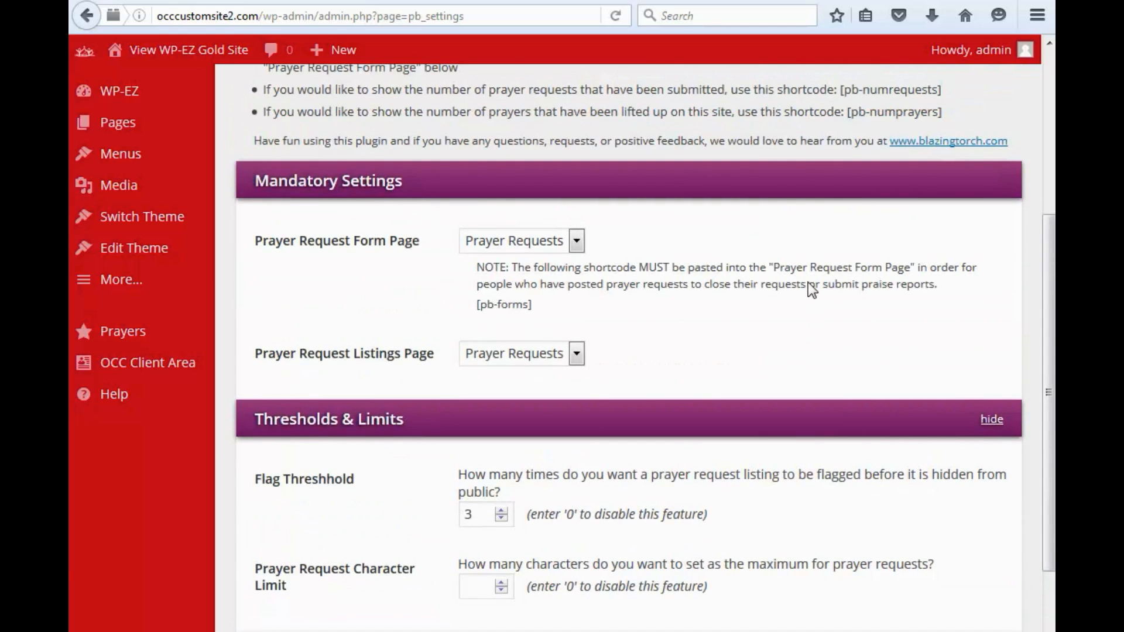
scroll(down, 3)
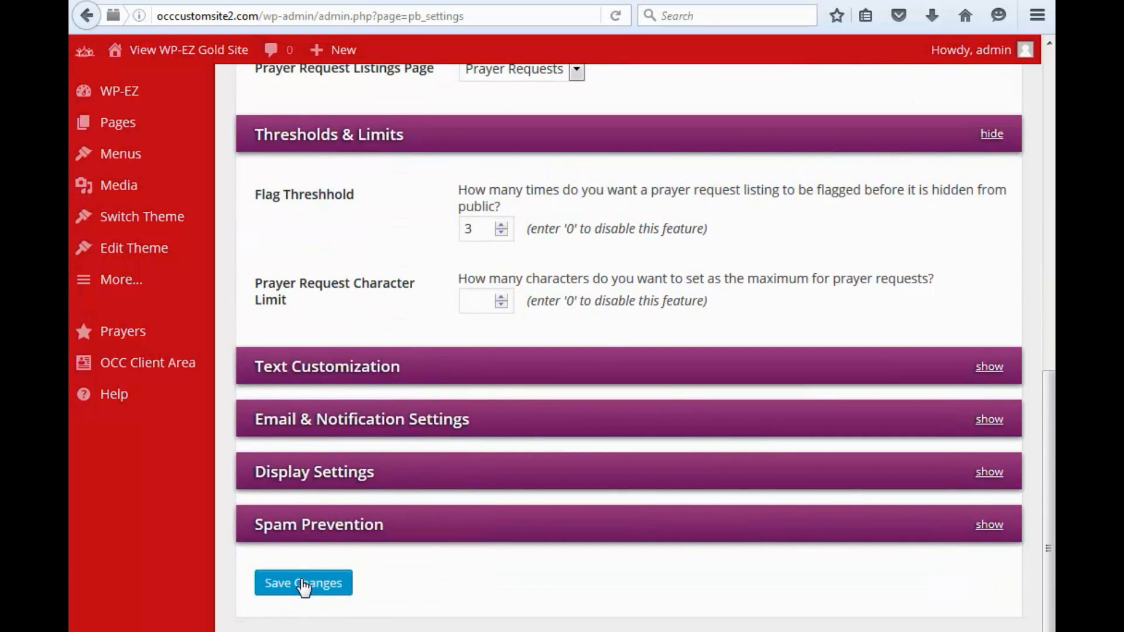
click(302, 584)
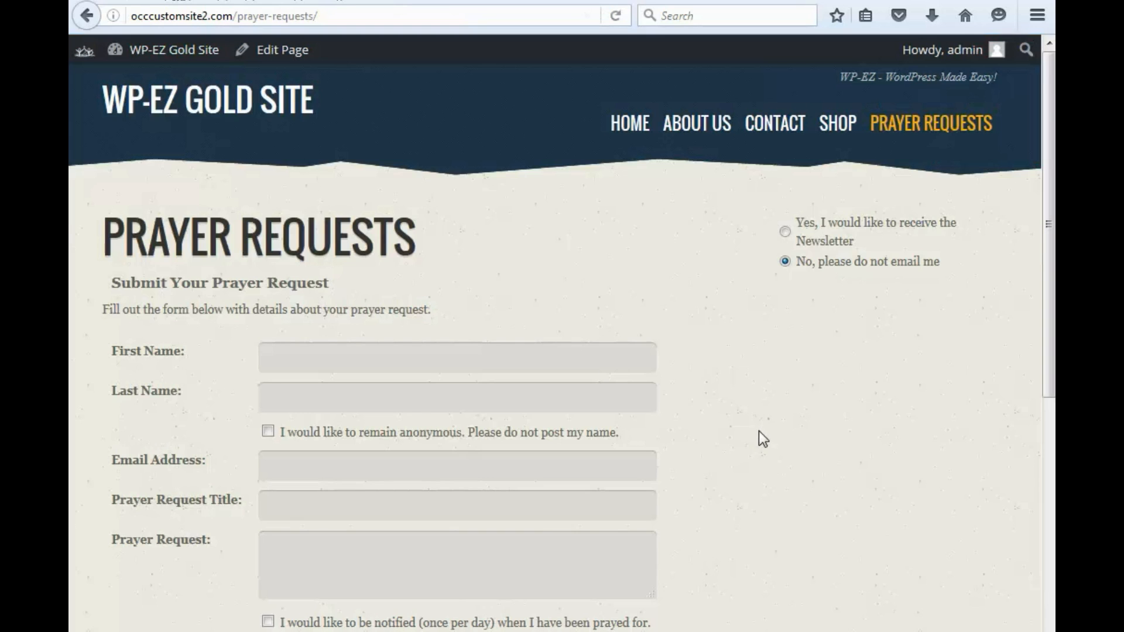
Scroll down the live Prayer Requests page and view the asthma request's submitter and text.
scroll(down, 3)
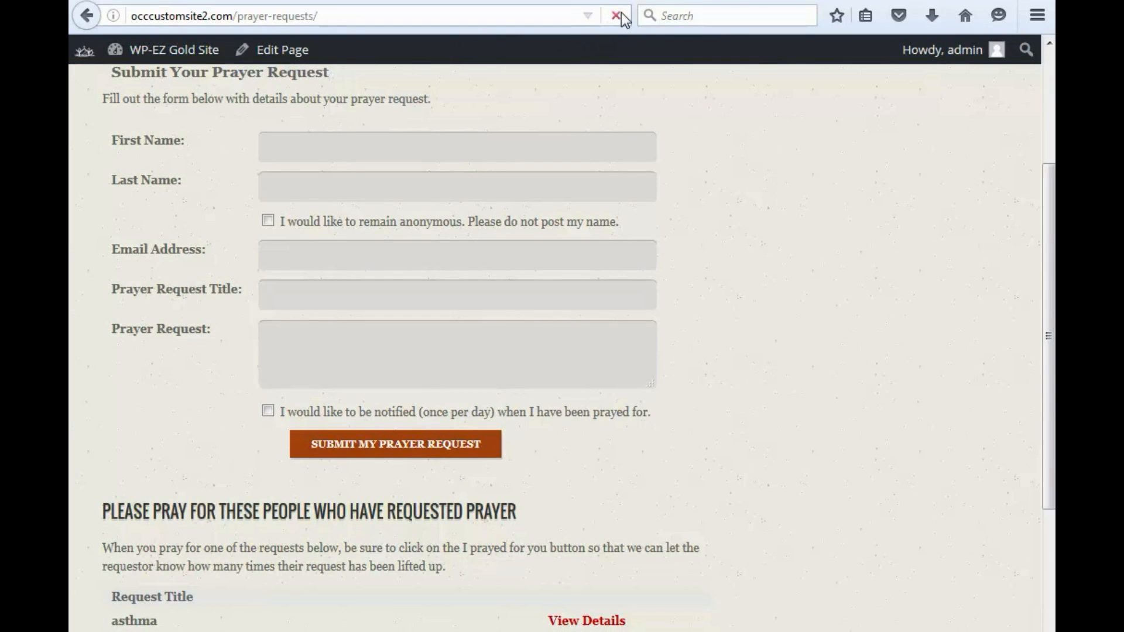
mouse_move(825, 271)
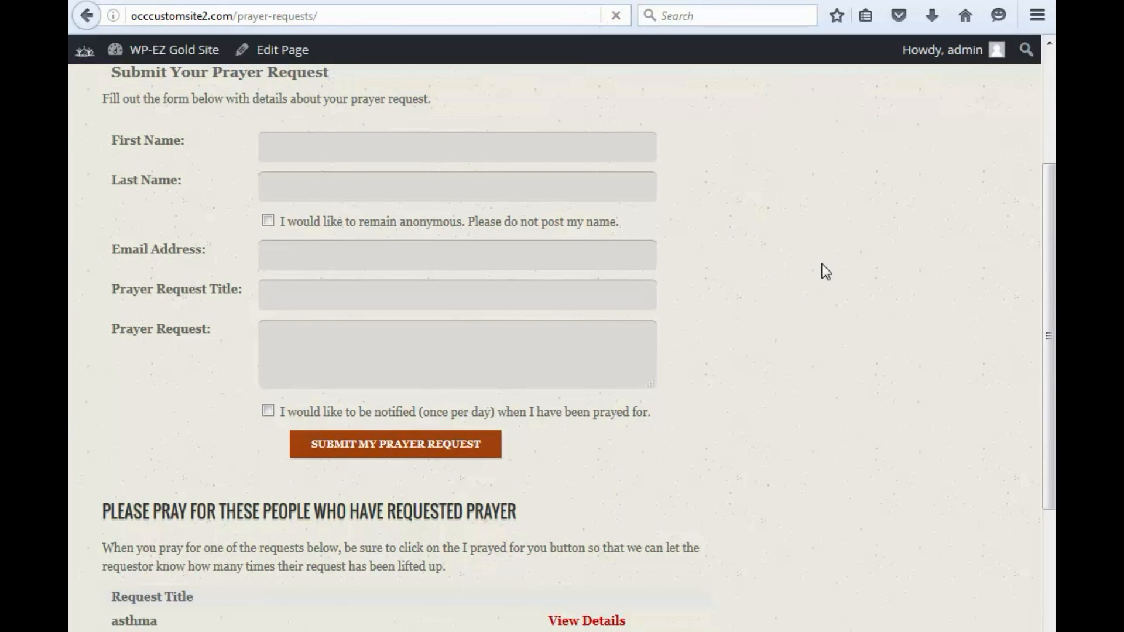
scroll(down, 3)
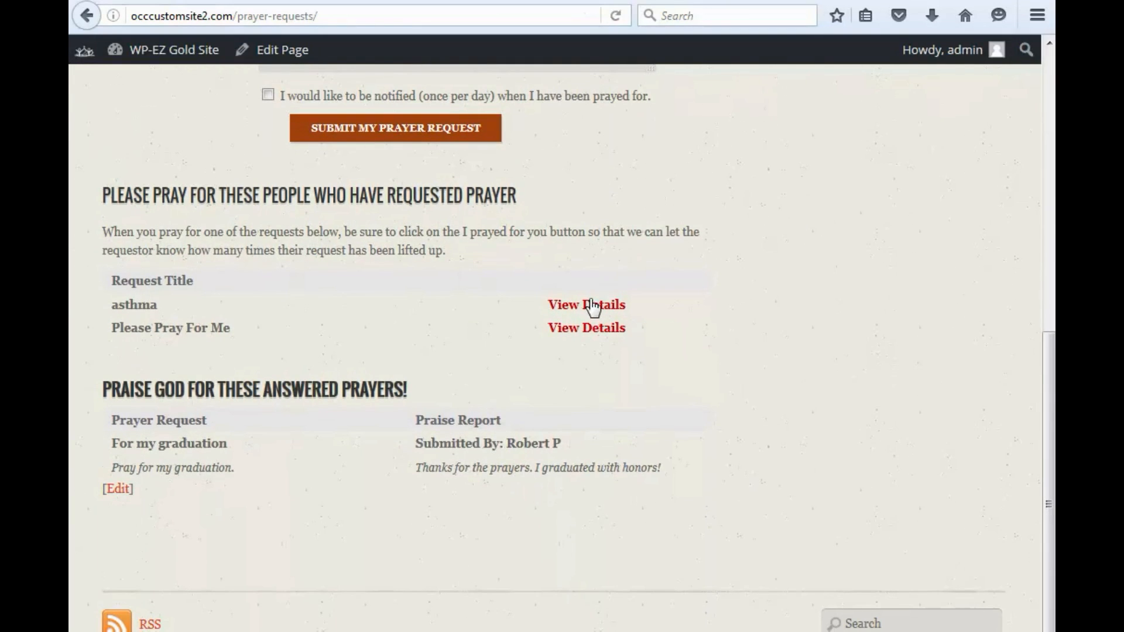
click(585, 304)
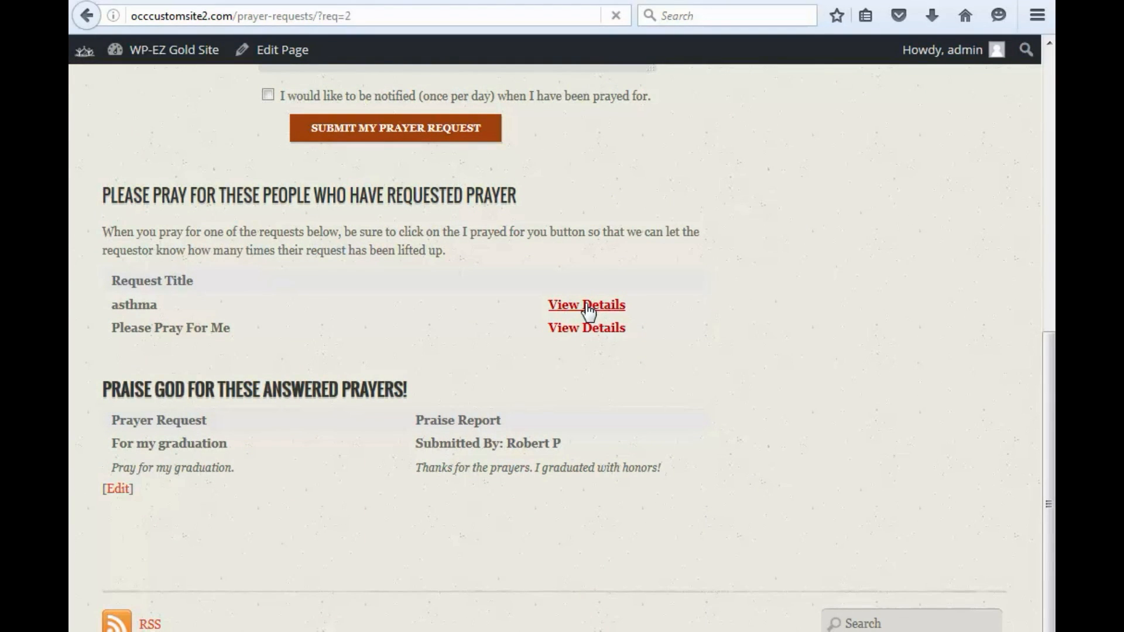
click(585, 304)
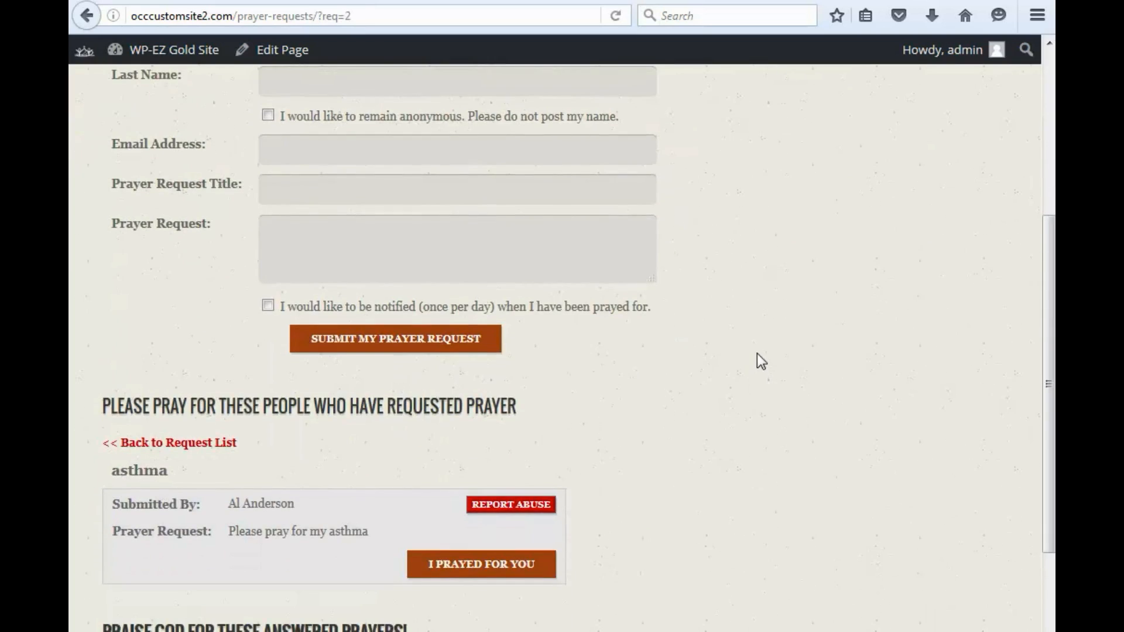
scroll(down, 3)
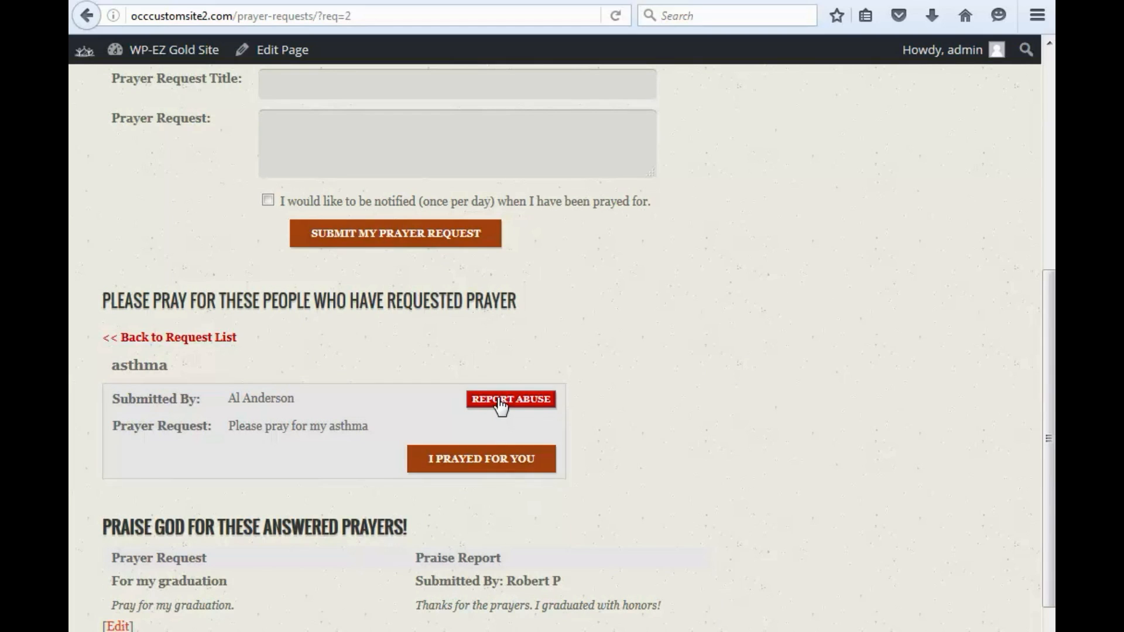
mouse_move(699, 416)
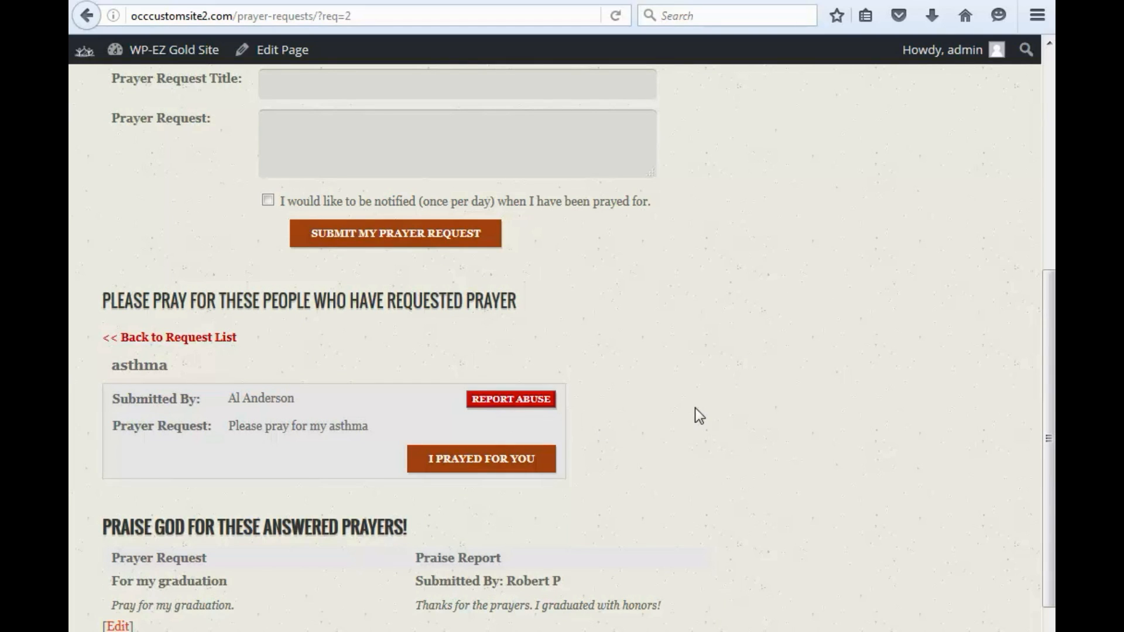
mouse_move(684, 387)
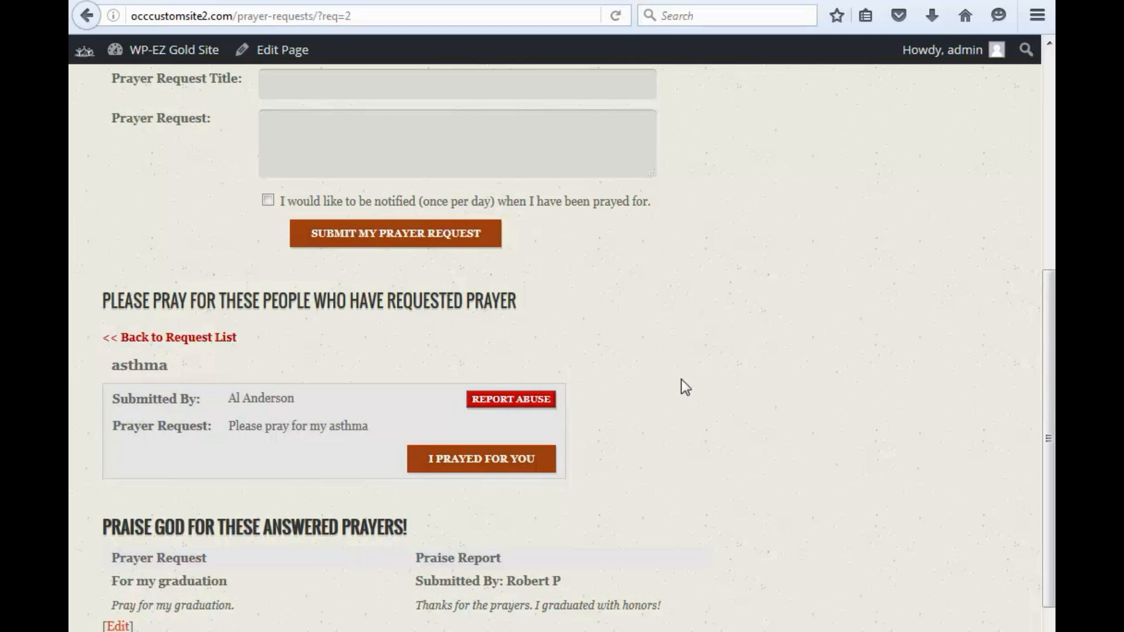
mouse_move(438, 106)
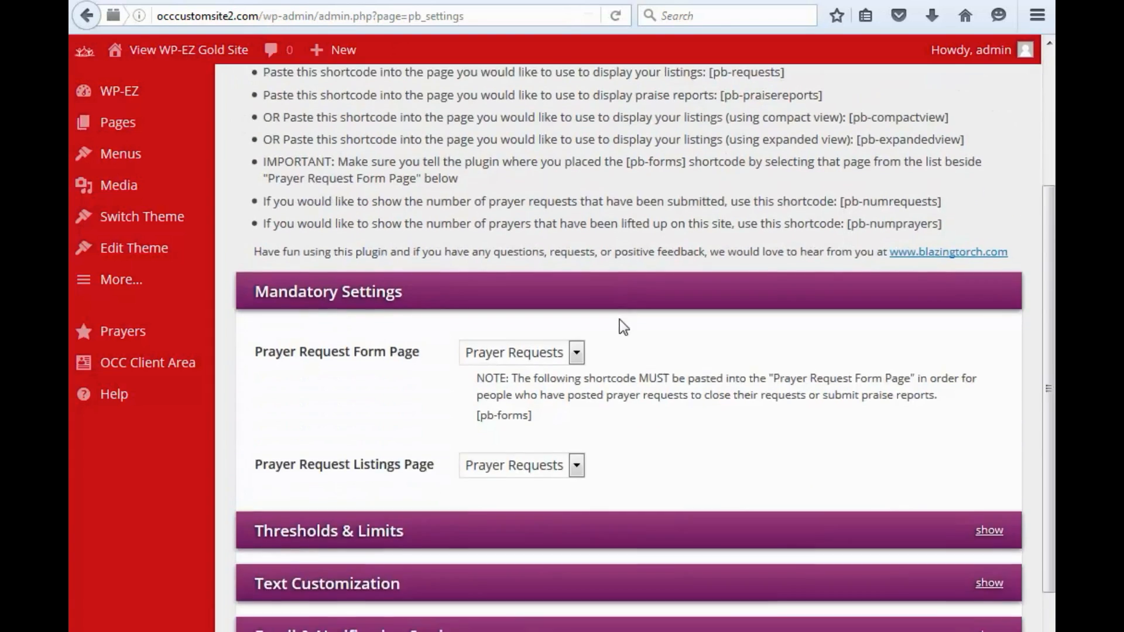
scroll(down, 3)
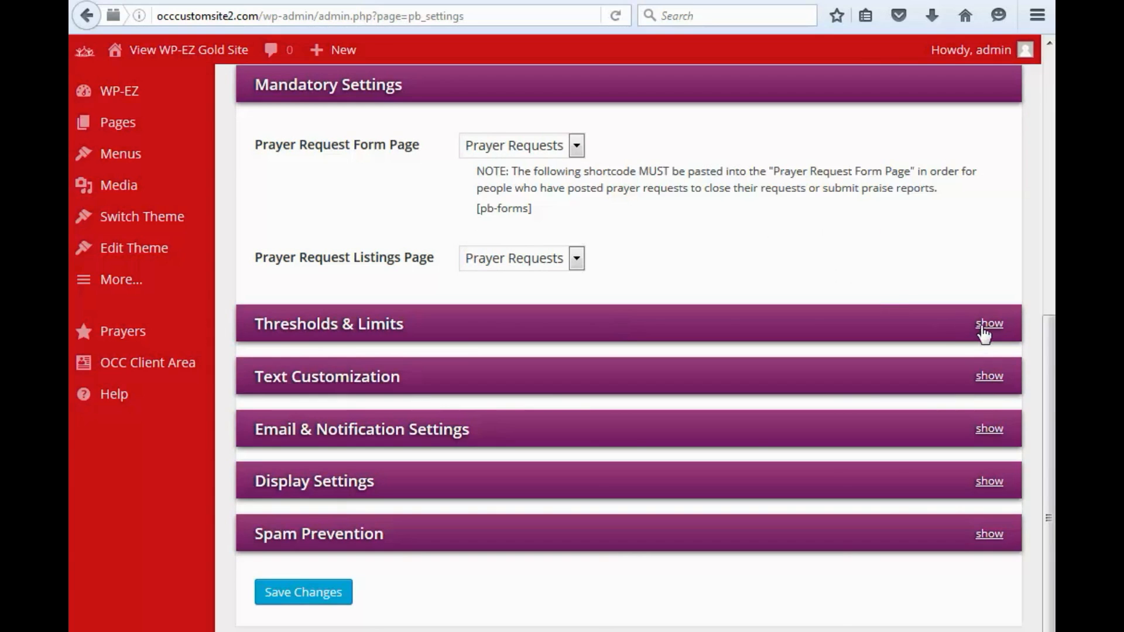
click(989, 323)
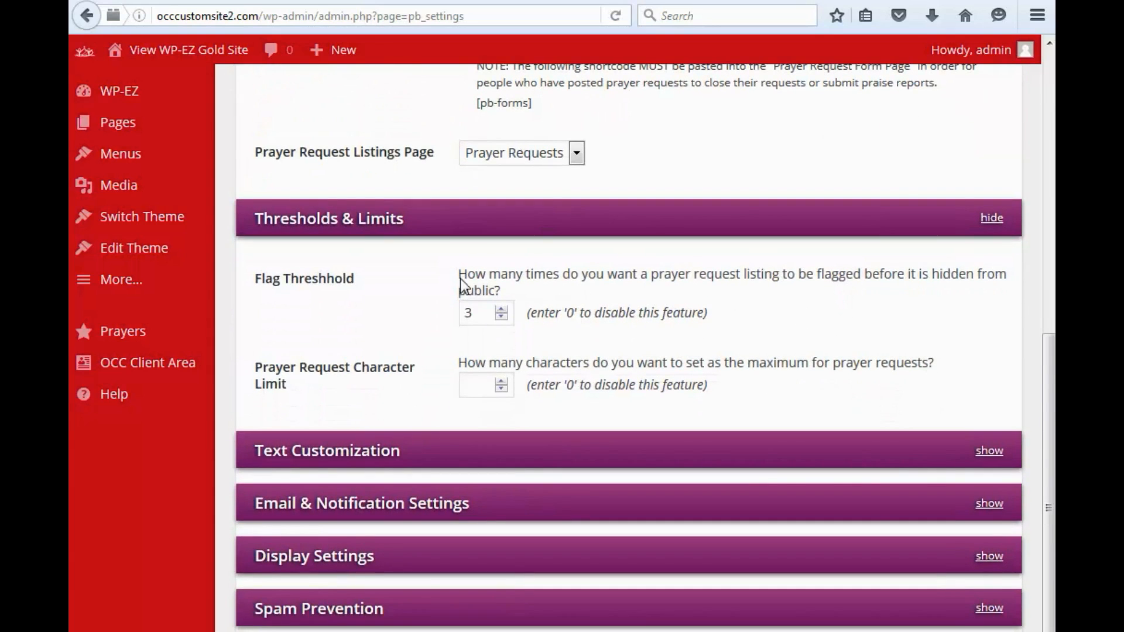
mouse_move(677, 292)
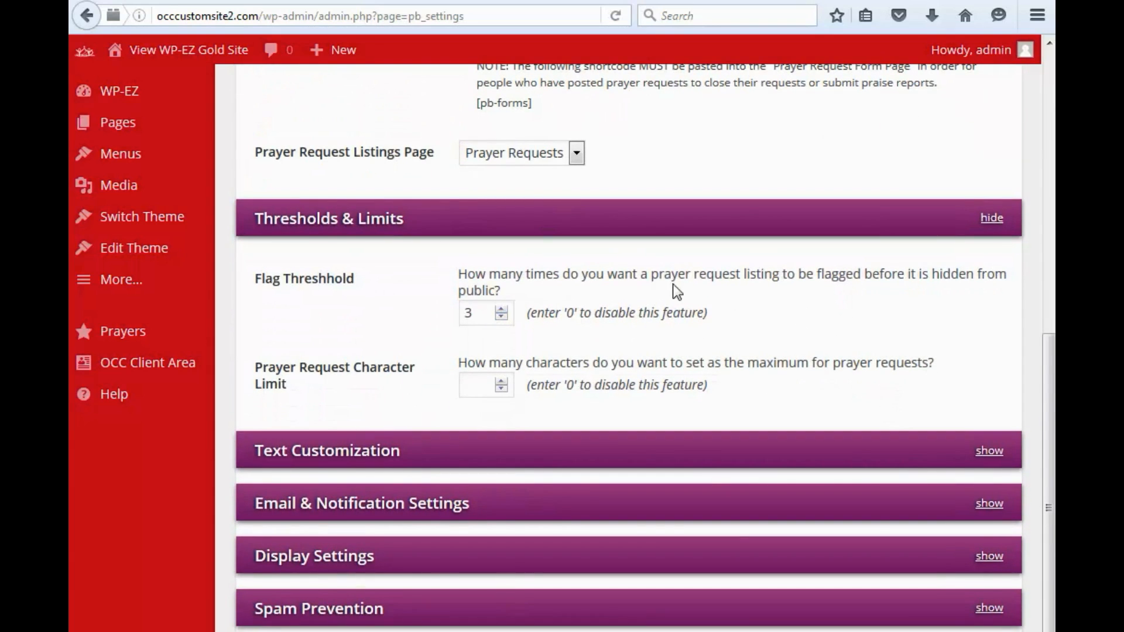
mouse_move(767, 298)
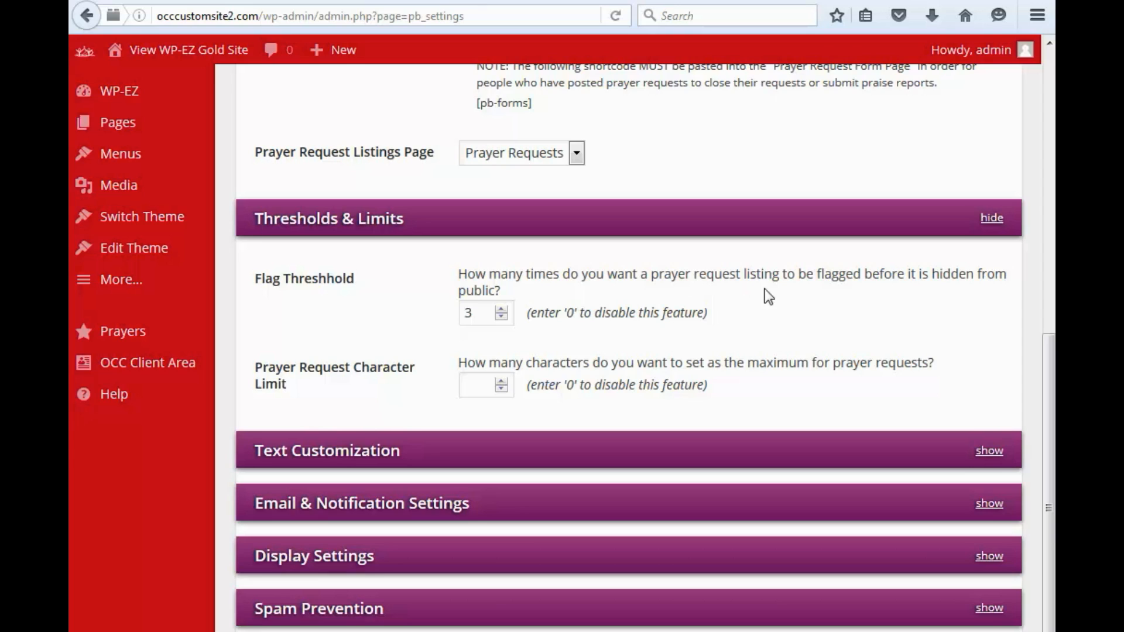
mouse_move(957, 326)
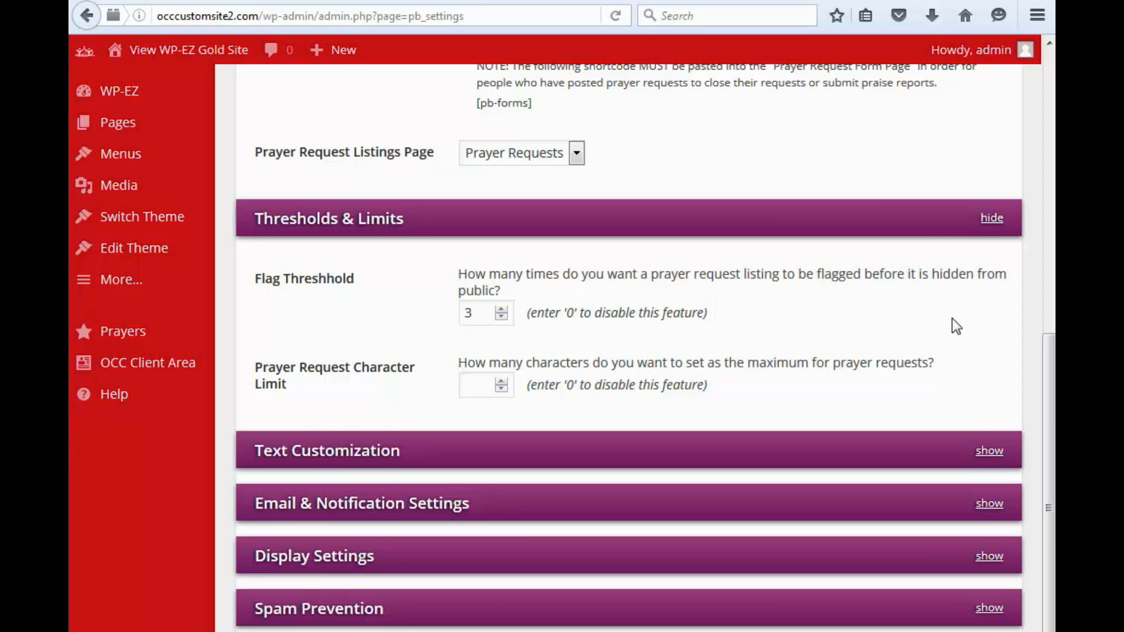
mouse_move(625, 310)
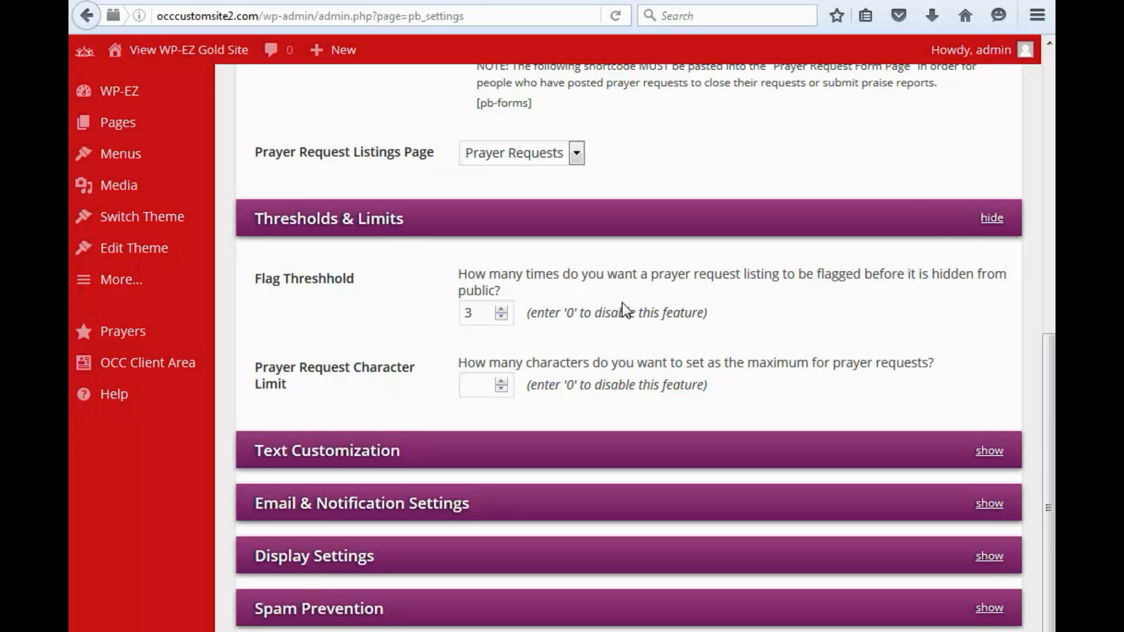
mouse_move(534, 328)
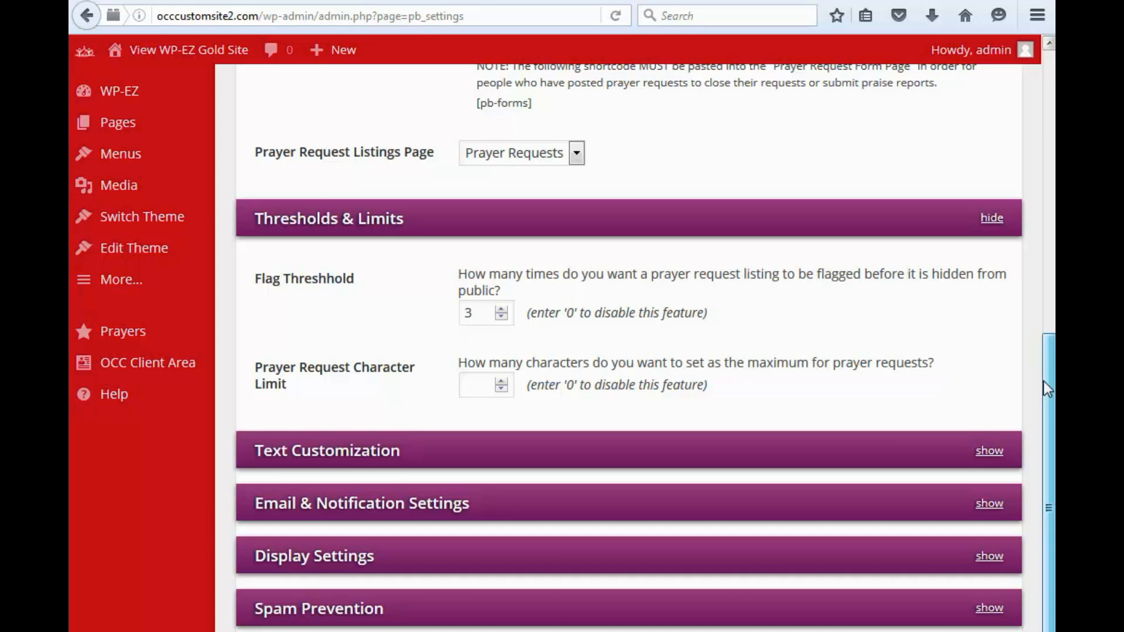
scroll(down, 3)
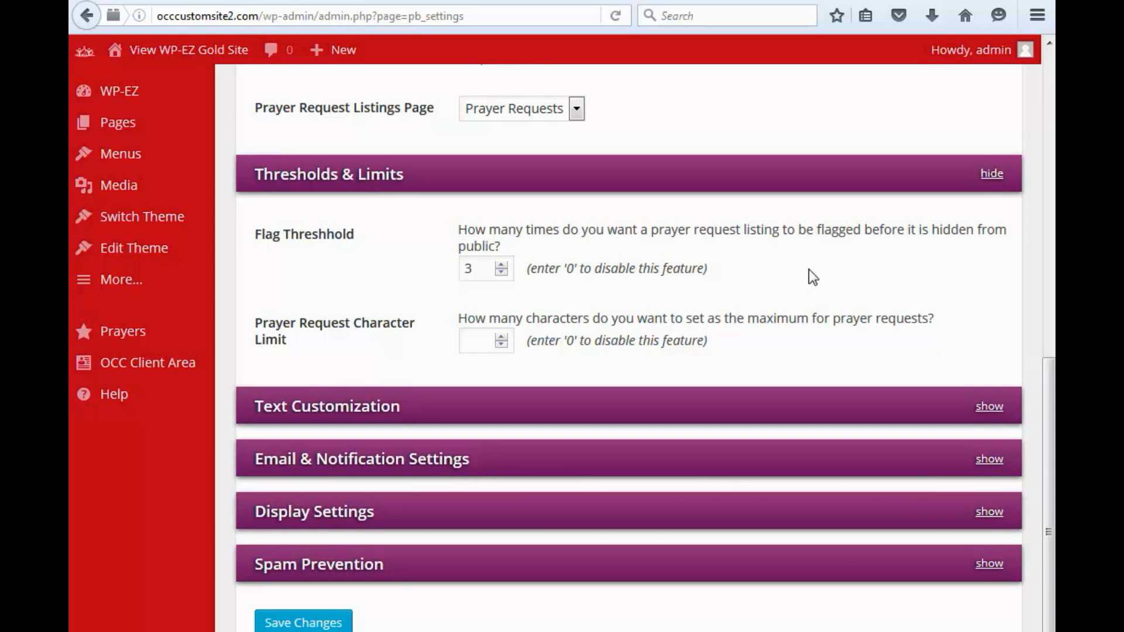
mouse_move(900, 386)
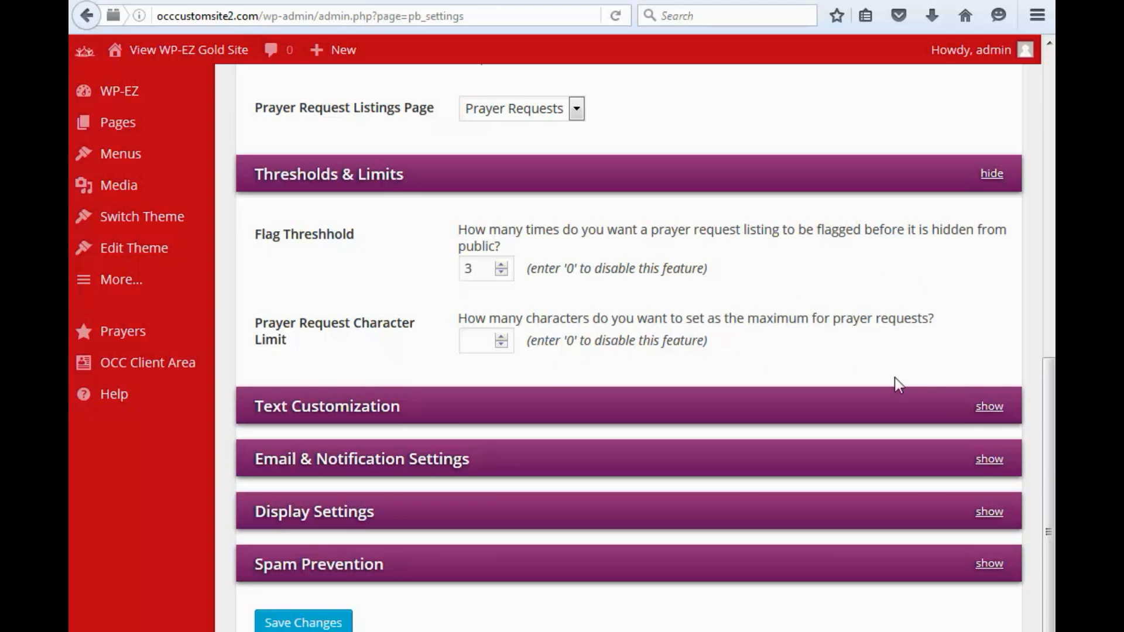
click(991, 173)
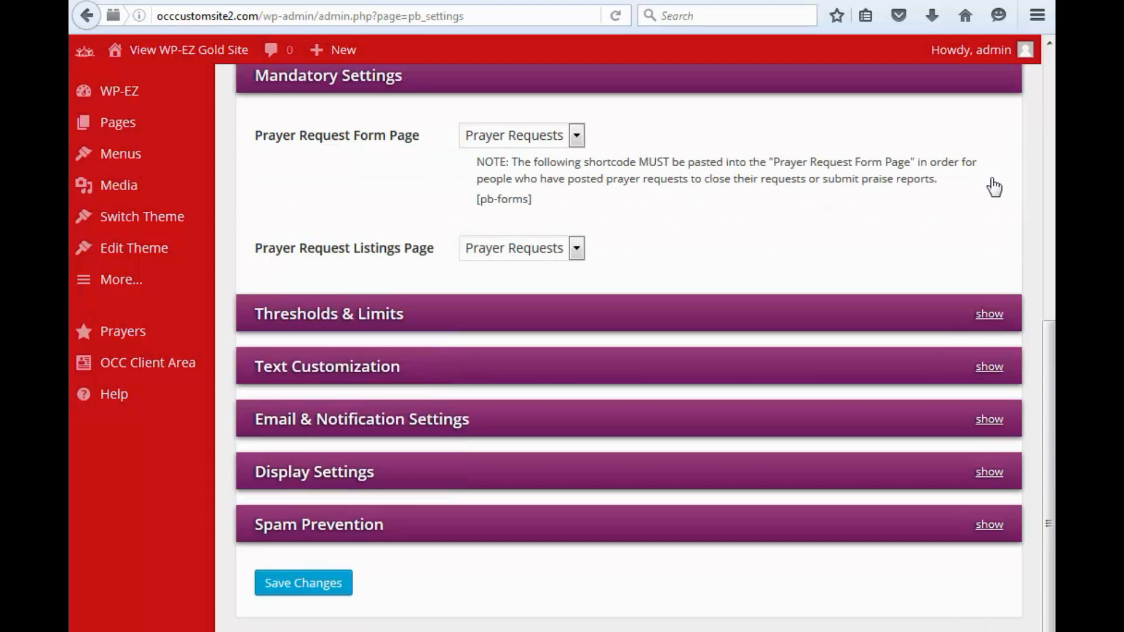
Expand Text Customization, review the form and list intro texts, then collapse it.
click(989, 366)
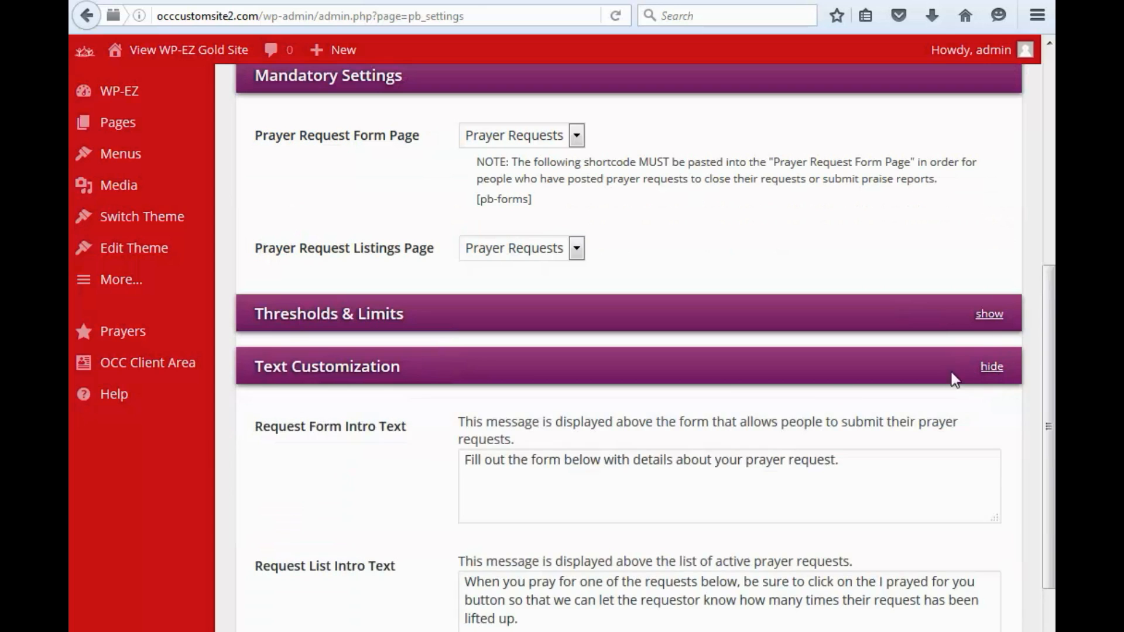
scroll(down, 3)
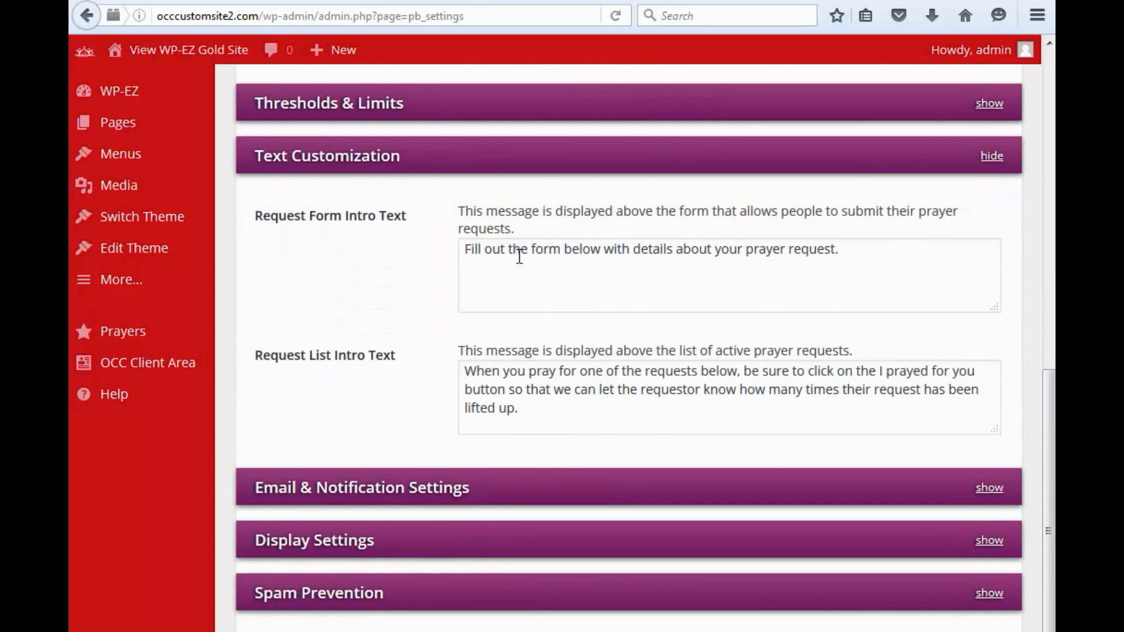
mouse_move(598, 237)
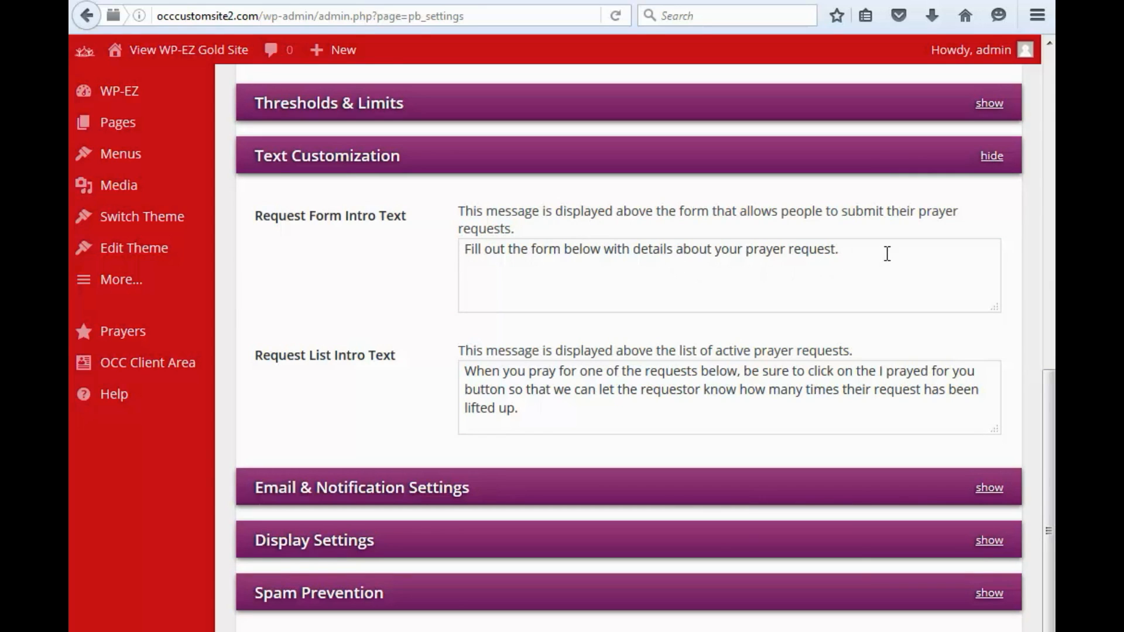
mouse_move(412, 431)
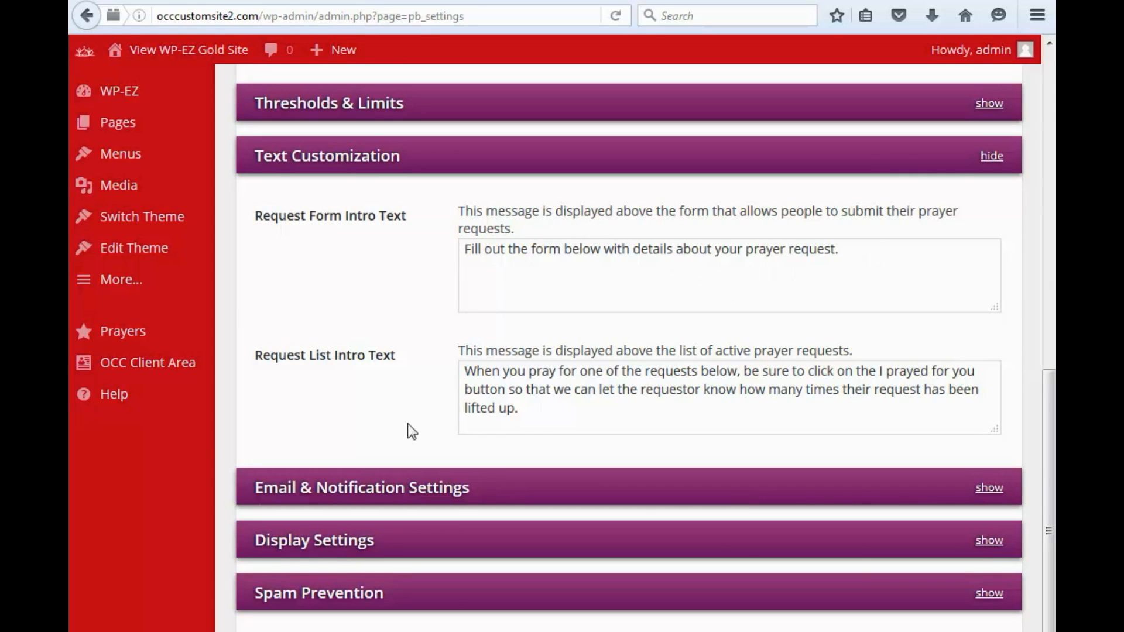
mouse_move(344, 376)
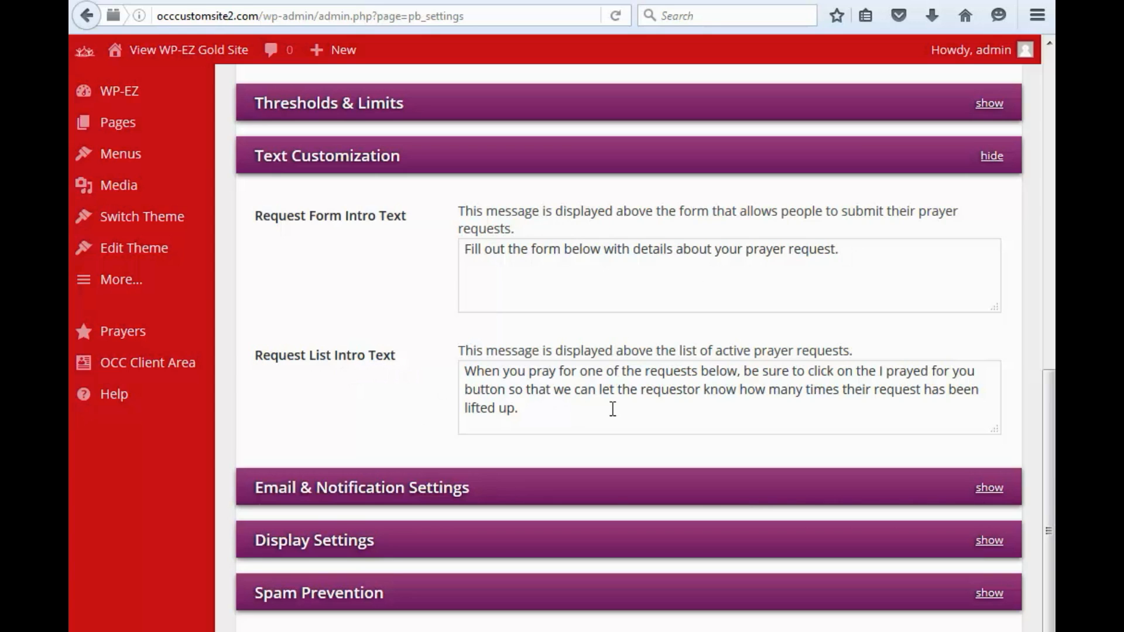
scroll(down, 3)
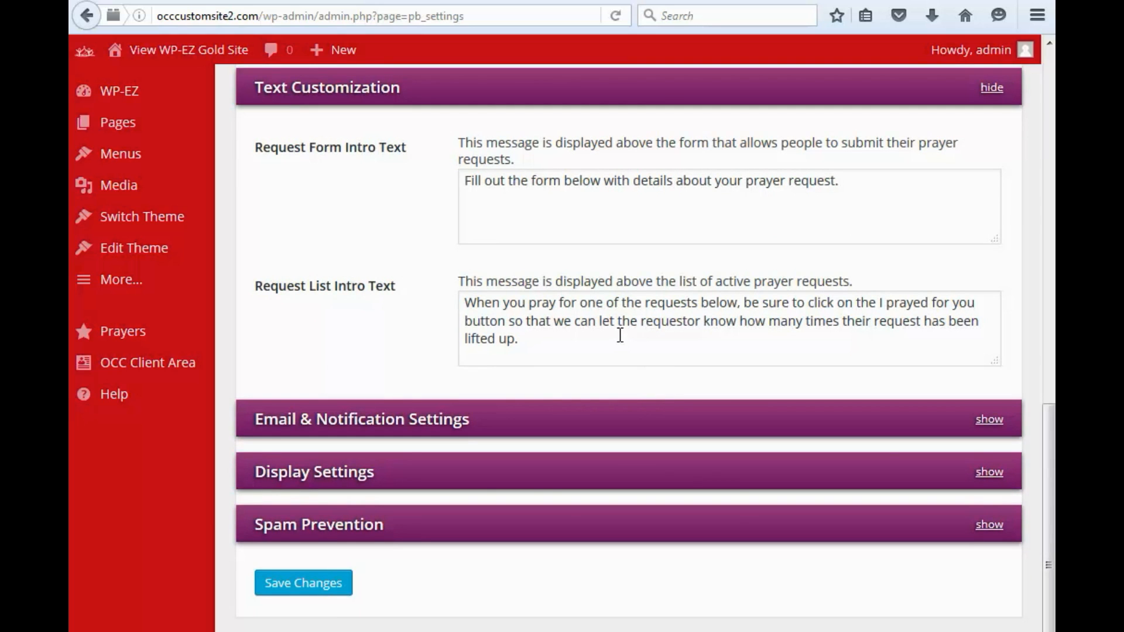
scroll(up, 3)
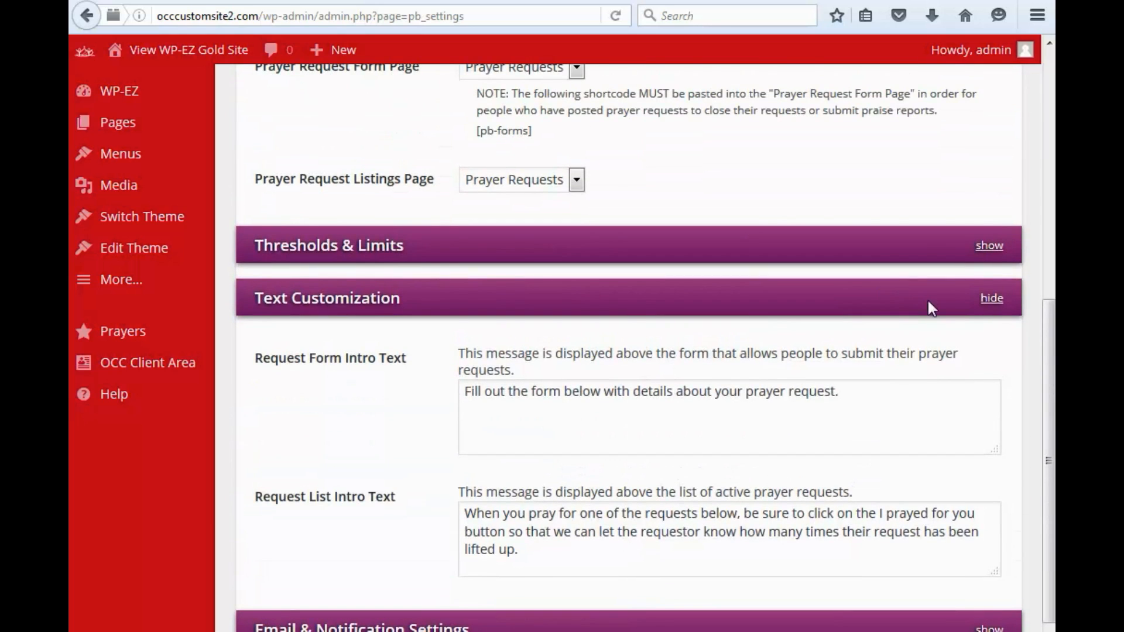
click(991, 298)
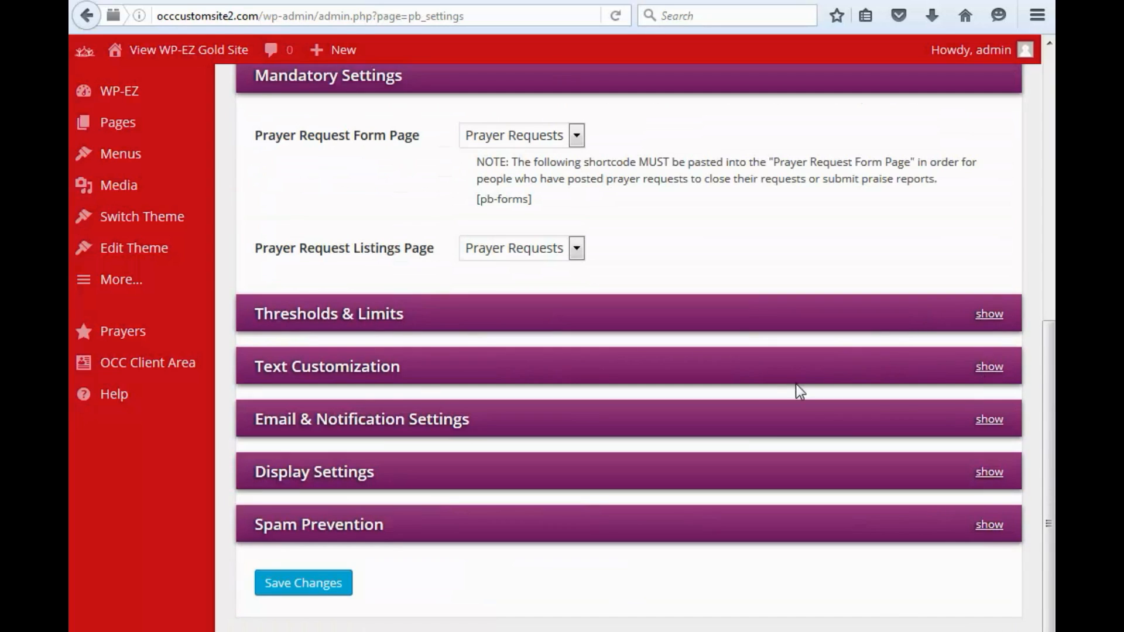
mouse_move(989, 433)
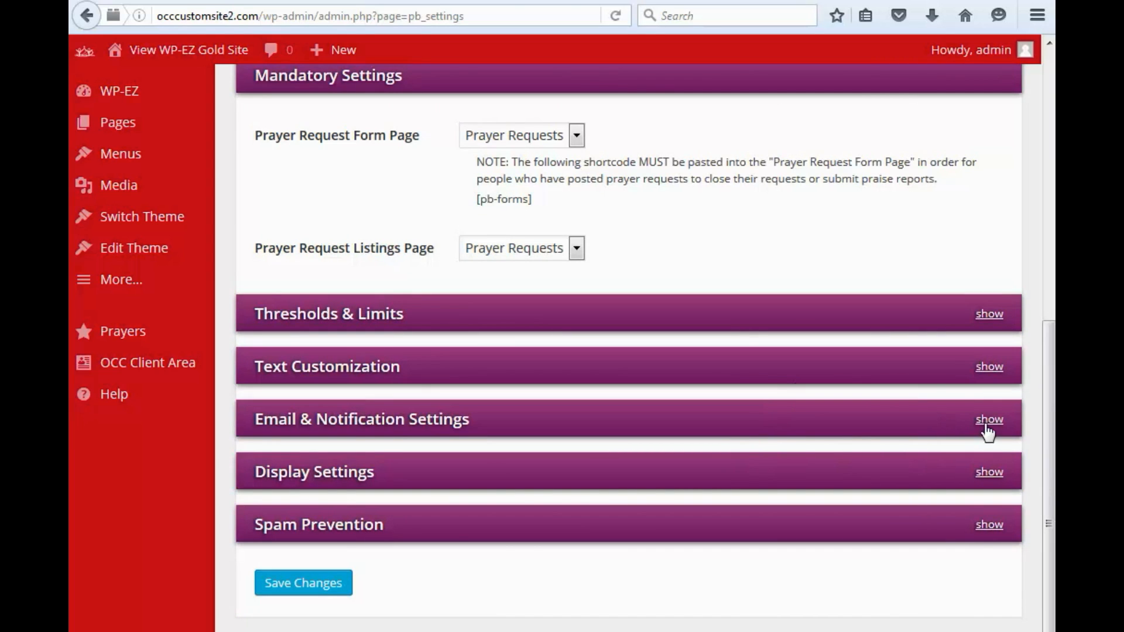
Expand Email & Notification Settings to show daily emails, subject, reply-to, greeting and closing.
click(989, 419)
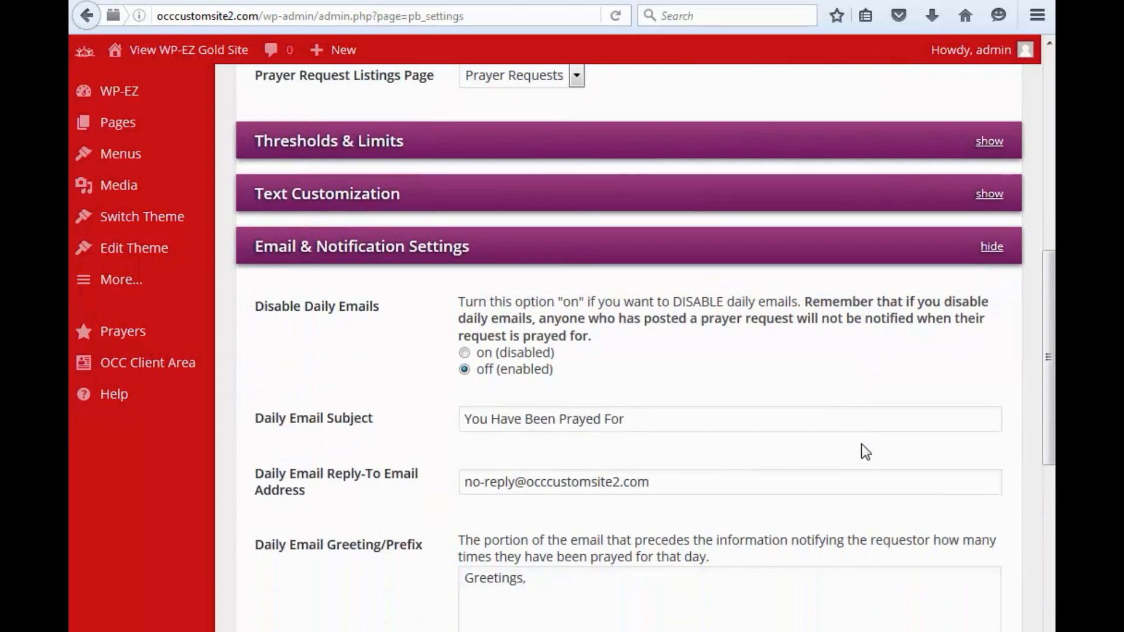
scroll(down, 3)
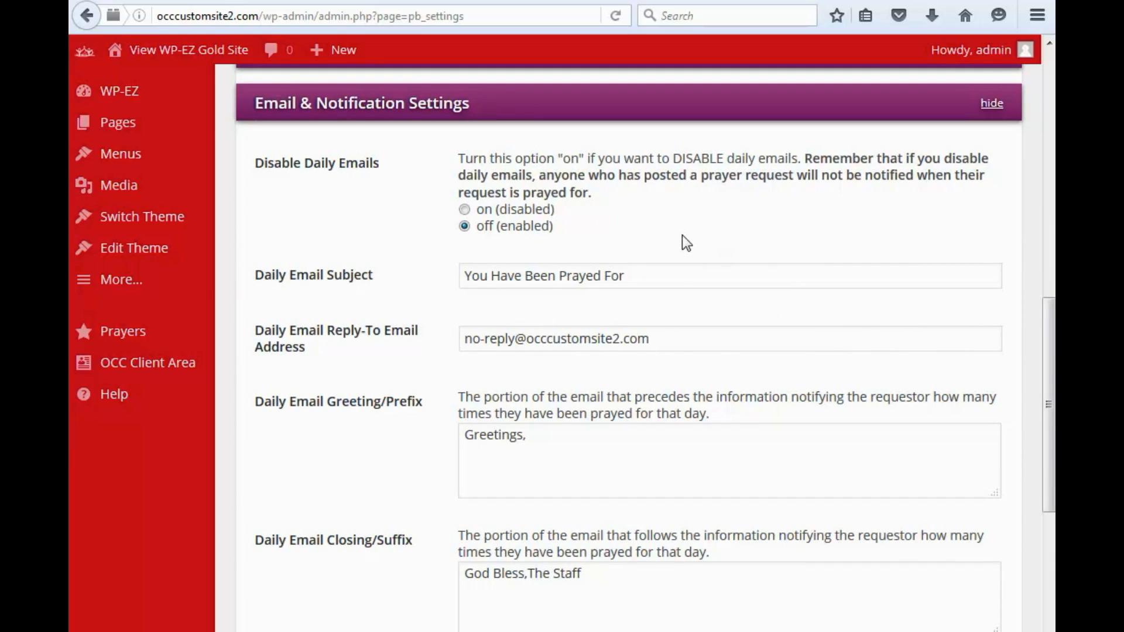
mouse_move(262, 185)
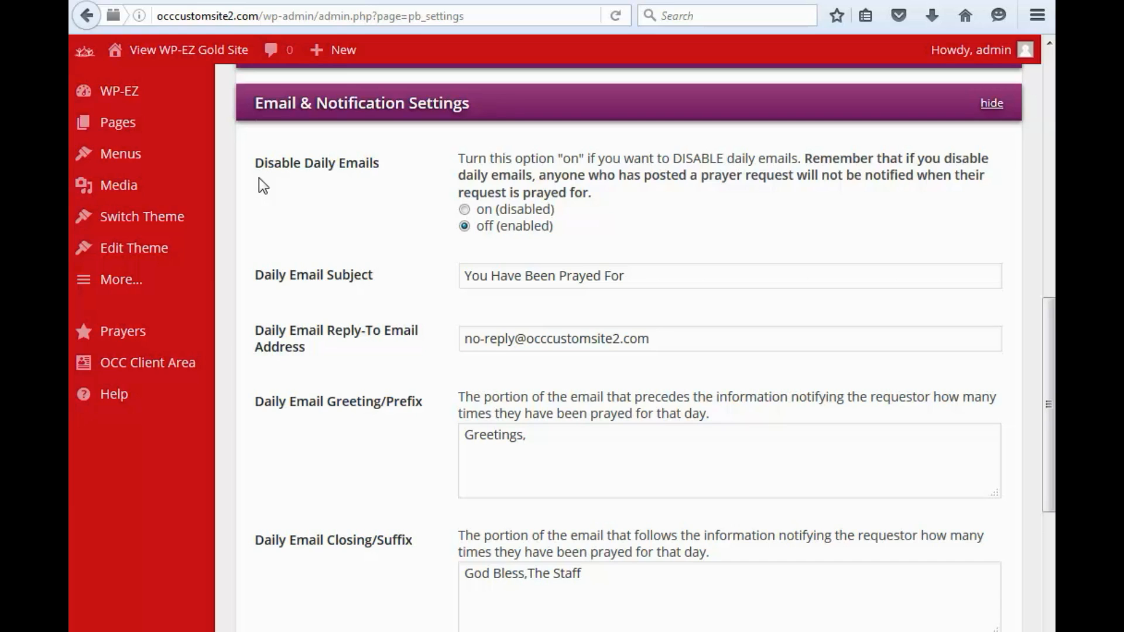
mouse_move(339, 230)
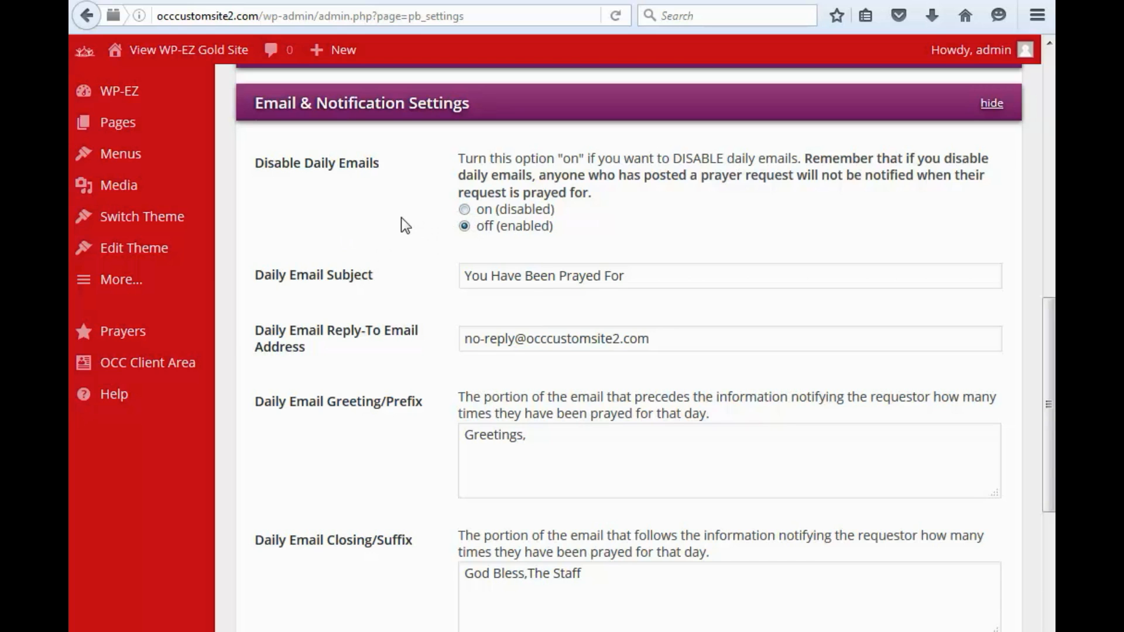
scroll(down, 3)
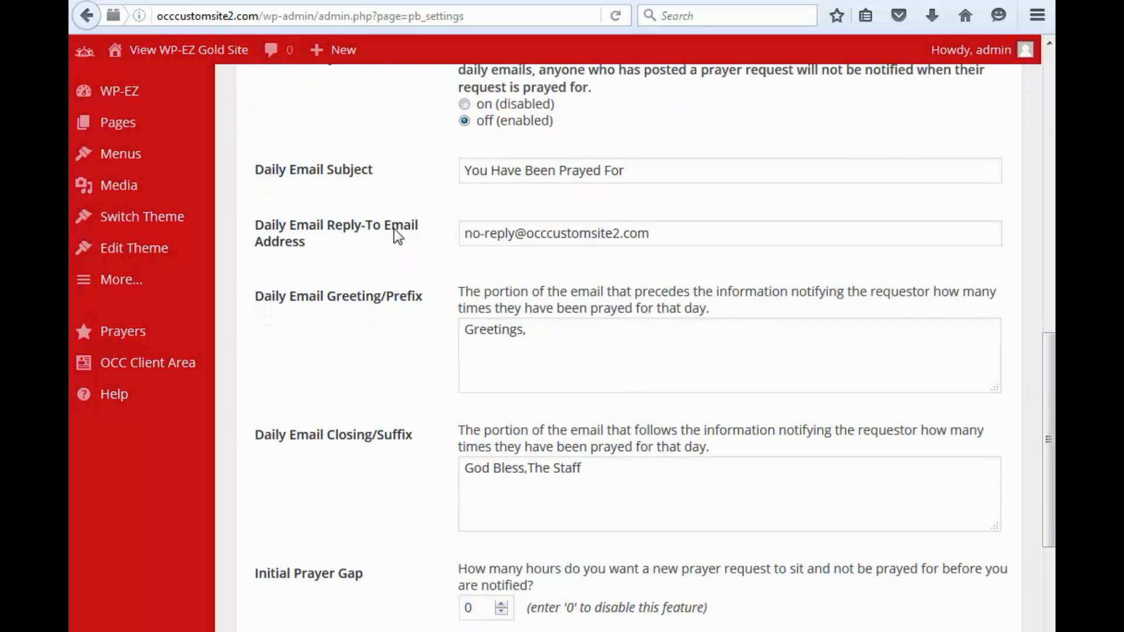
scroll(up, 3)
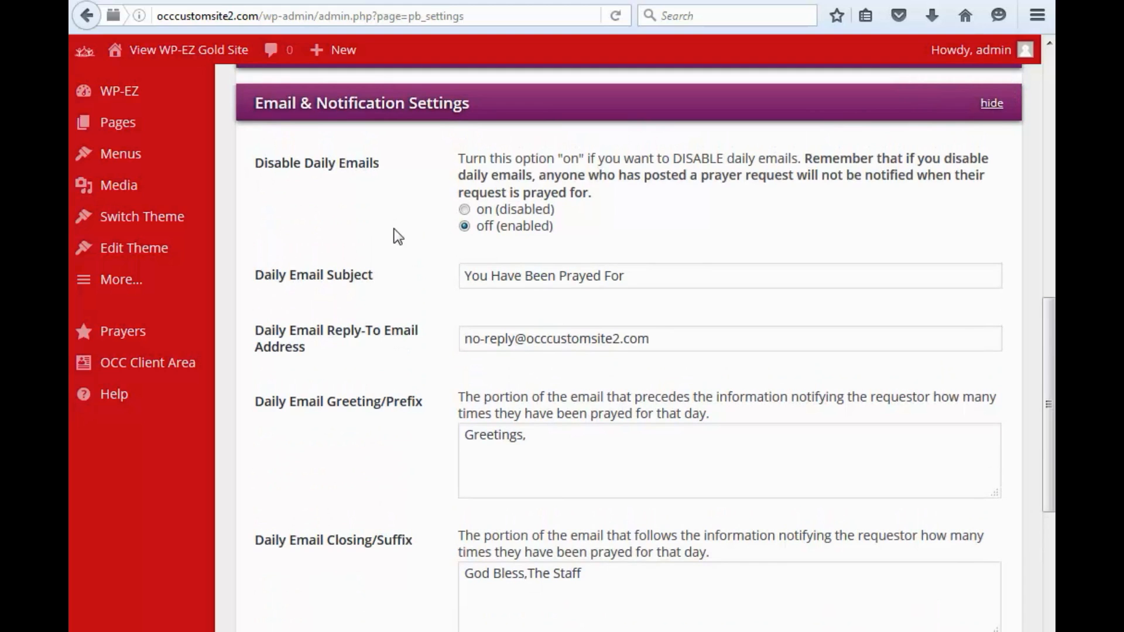
click(674, 276)
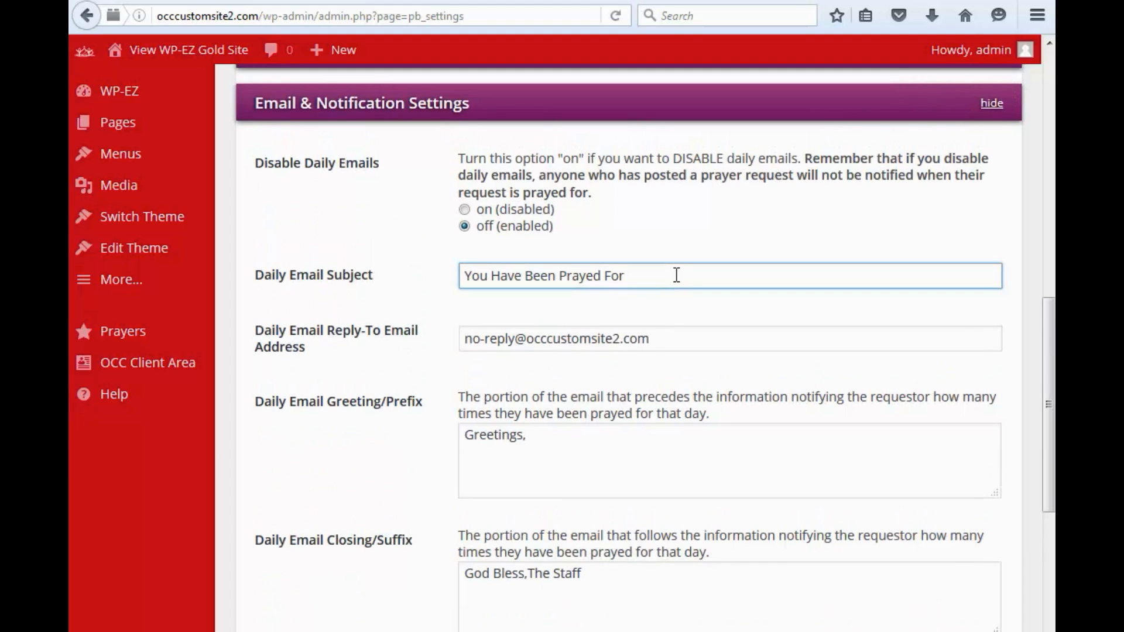
scroll(down, 3)
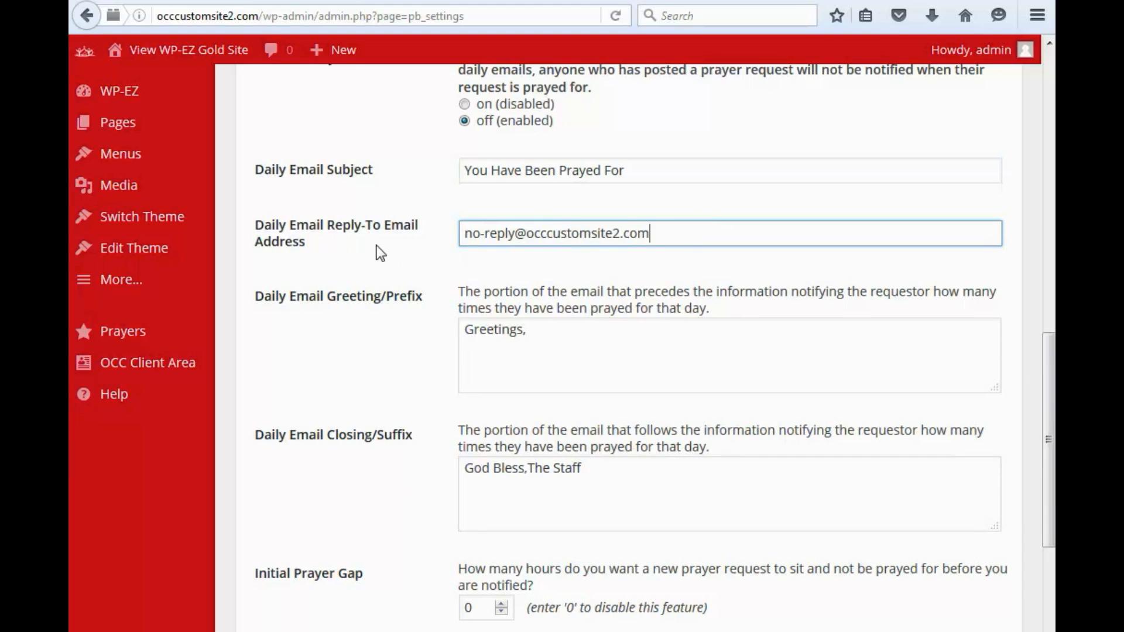
mouse_move(285, 253)
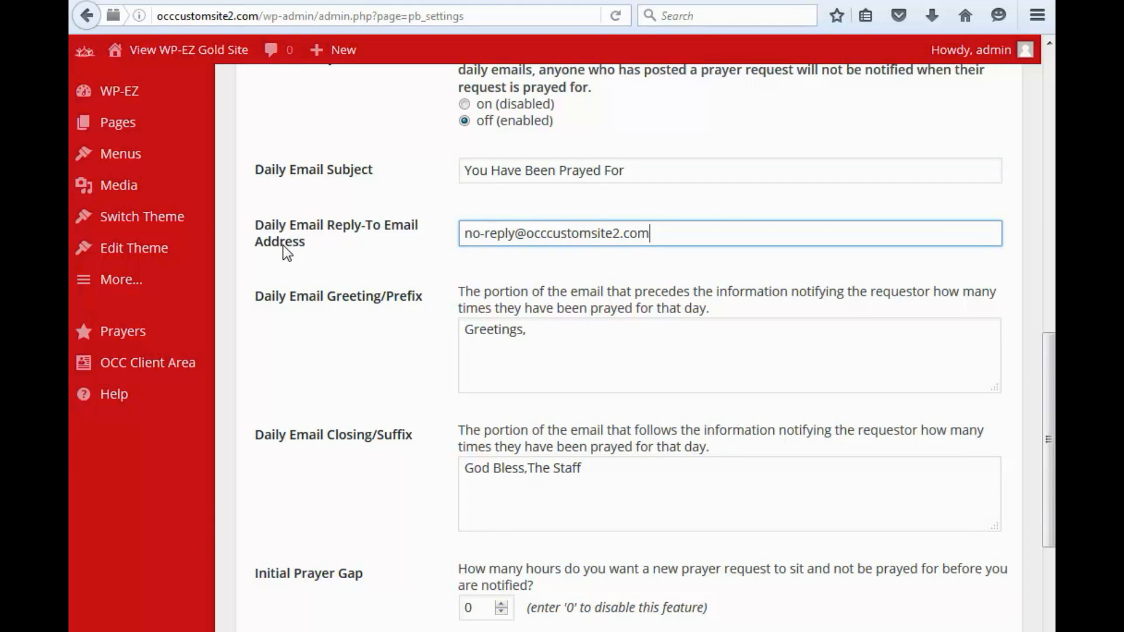
mouse_move(371, 257)
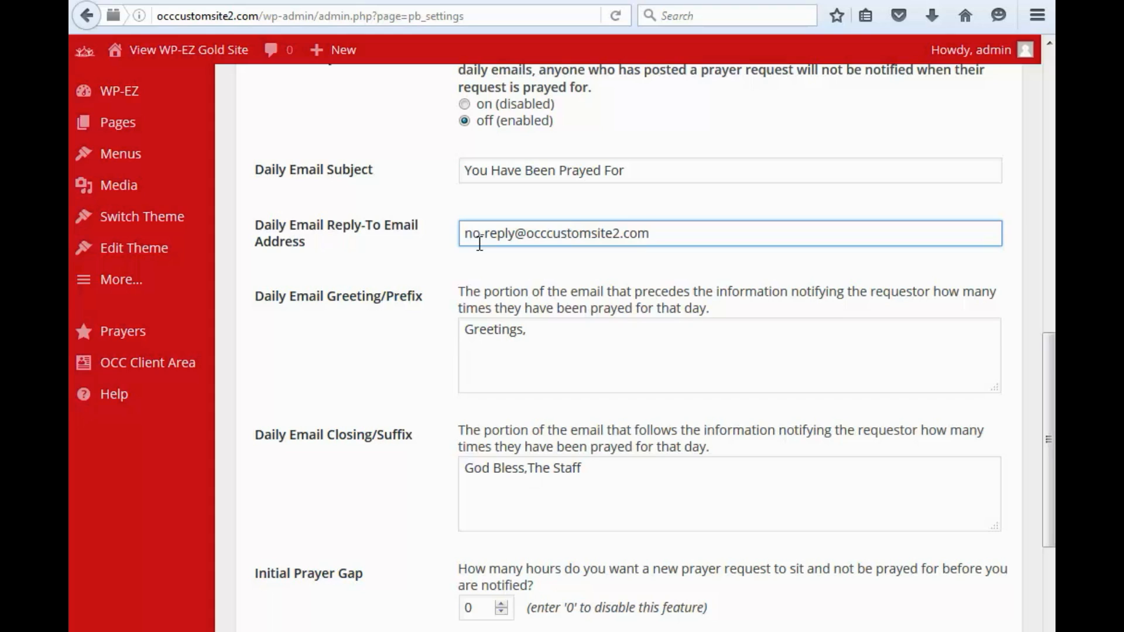
click(464, 233)
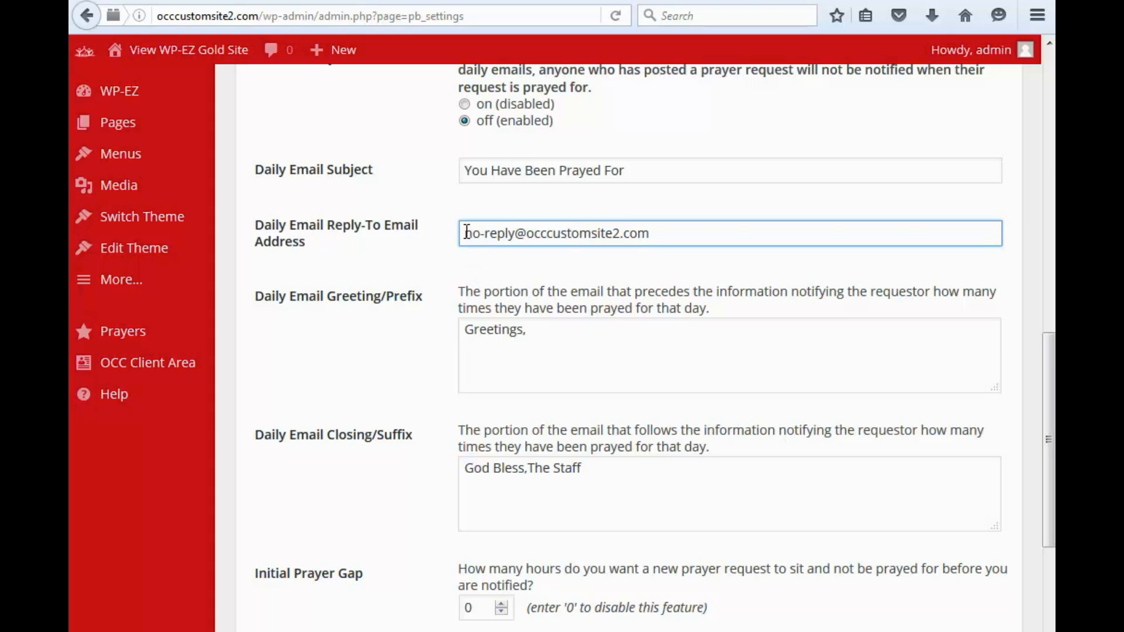
double_click(488, 233)
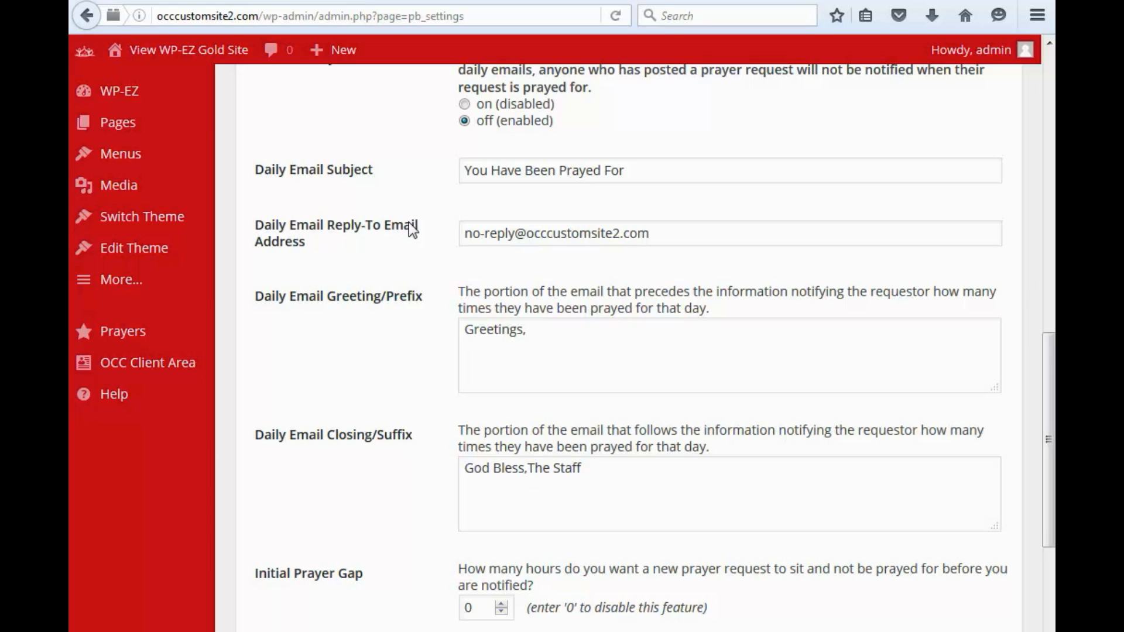
mouse_move(668, 268)
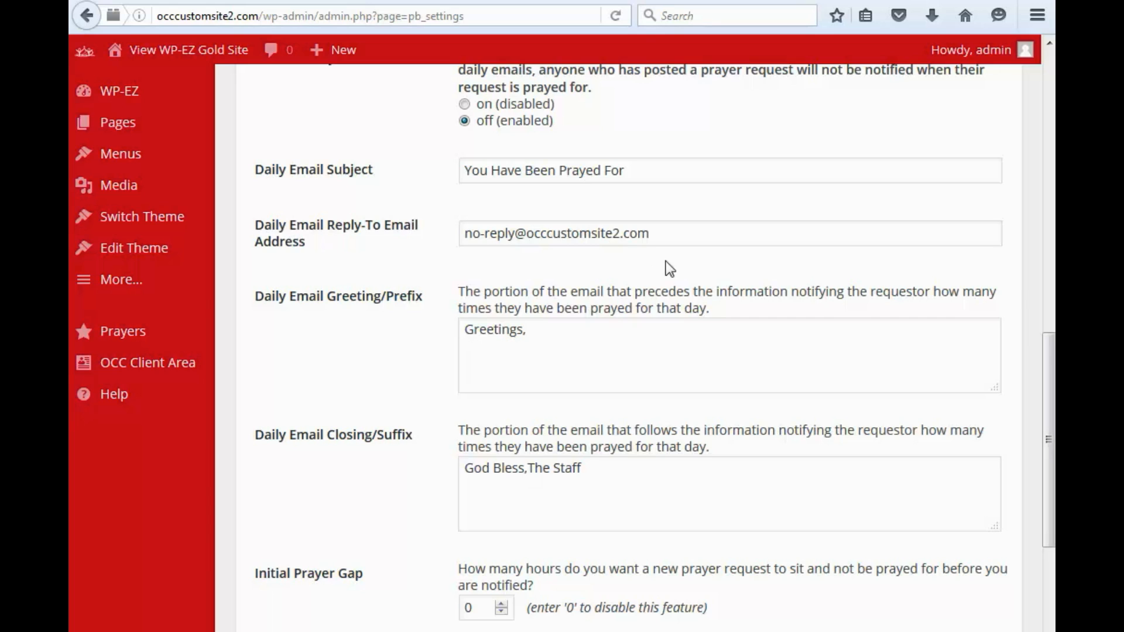
scroll(down, 3)
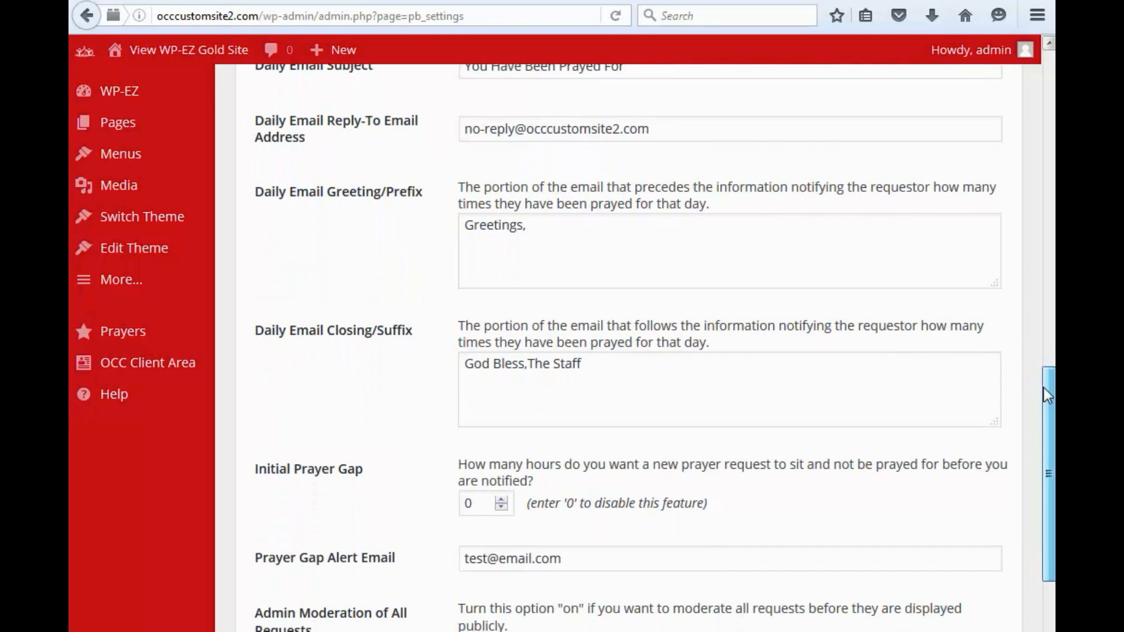
mouse_move(349, 273)
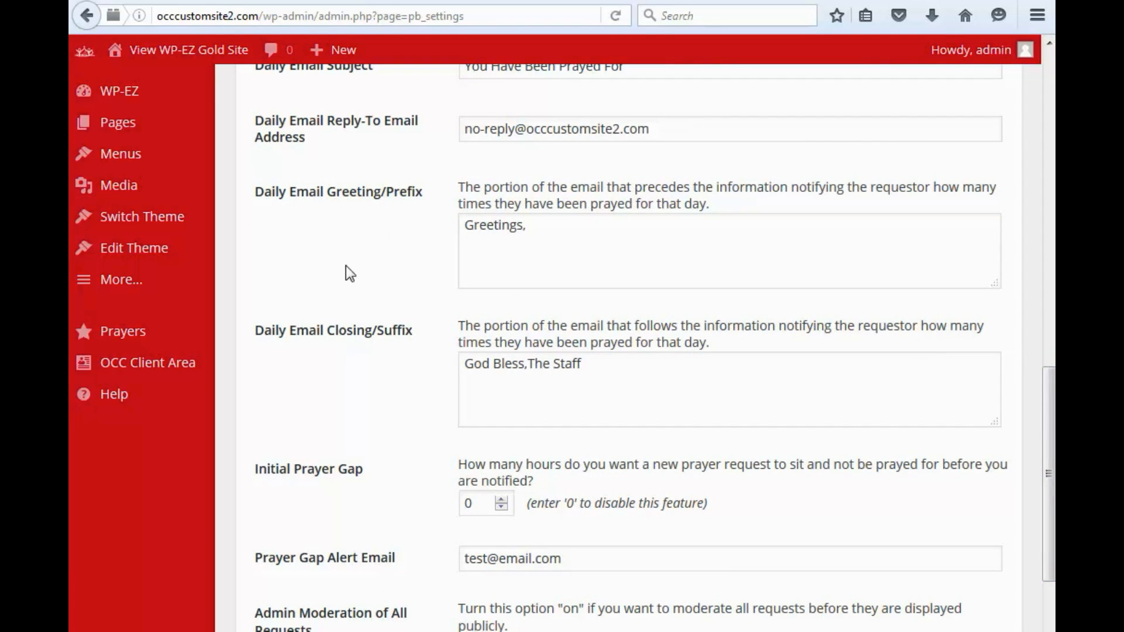
scroll(down, 3)
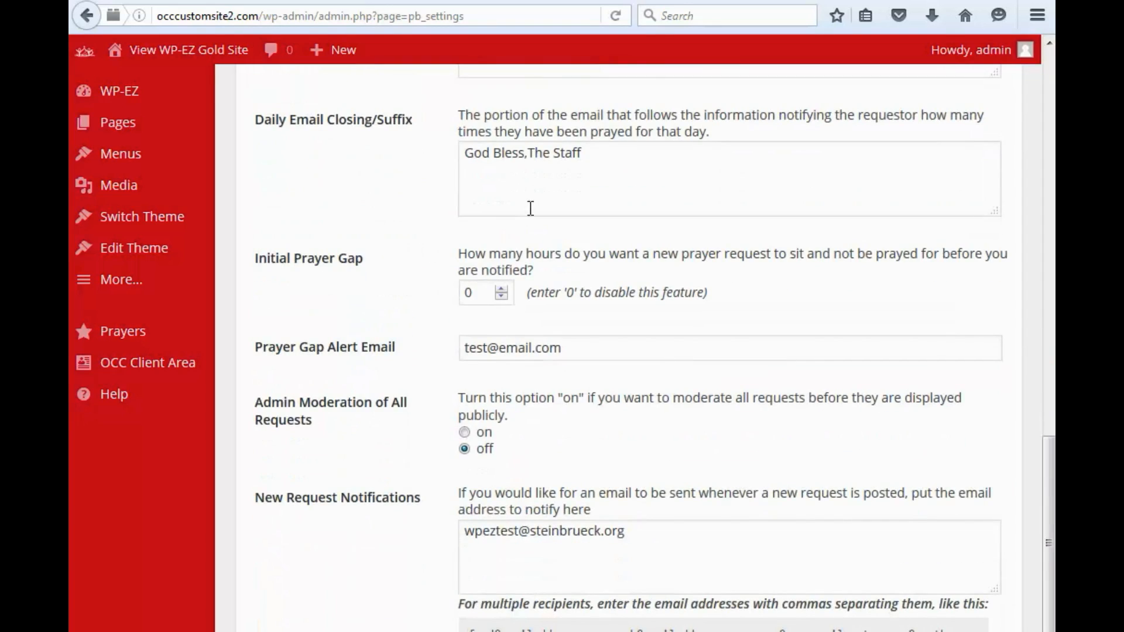
scroll(down, 3)
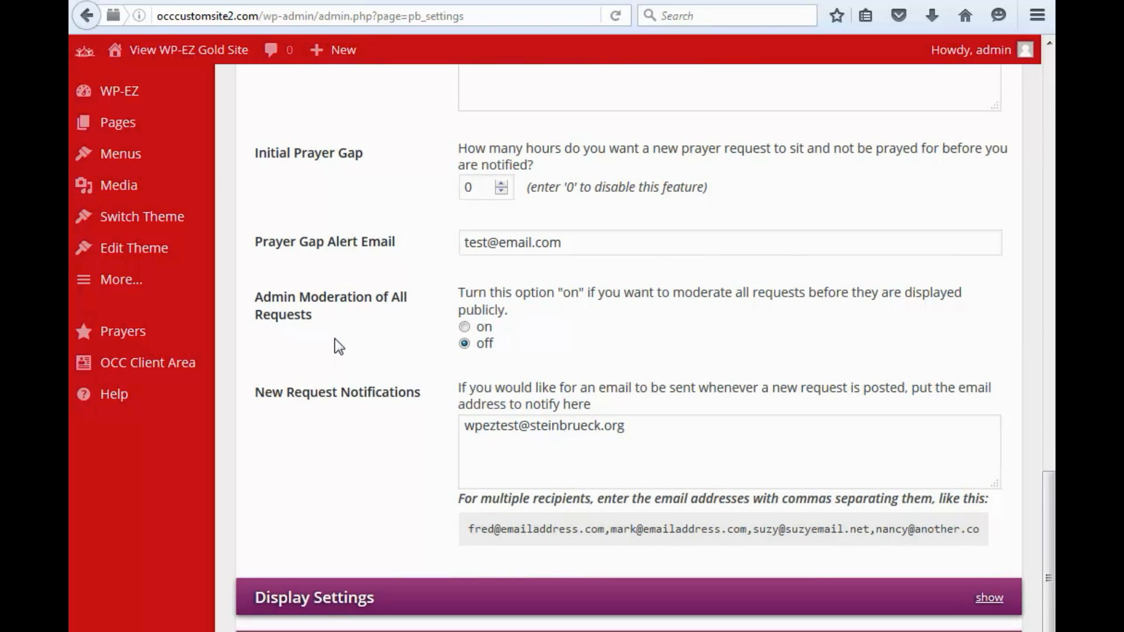
scroll(down, 3)
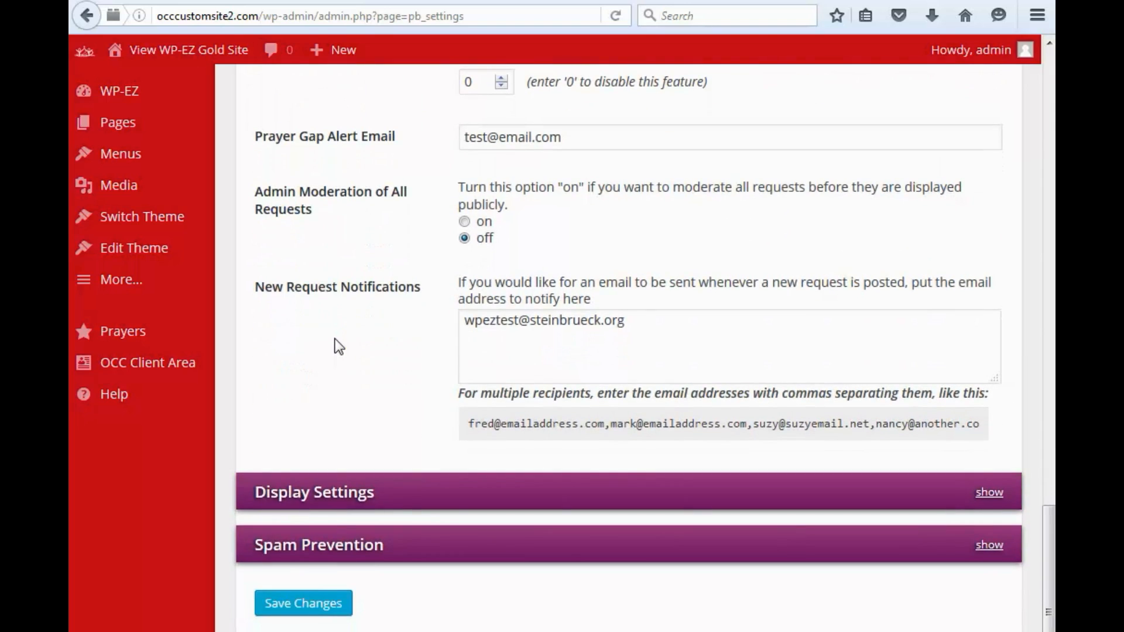
scroll(up, 3)
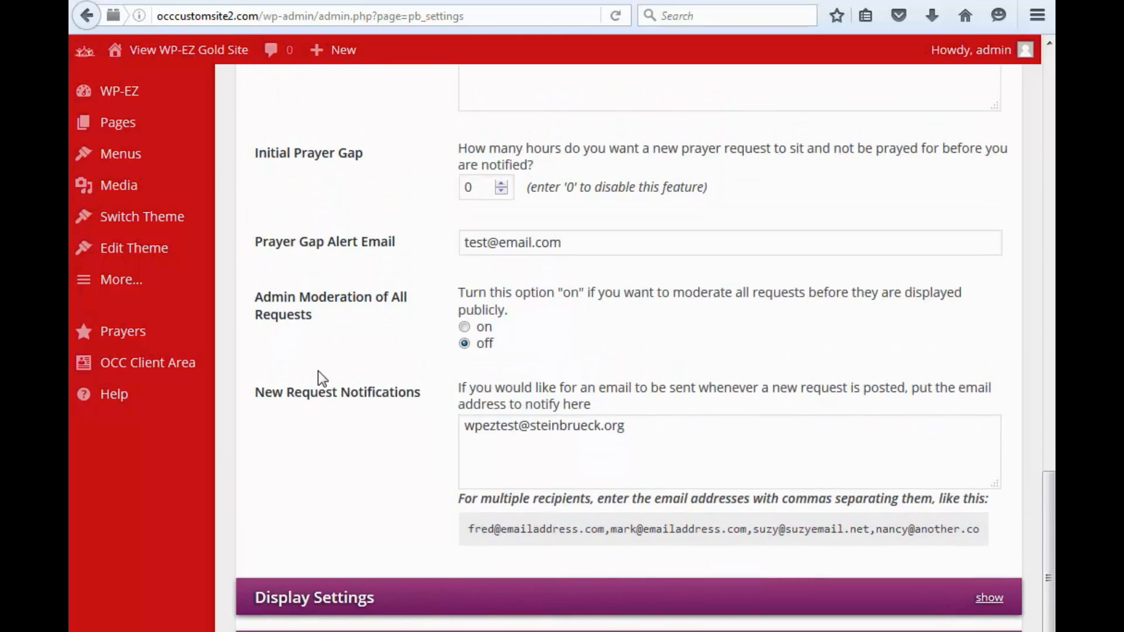
scroll(down, 3)
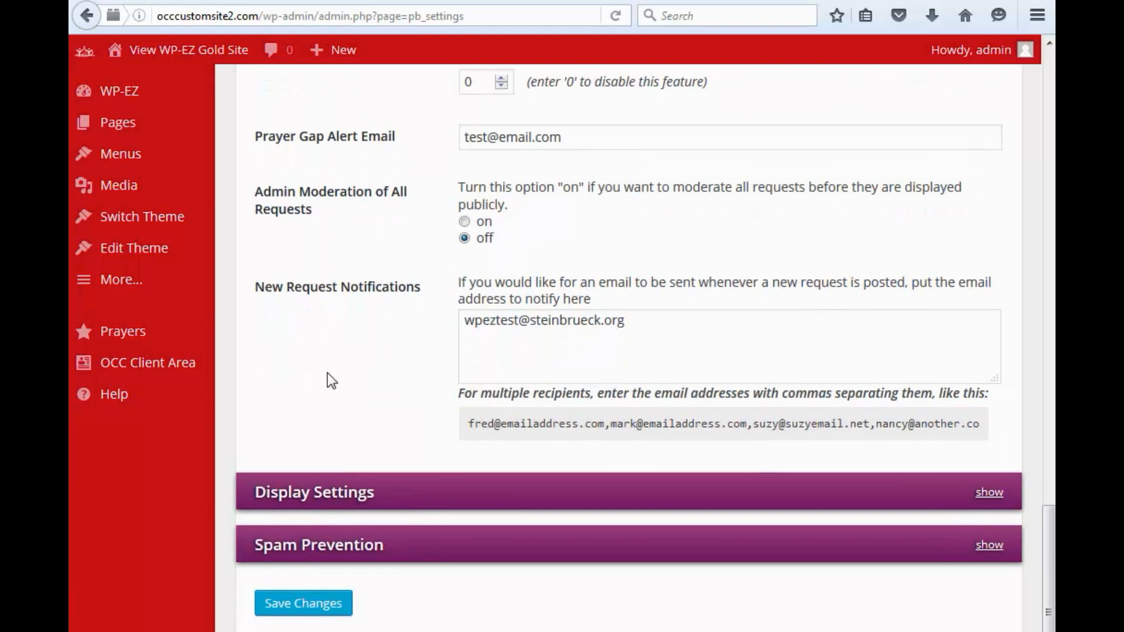
mouse_move(344, 328)
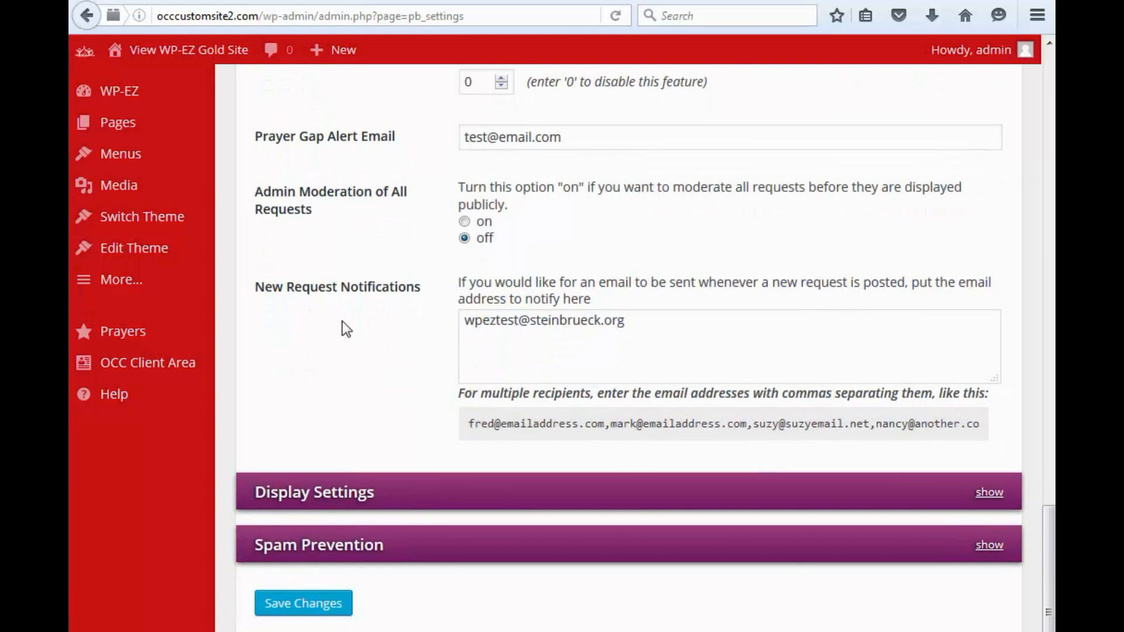
mouse_move(618, 252)
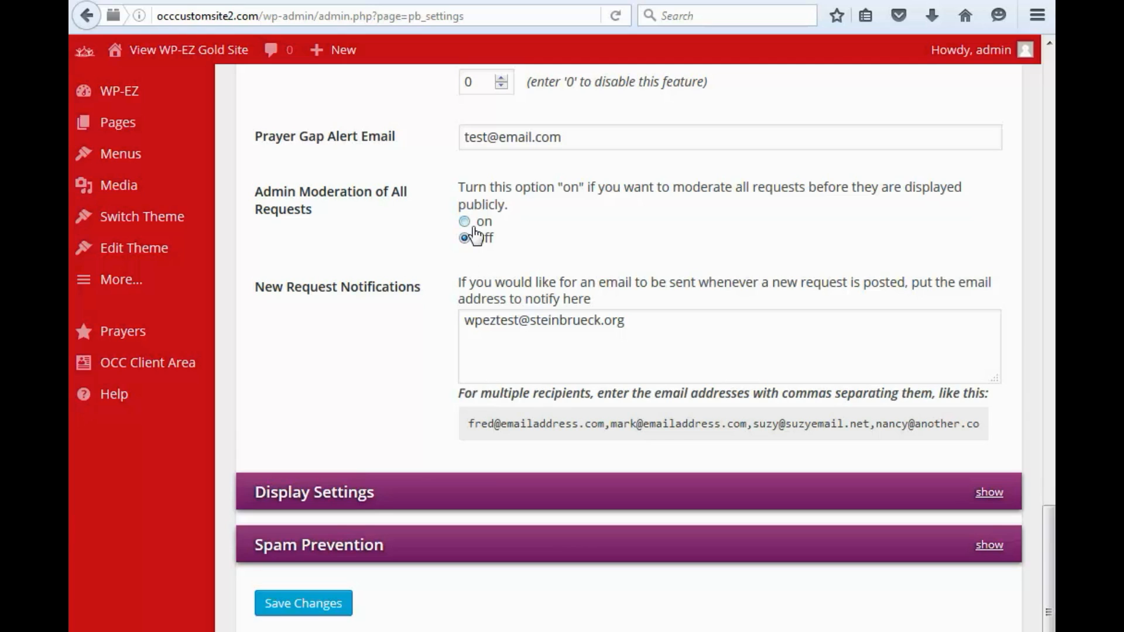
click(464, 222)
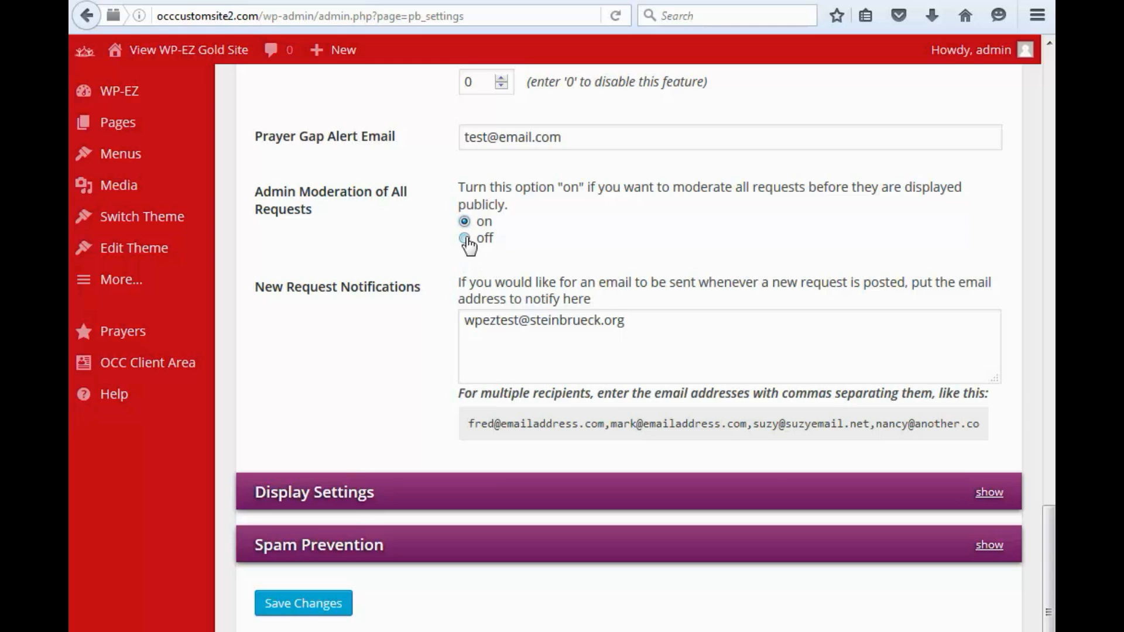
click(464, 237)
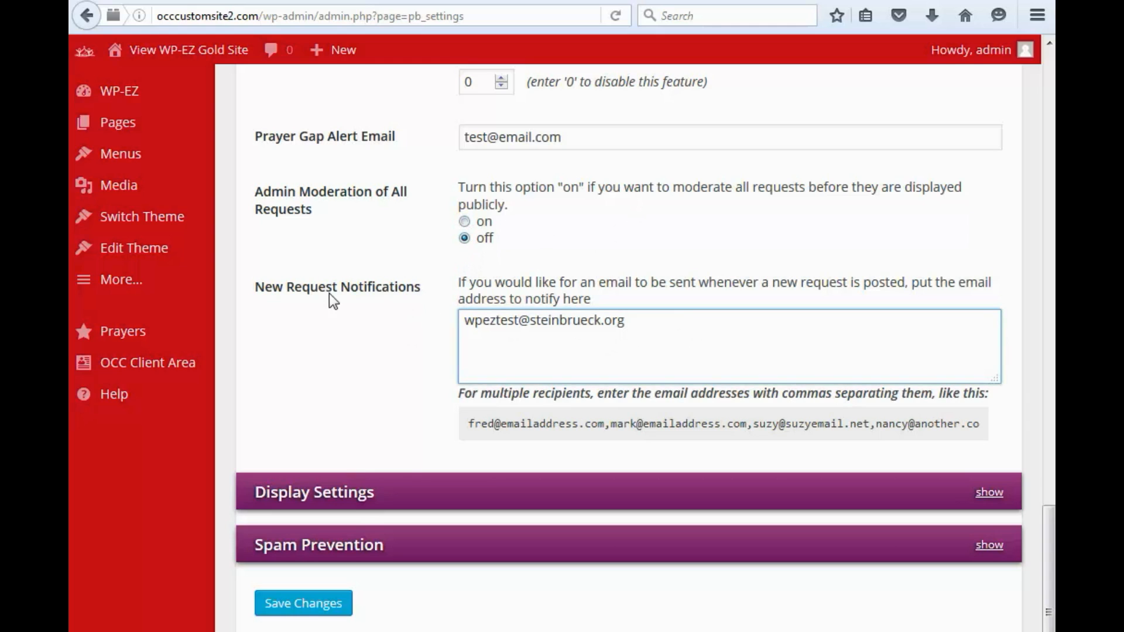
mouse_move(537, 271)
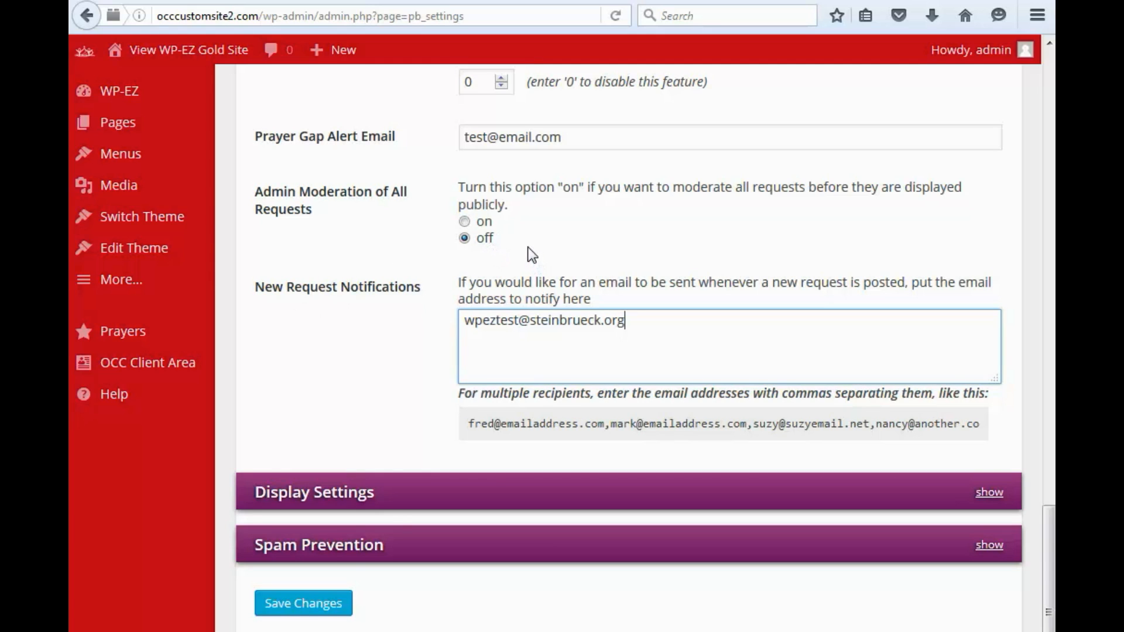
mouse_move(540, 333)
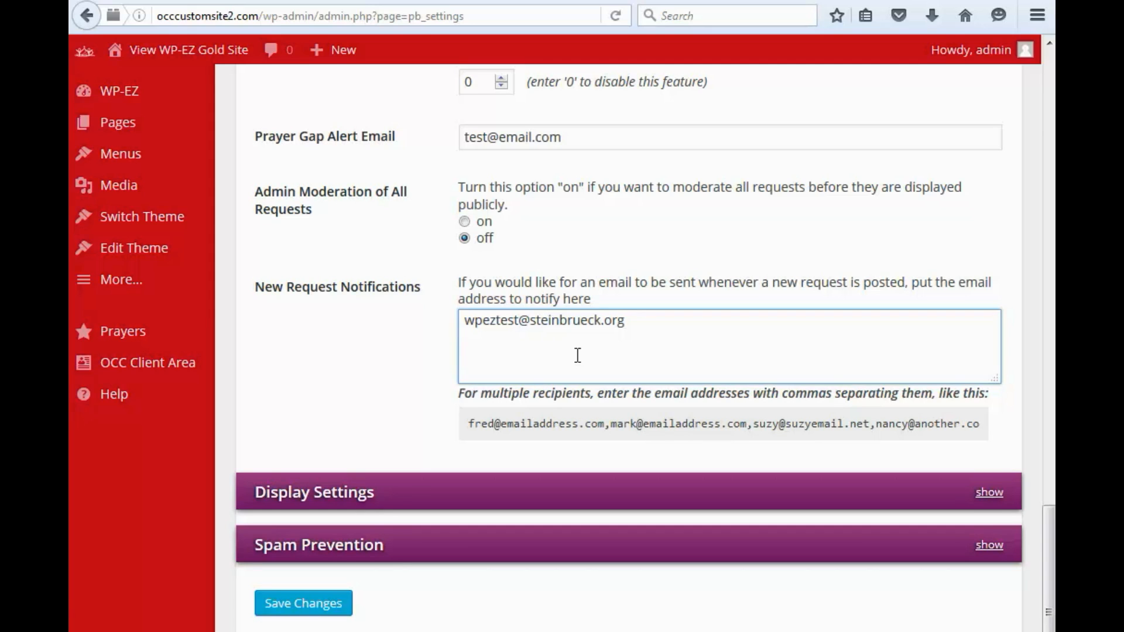
click(466, 221)
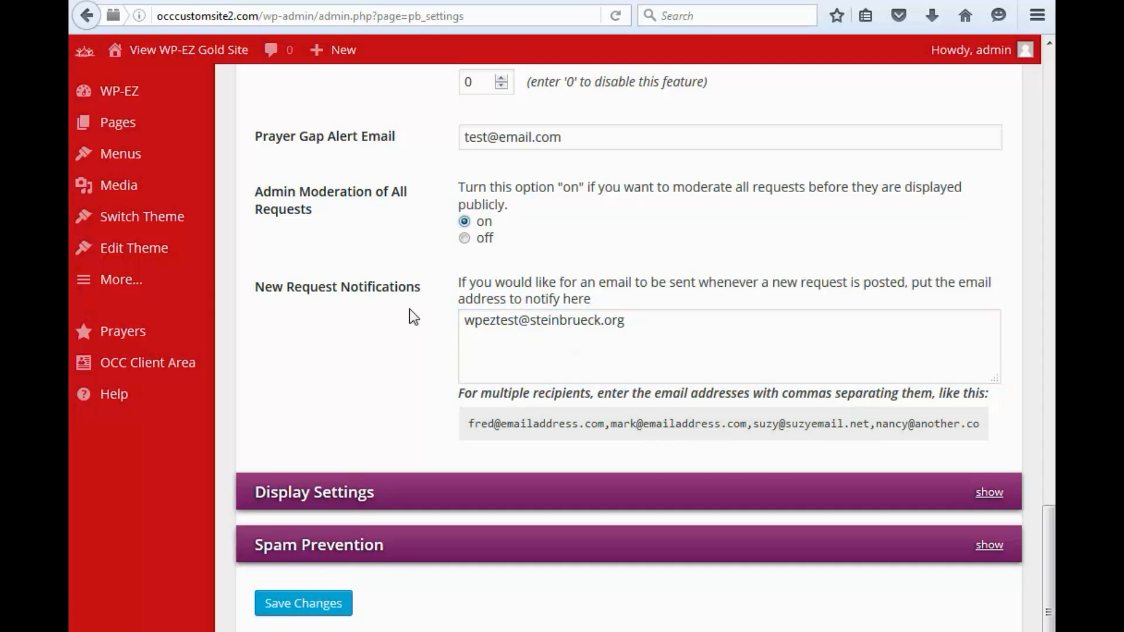
mouse_move(527, 280)
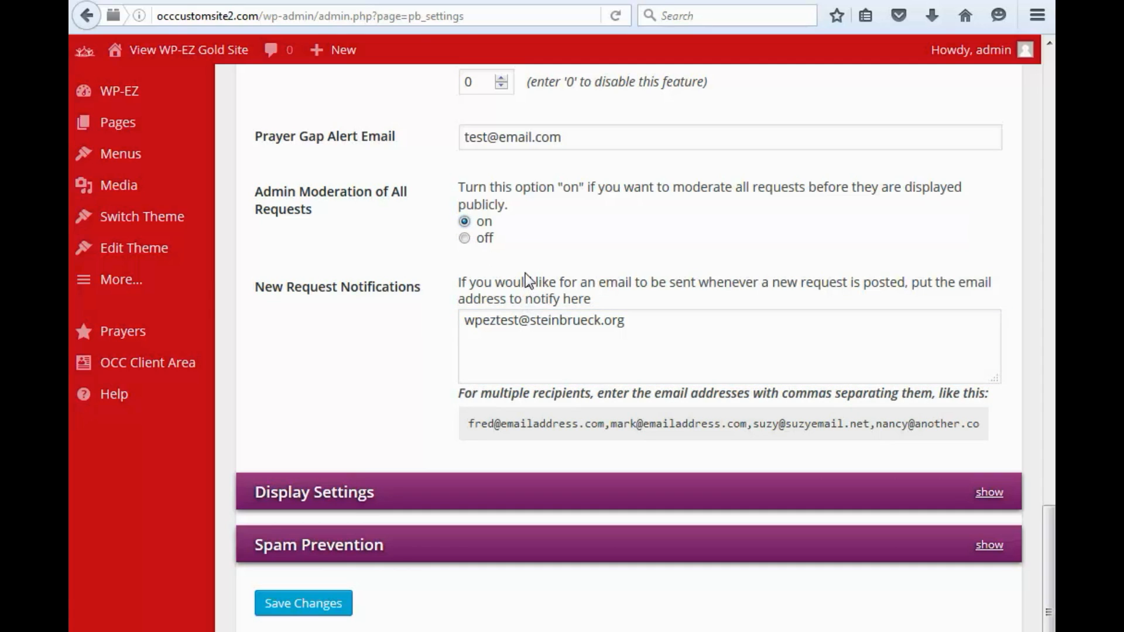
mouse_move(464, 255)
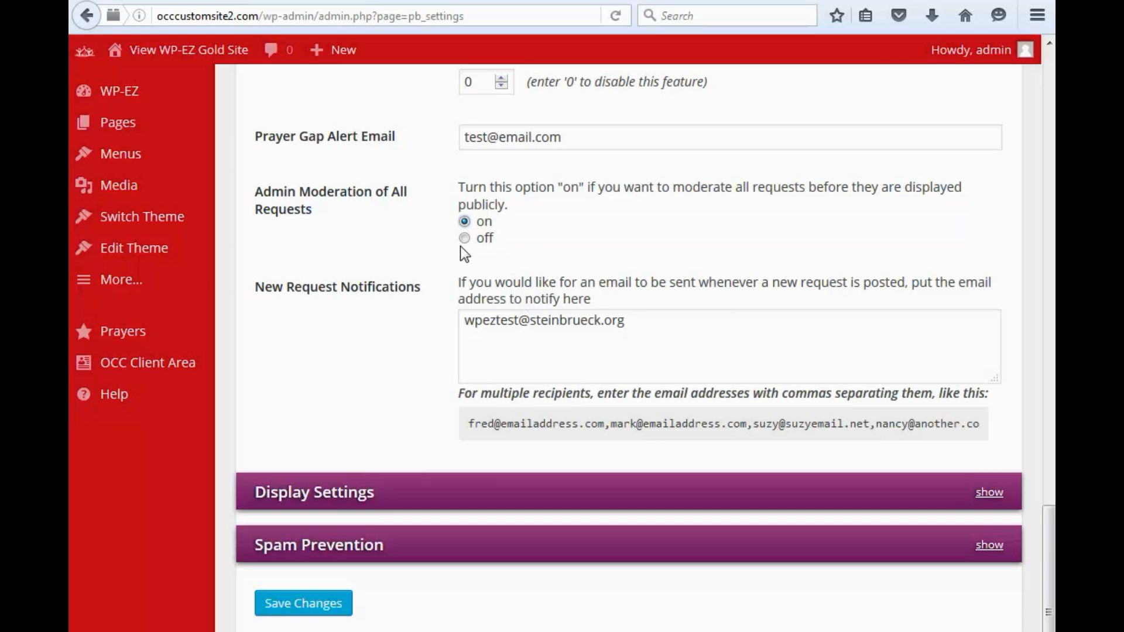
click(465, 239)
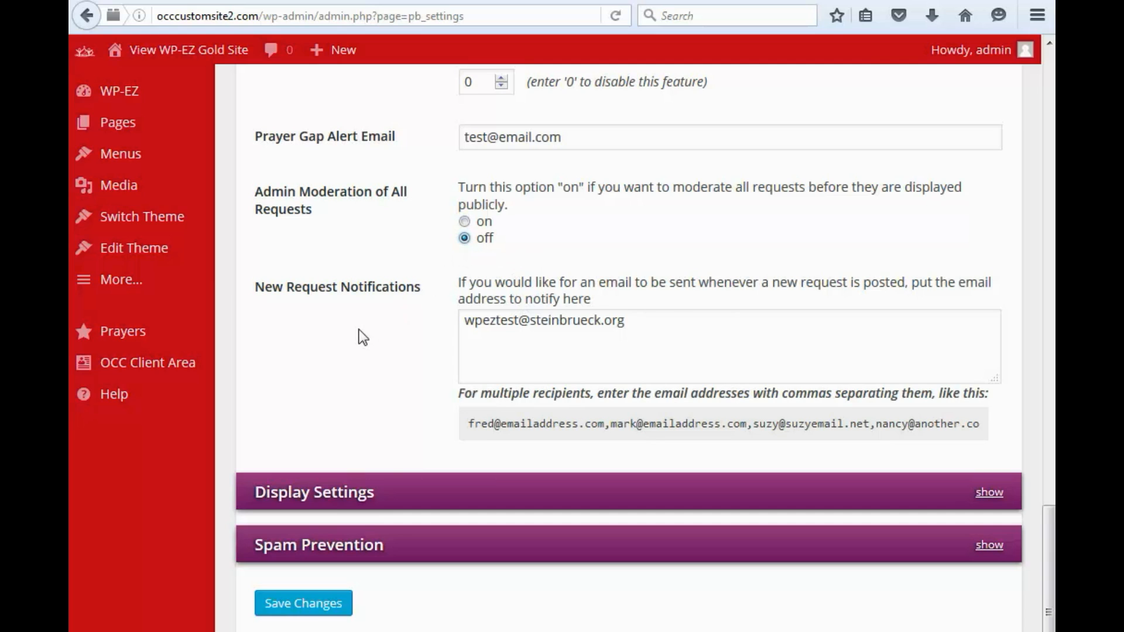
mouse_move(649, 236)
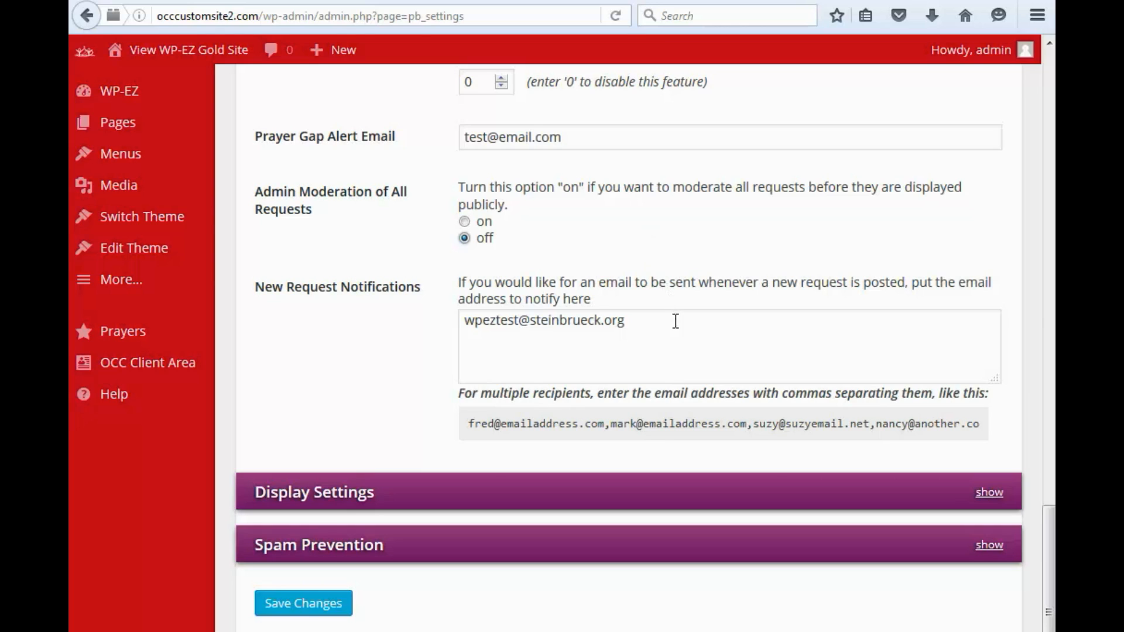
mouse_move(990, 499)
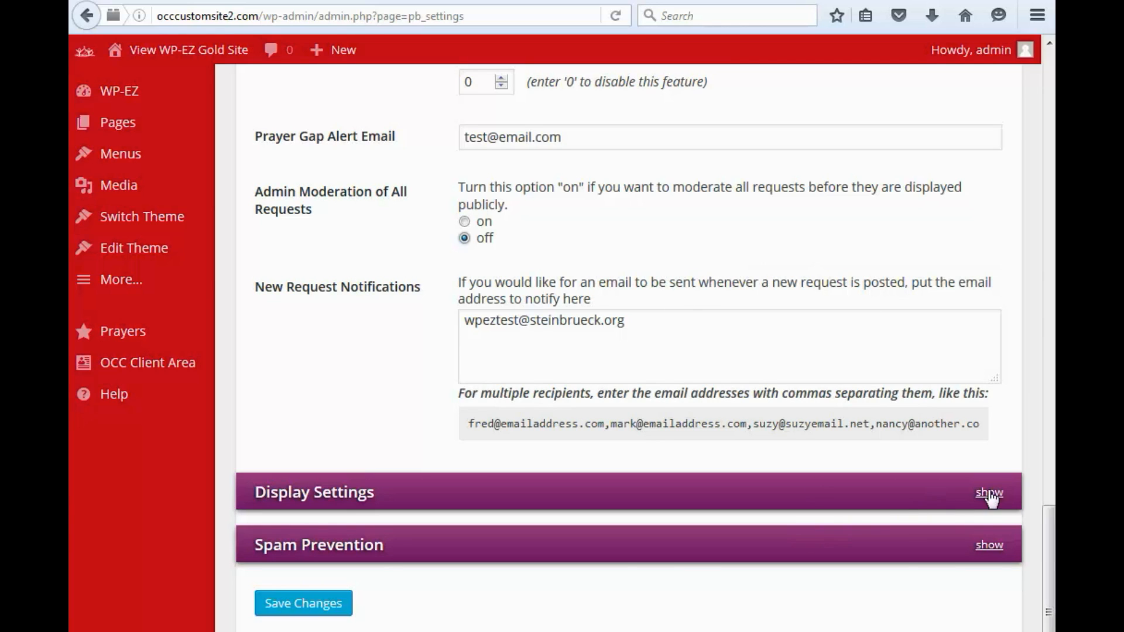
Expand Display Settings, showing all requests displayed and all per page.
click(989, 493)
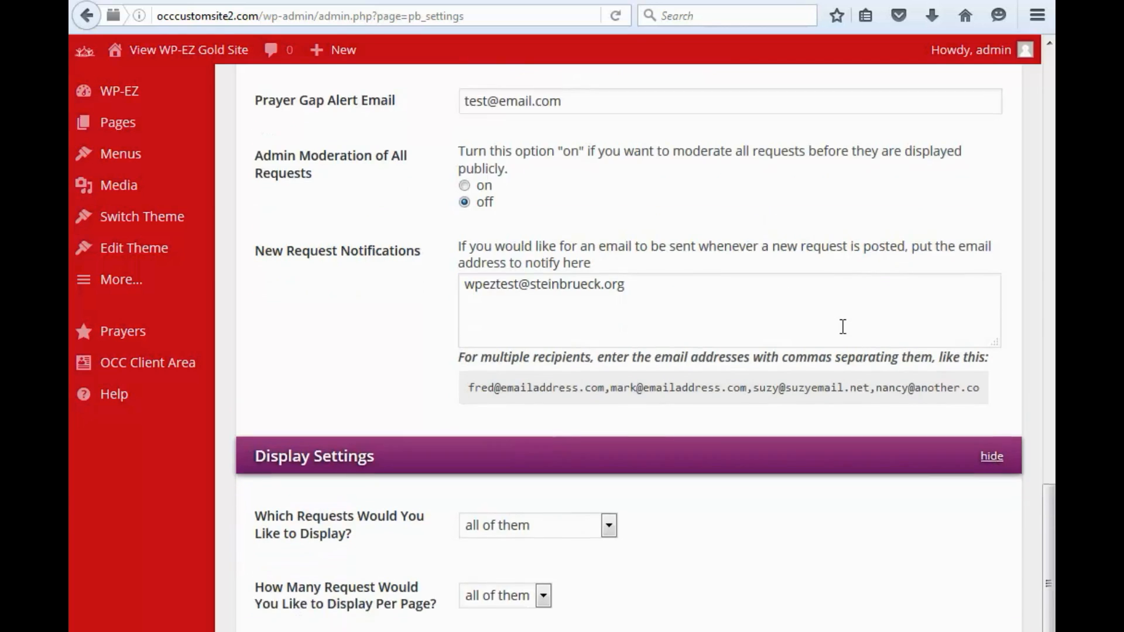
scroll(down, 3)
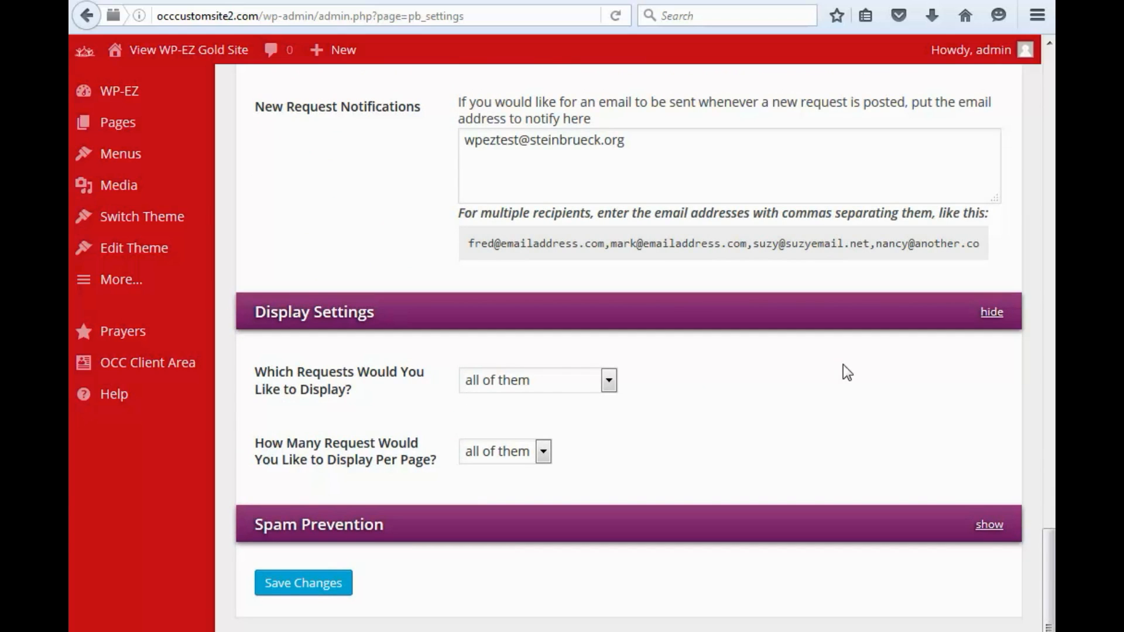
mouse_move(1016, 493)
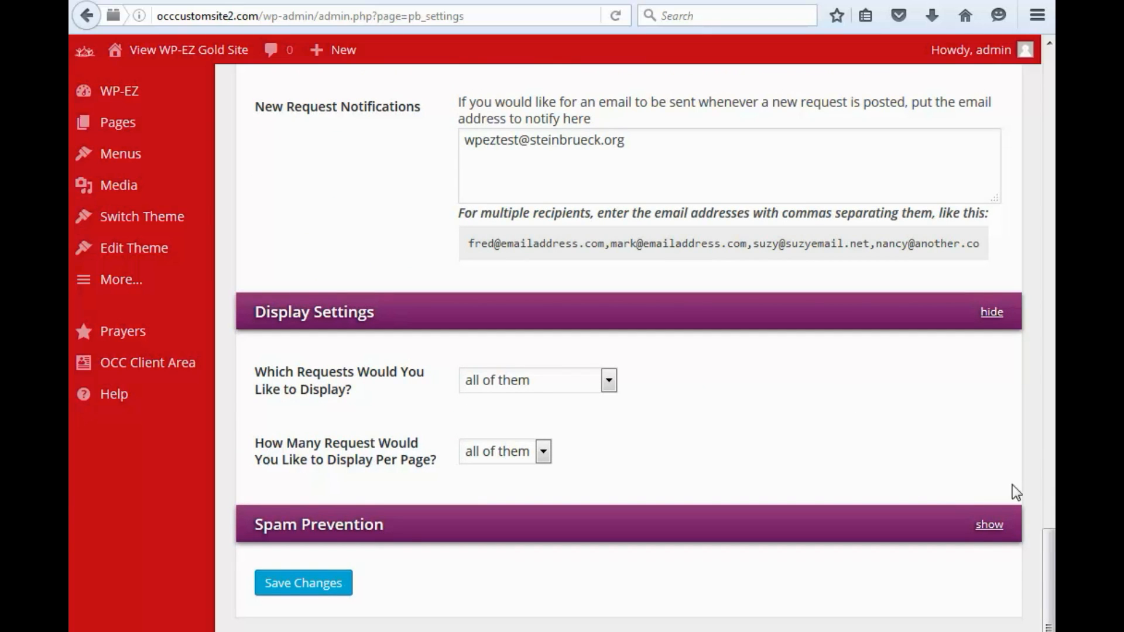
mouse_move(1007, 537)
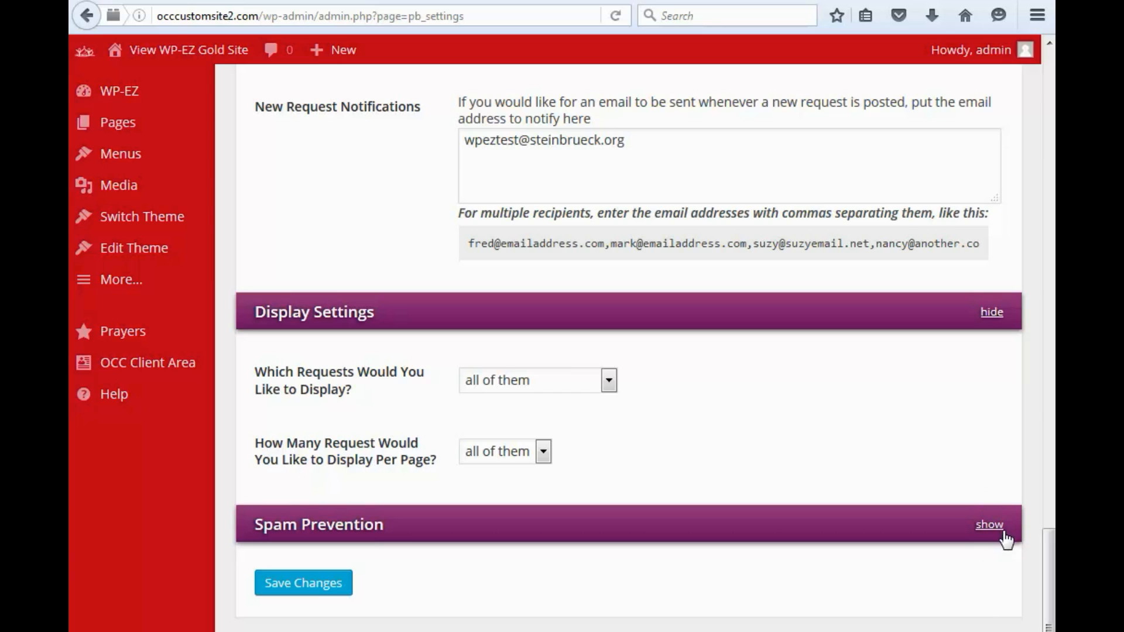
Under Spam Prevention, enter Turing question 'what is 1+1' with answer '2'.
click(989, 524)
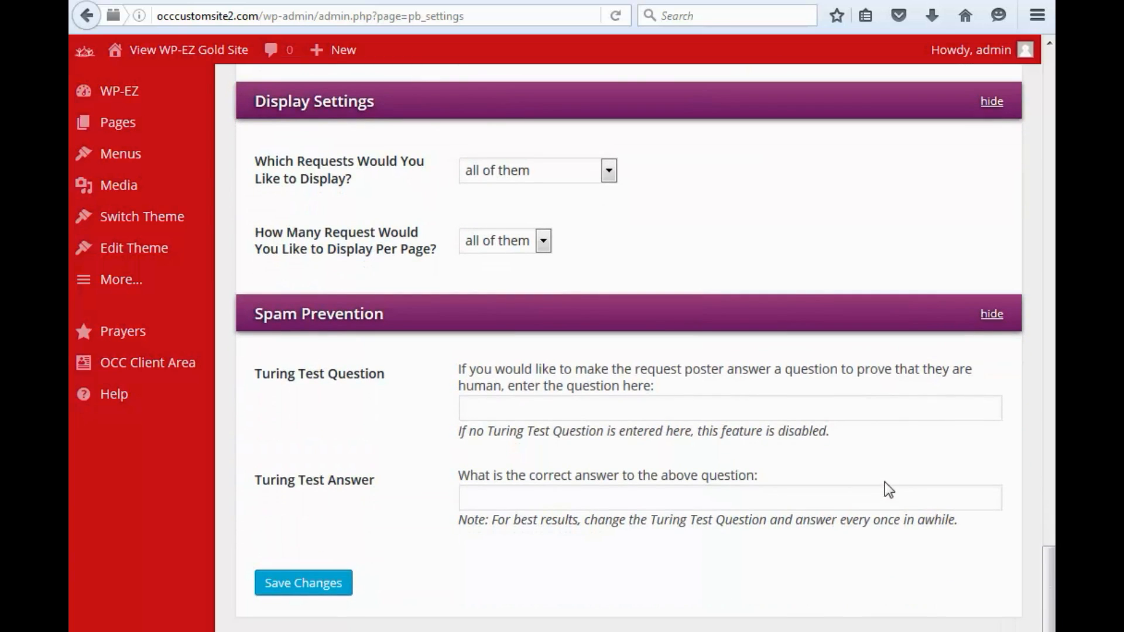
mouse_move(420, 428)
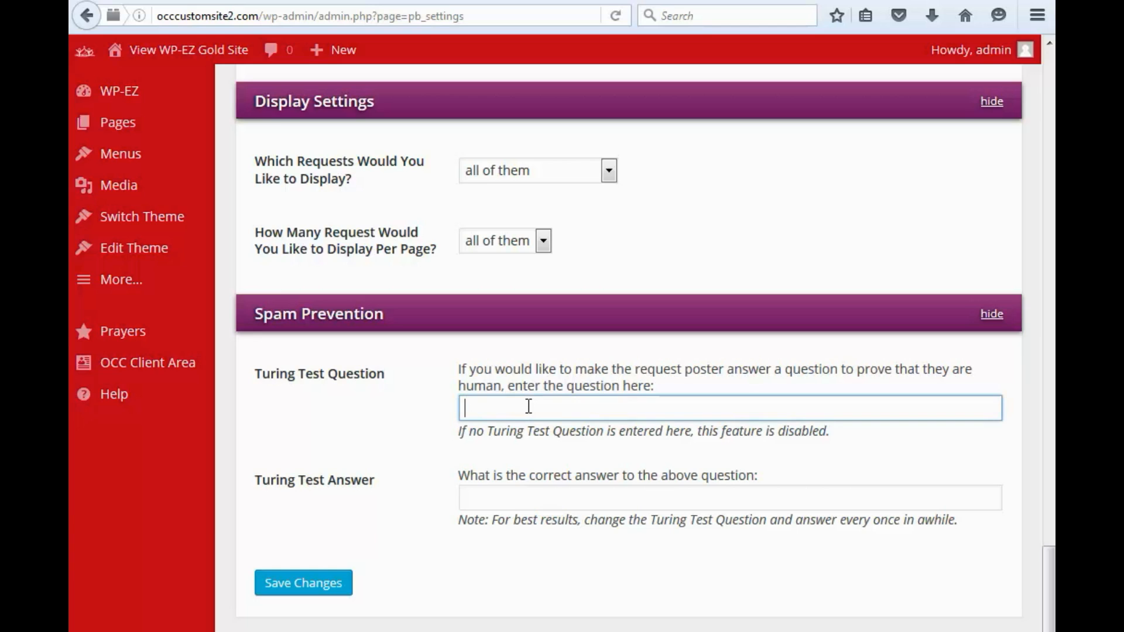
text(what is)
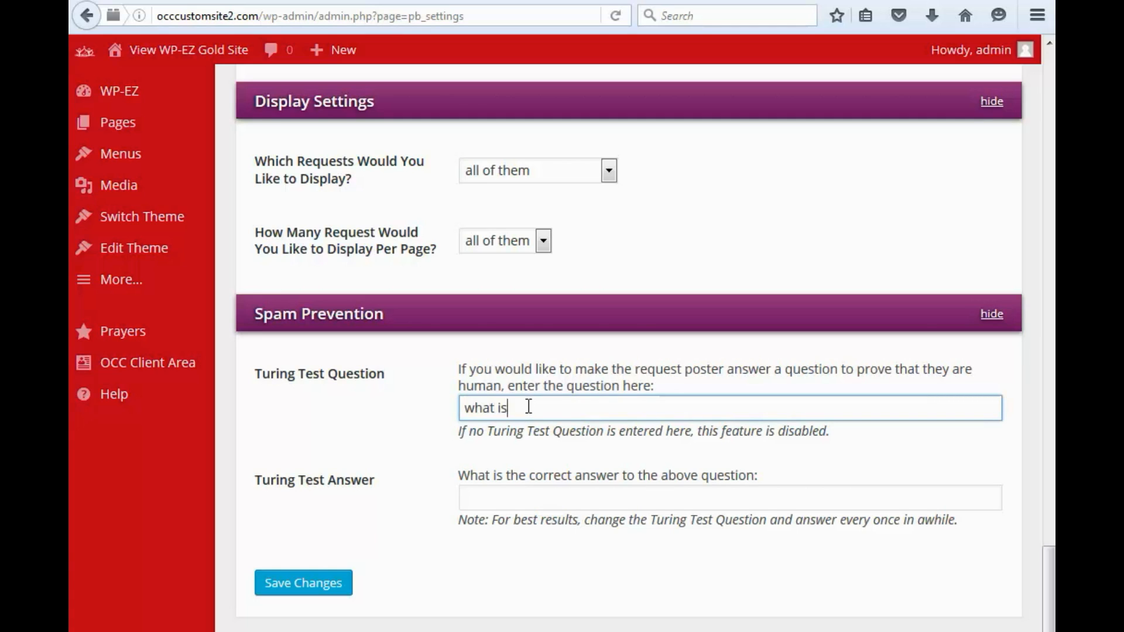
text(1+1)
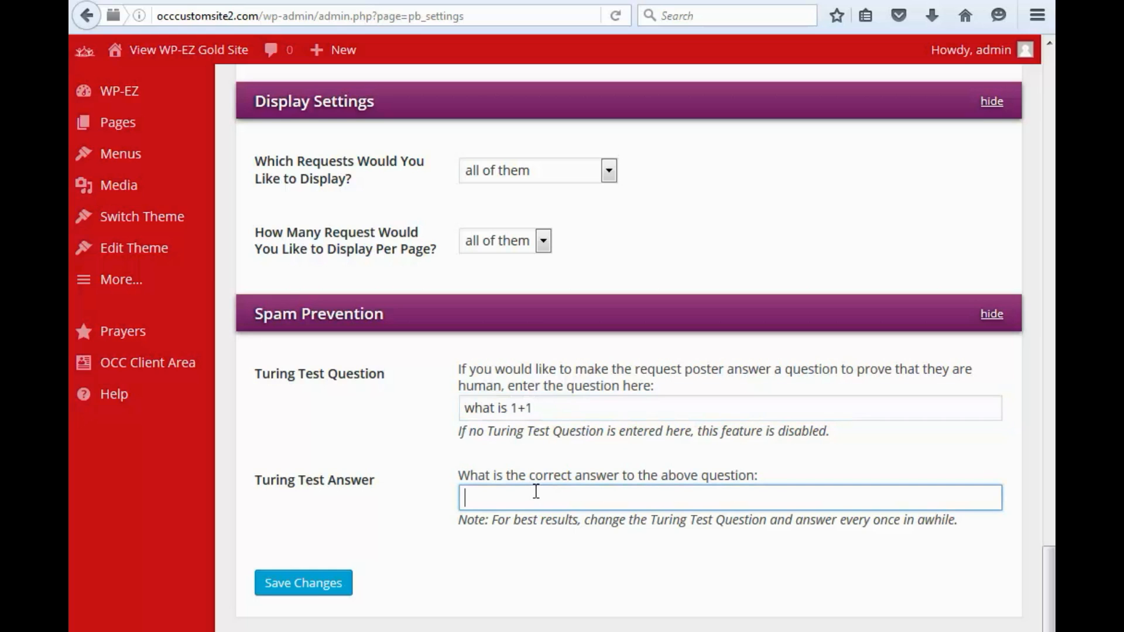
text(2)
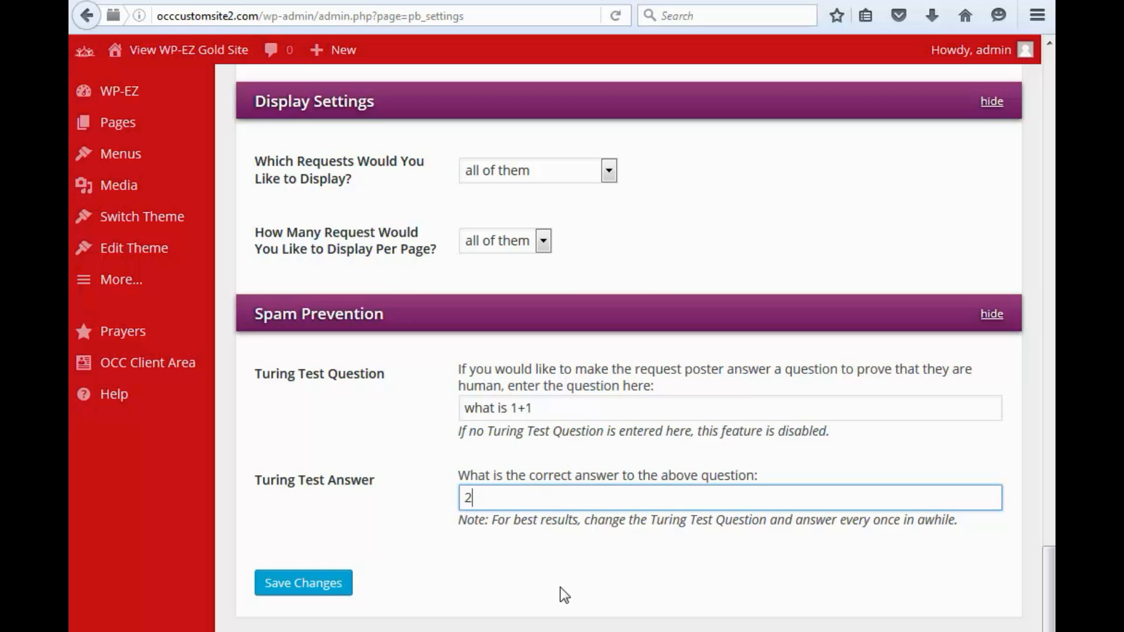
mouse_move(702, 582)
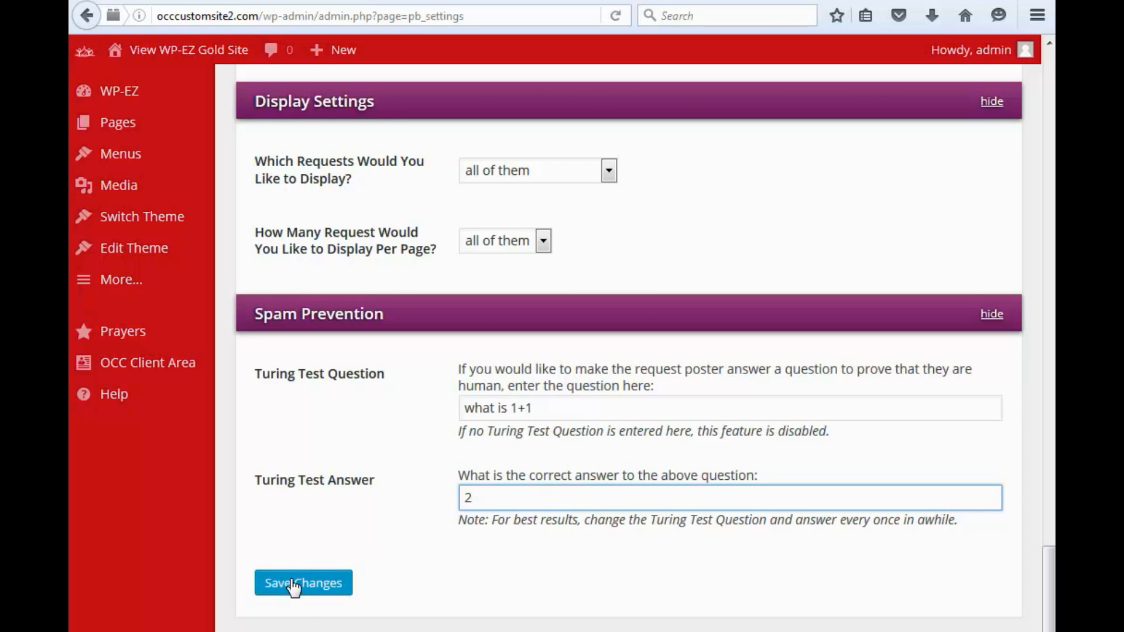
Save the PrayBox+ settings with the Turing question and check the confirmation.
click(303, 583)
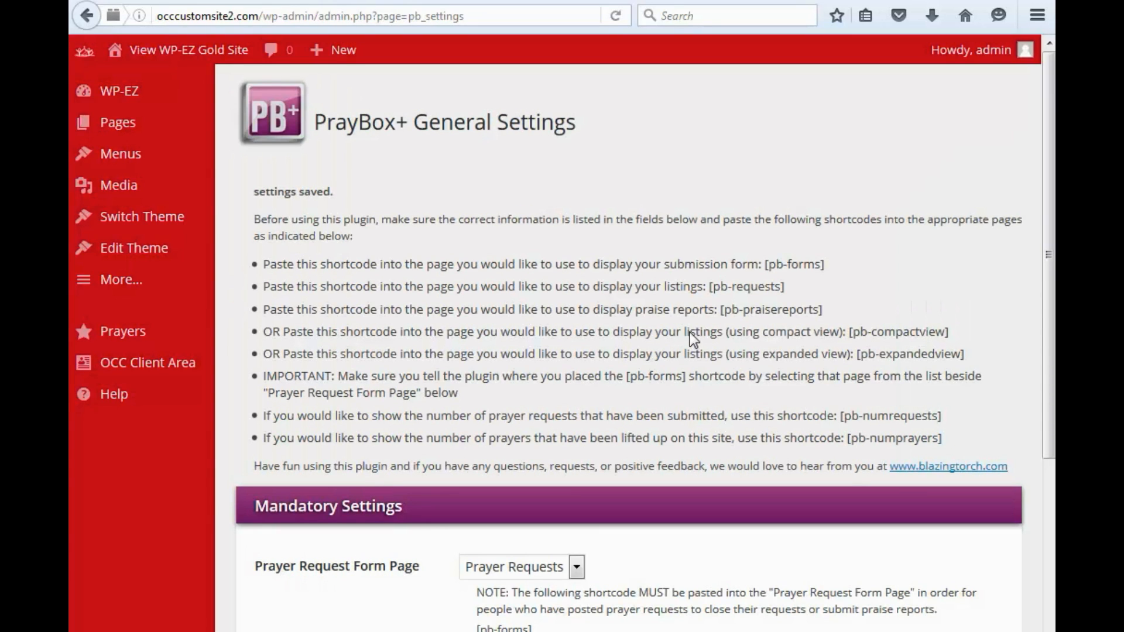
scroll(down, 3)
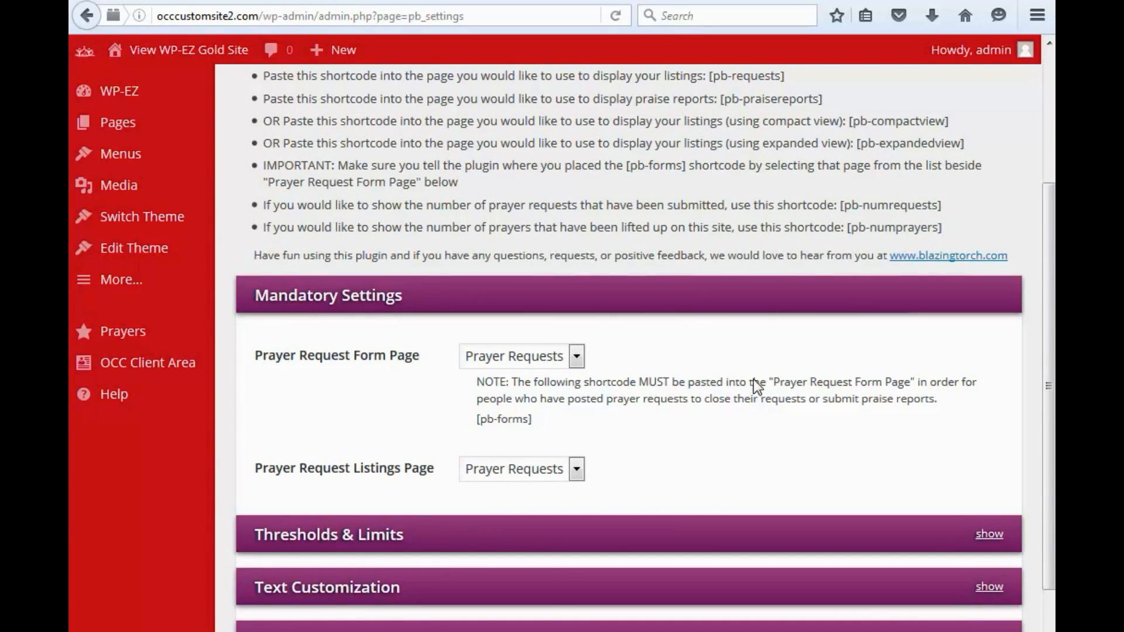
scroll(down, 3)
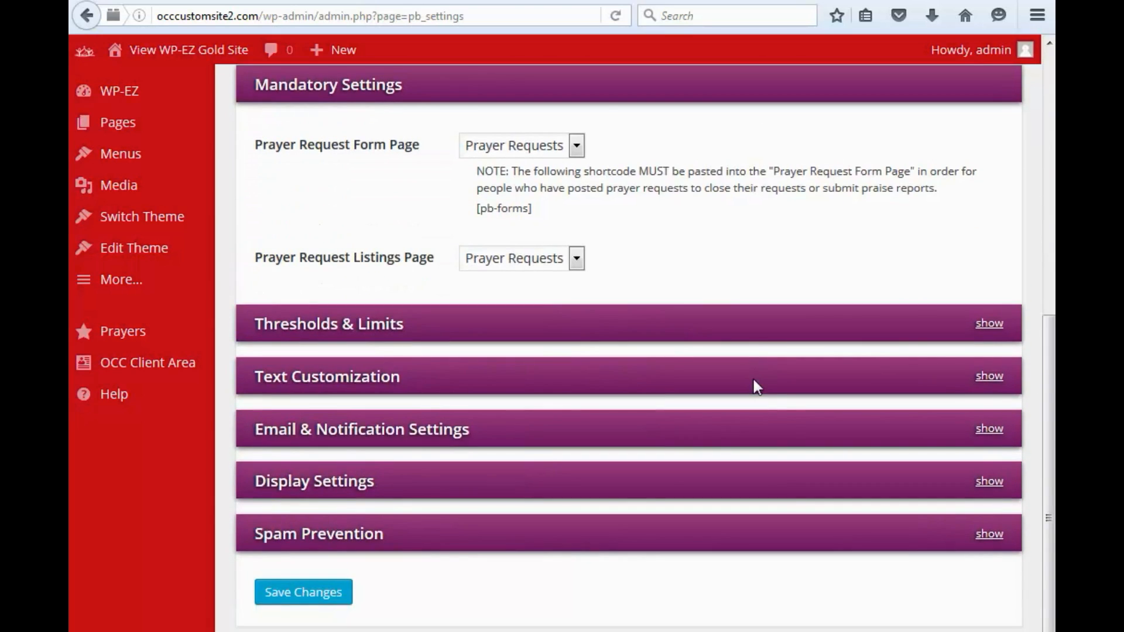
scroll(up, 3)
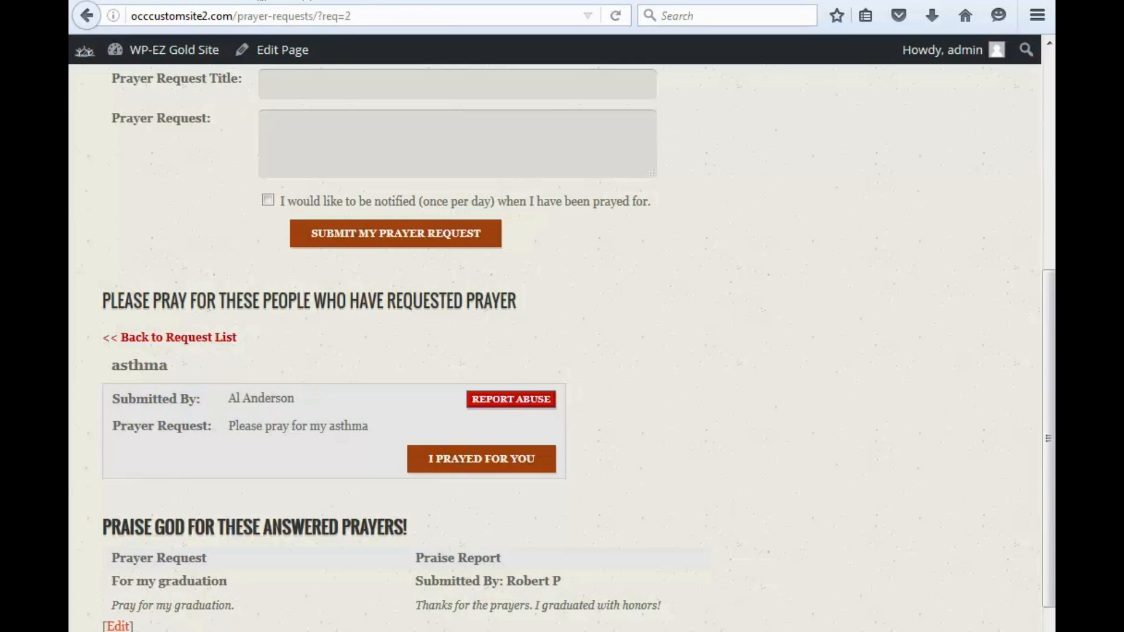
Scroll the live Prayer Requests page past the form, asthma request and graduation praise report.
scroll(up, 3)
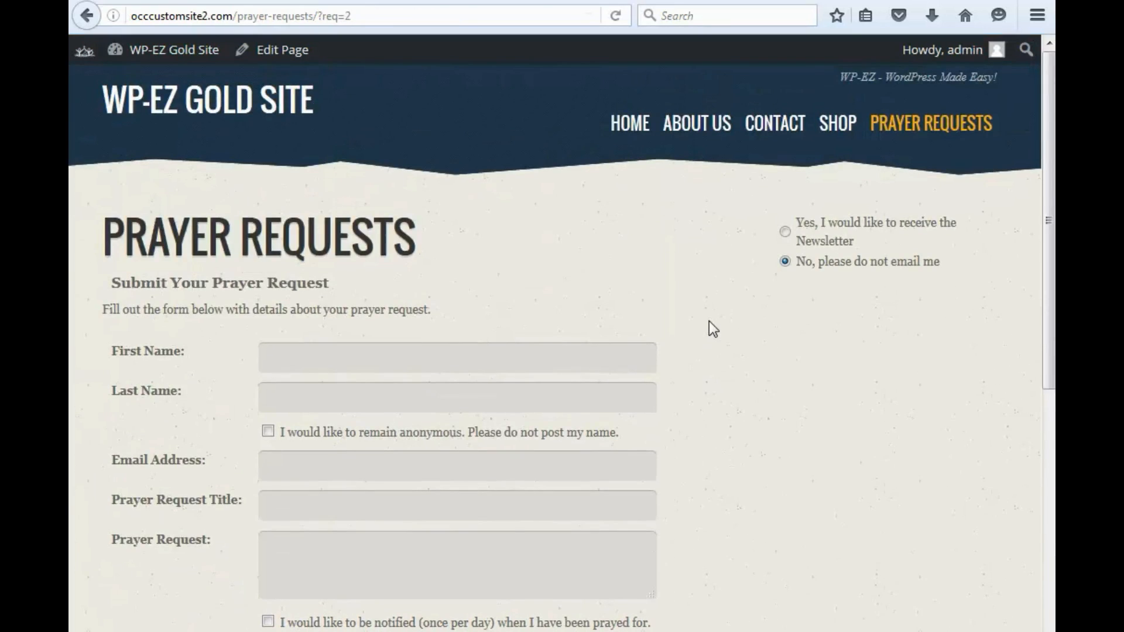
scroll(down, 3)
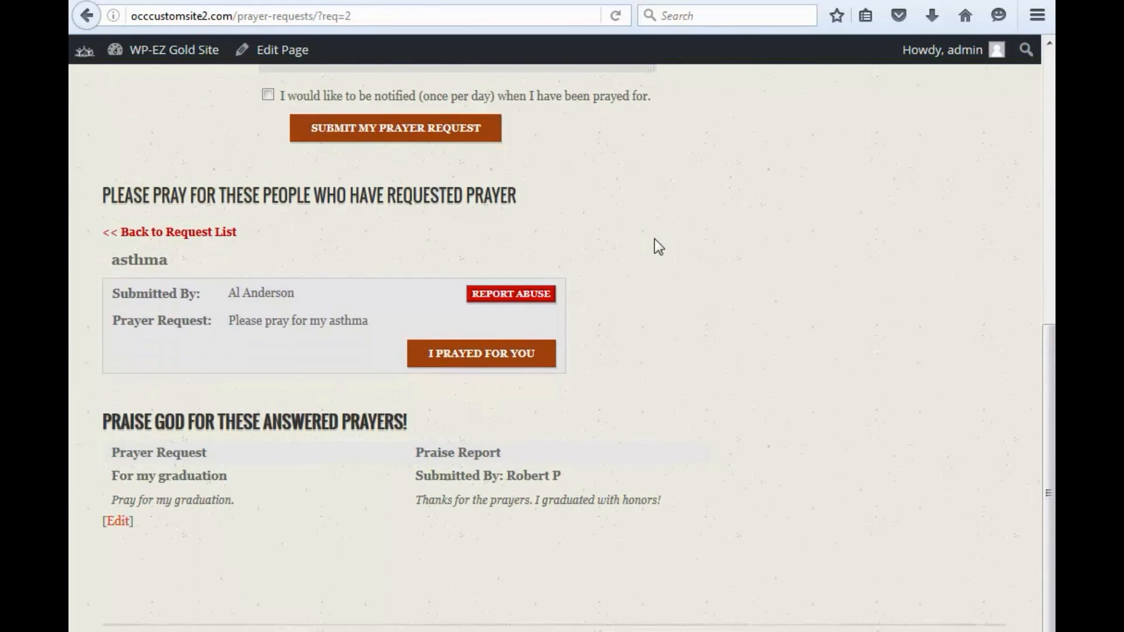
mouse_move(155, 182)
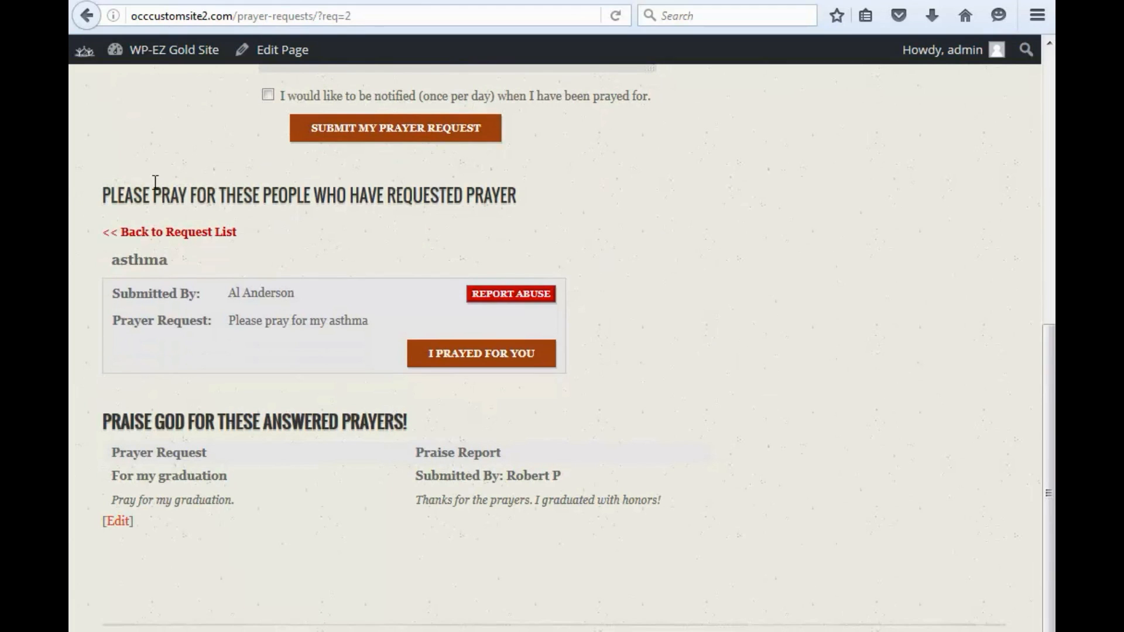
mouse_move(333, 453)
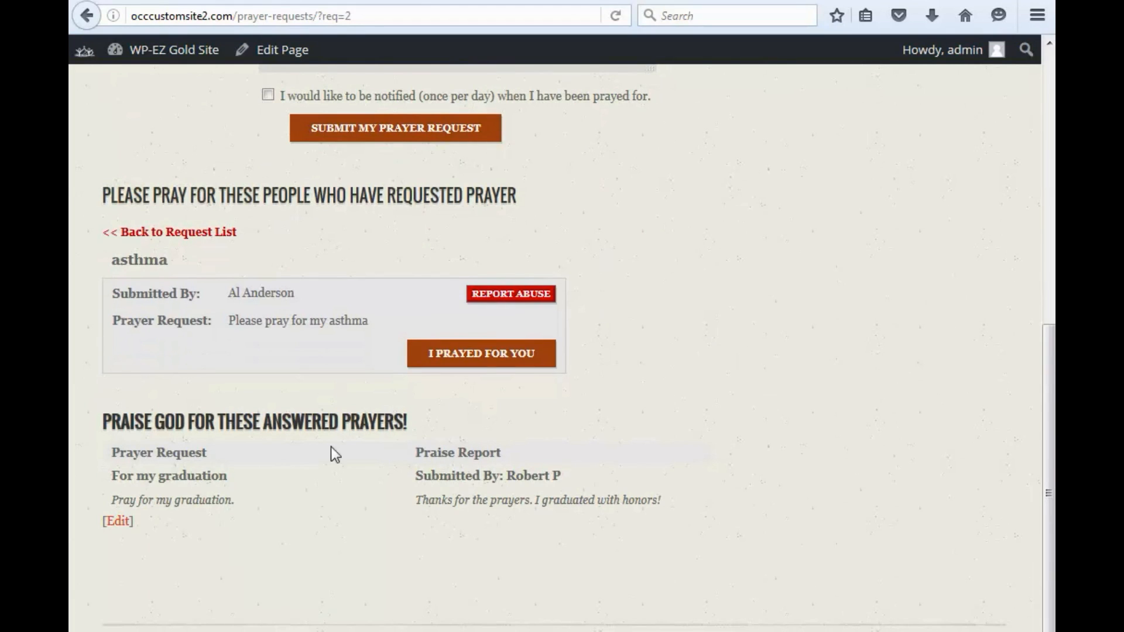
mouse_move(305, 463)
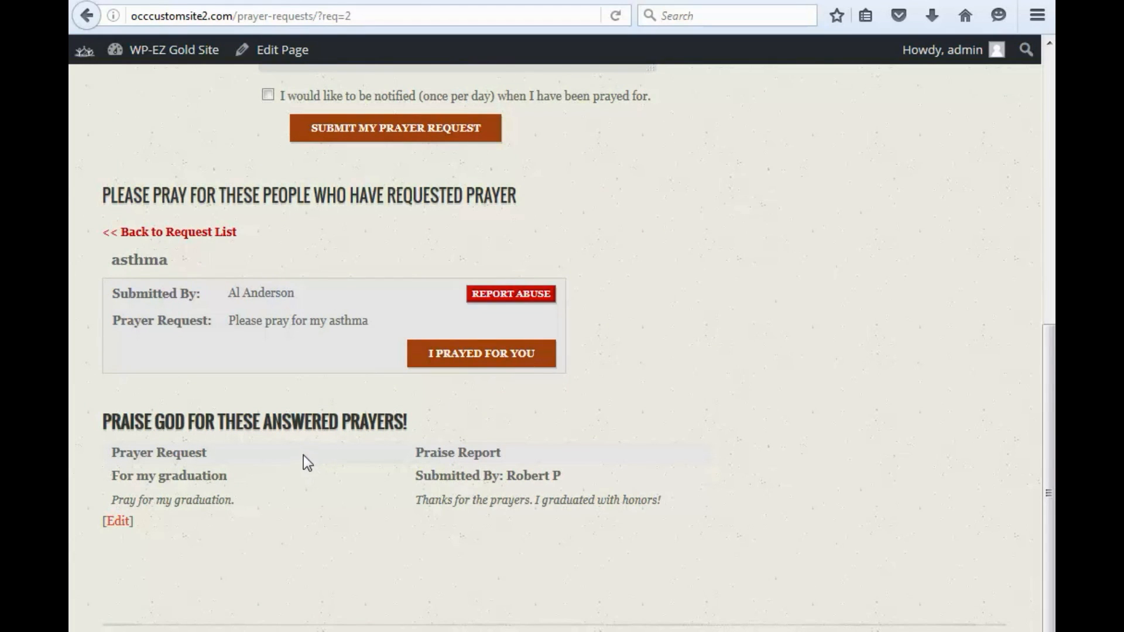